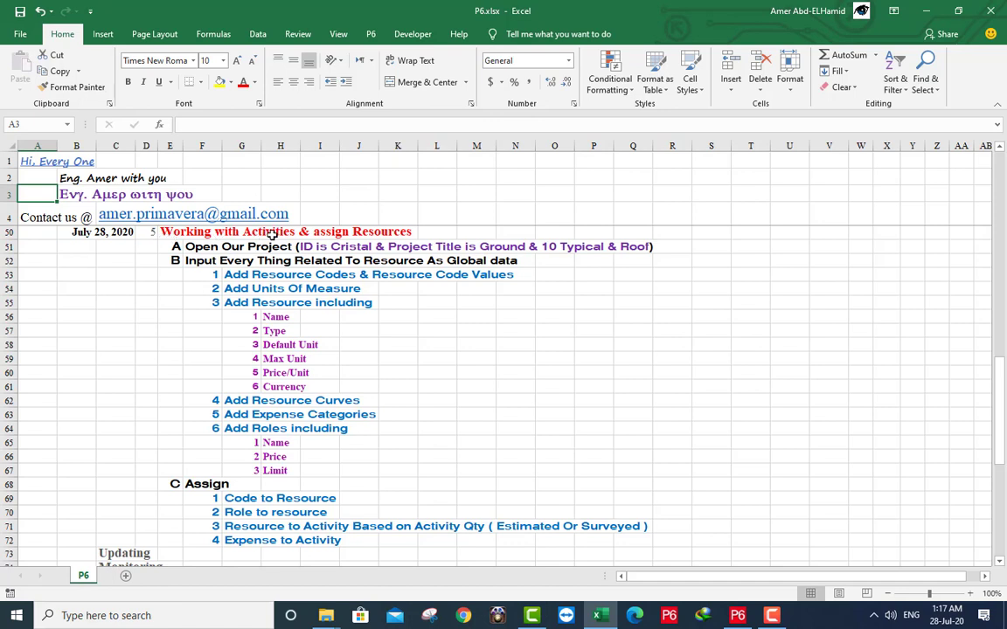
mouse_move(196, 270)
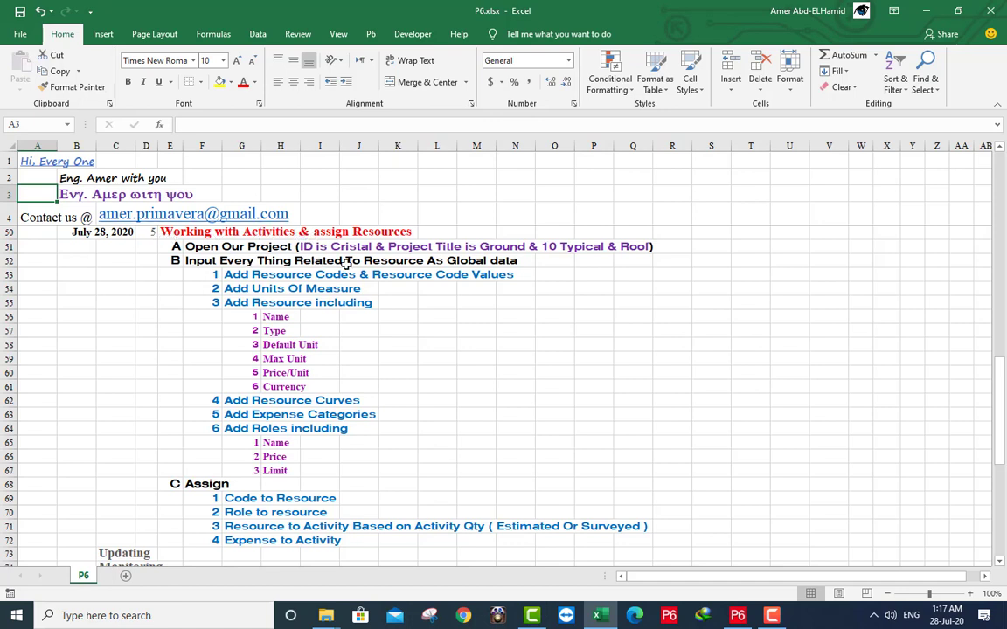
mouse_move(282, 288)
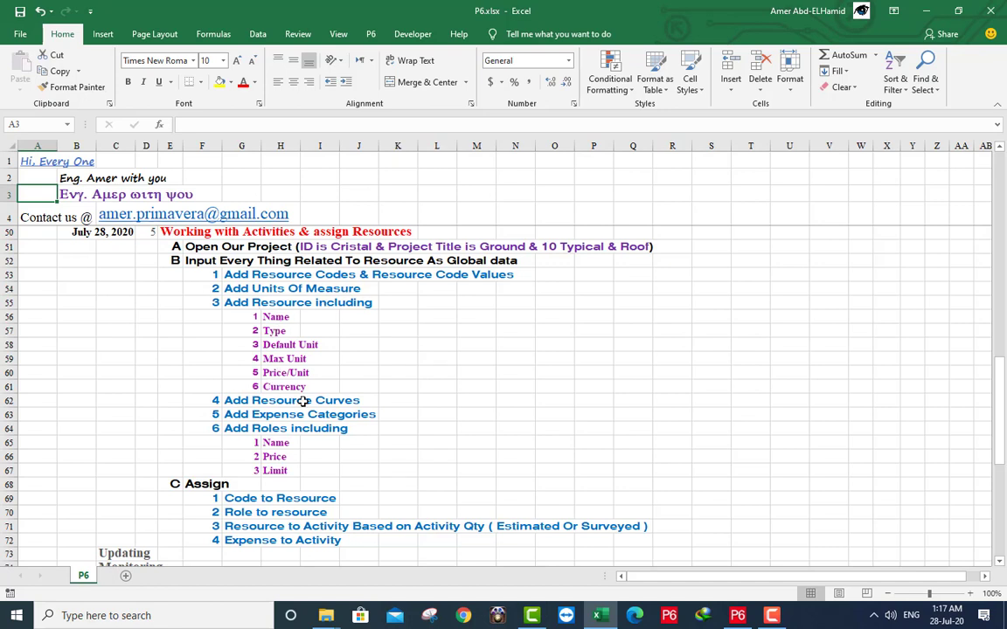
mouse_move(301, 415)
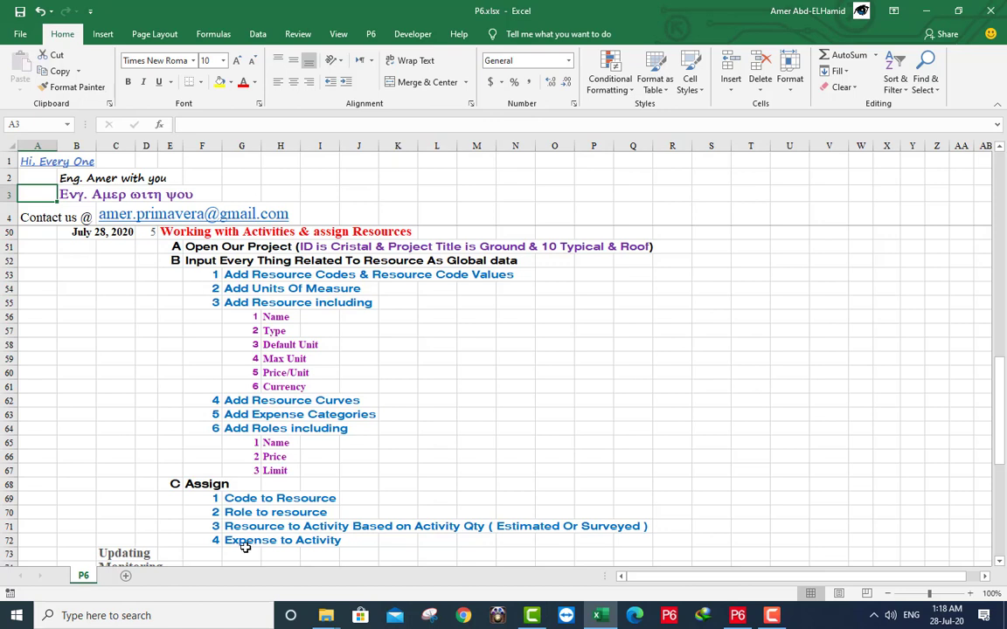
mouse_move(313, 541)
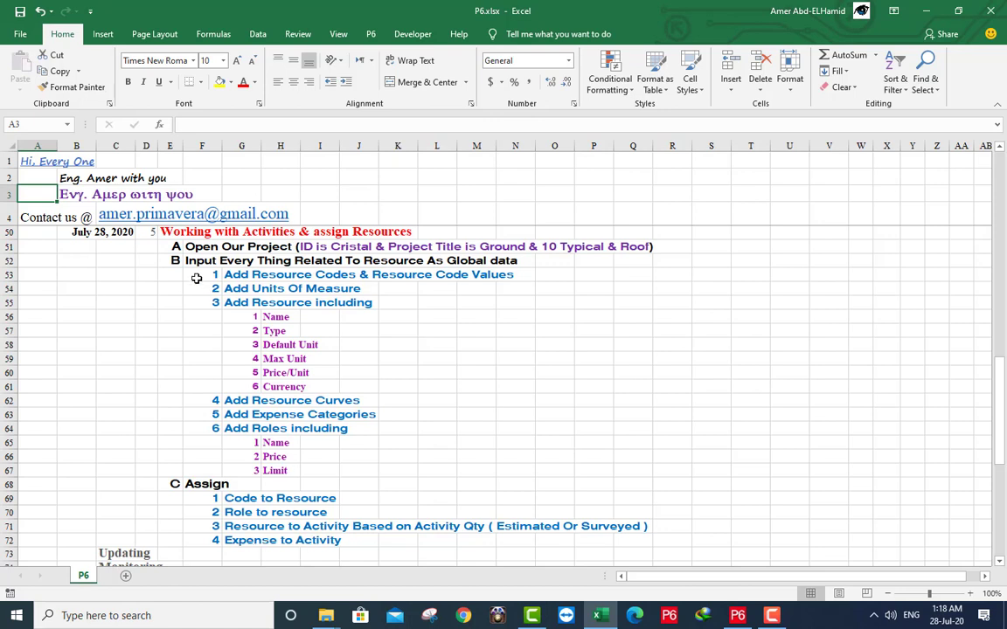
mouse_move(376, 57)
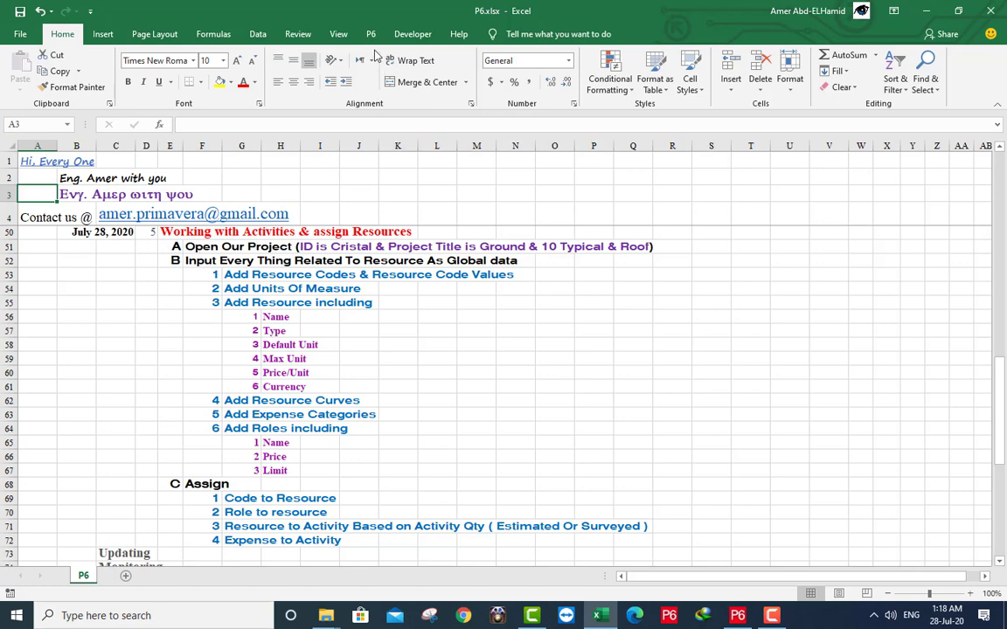
Open Cristal.xlsx, then copy code names C7:C10 from High Rise's Resource Codes & Values.
left_click(369, 34)
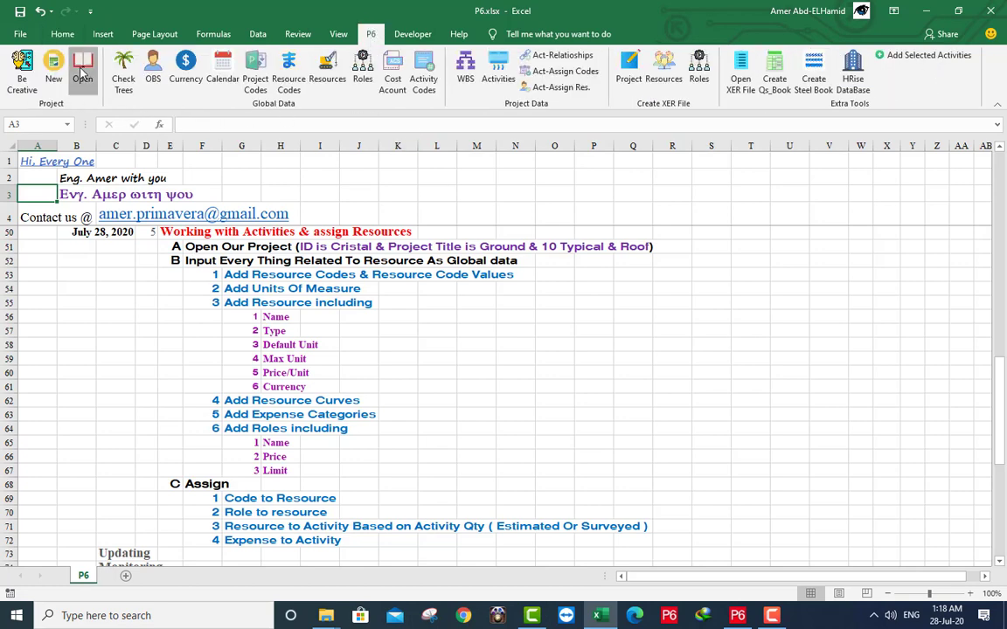
left_click(81, 72)
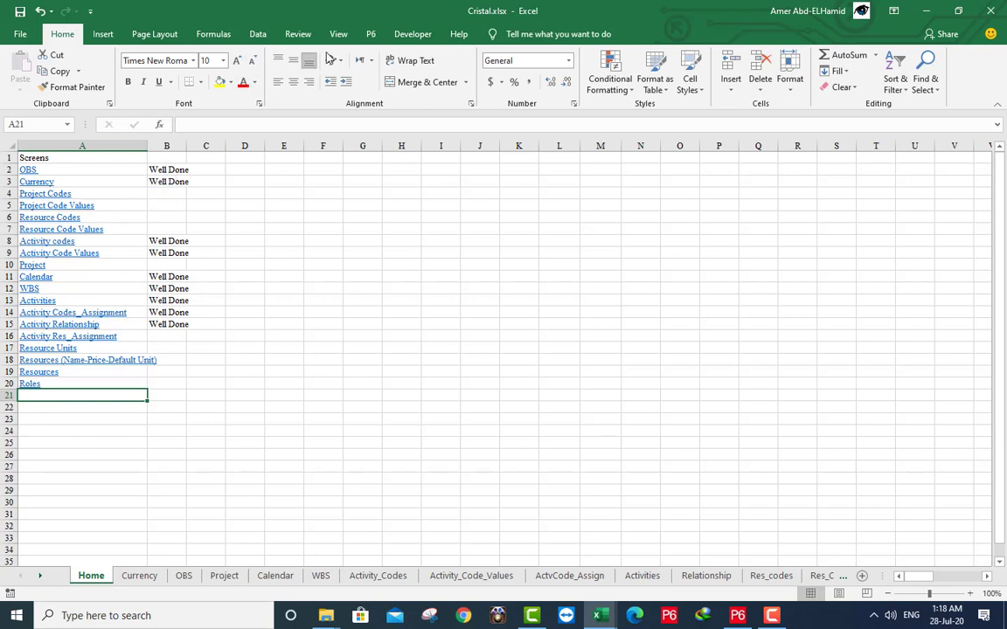
left_click(369, 34)
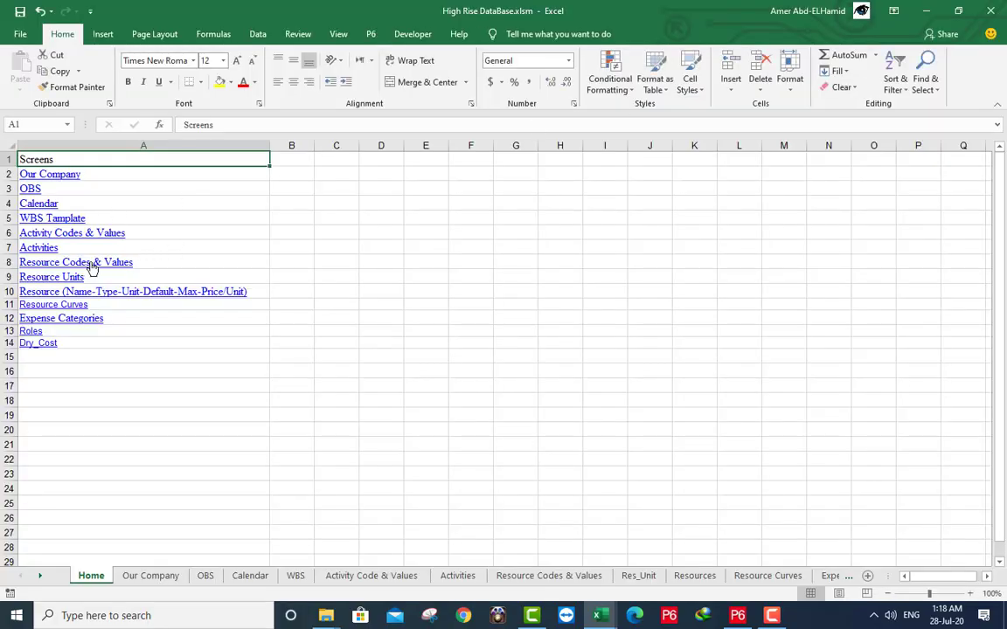
left_click(548, 576)
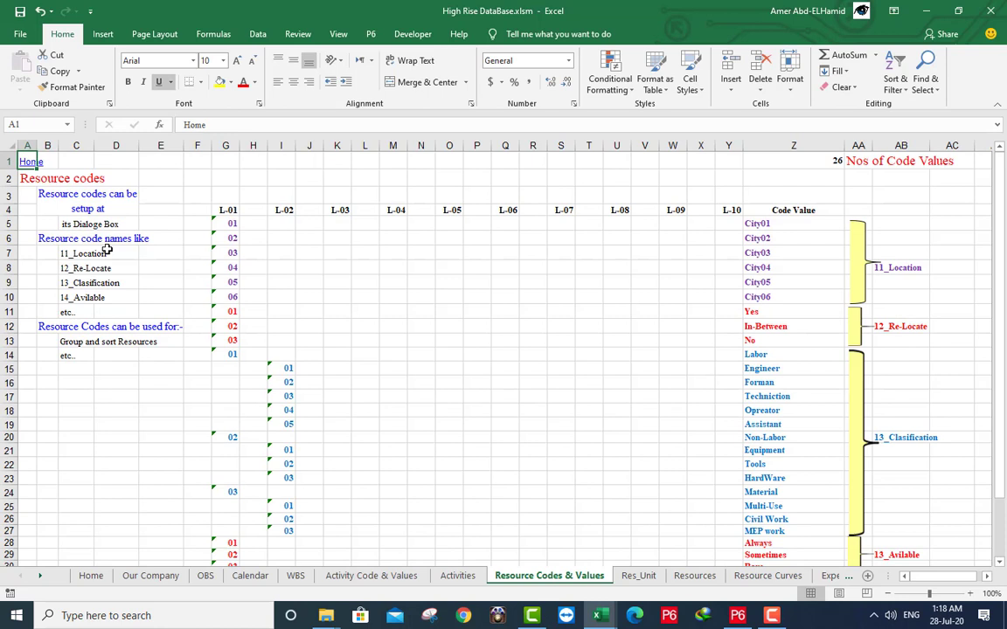
left_click_drag(83, 254, 91, 282)
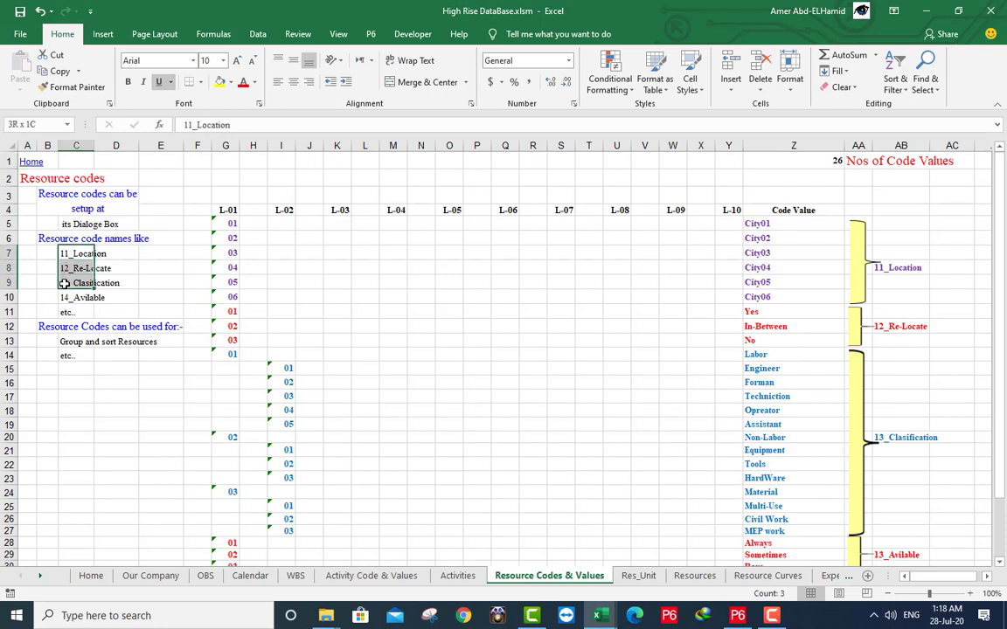
right_click(84, 283)
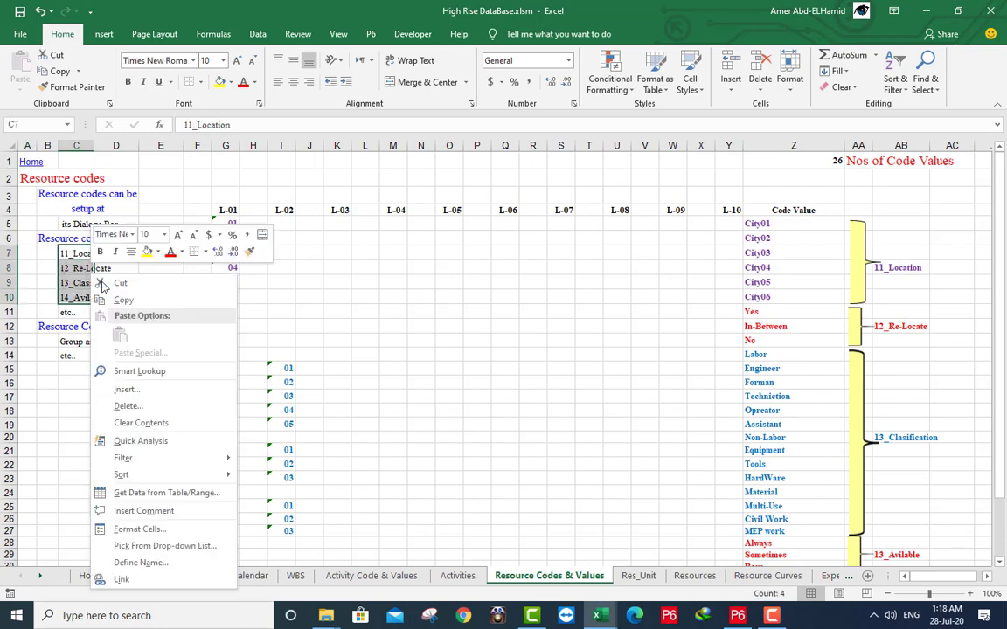
left_click(119, 283)
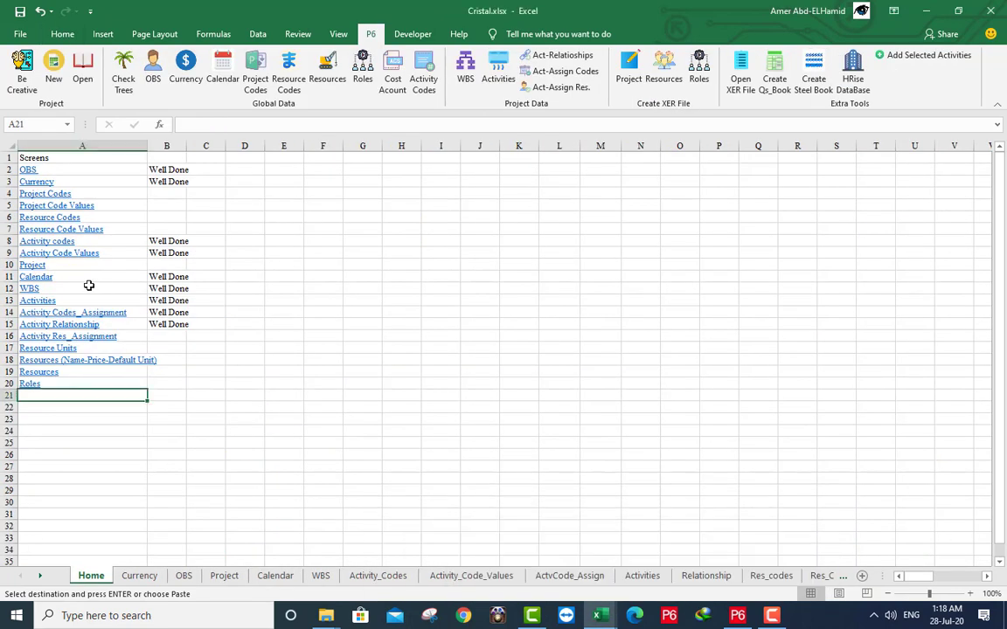
Paste the four code names at A5 of Cristal's Res_codes sheet, then go to Res_Code_Values.
left_click(771, 575)
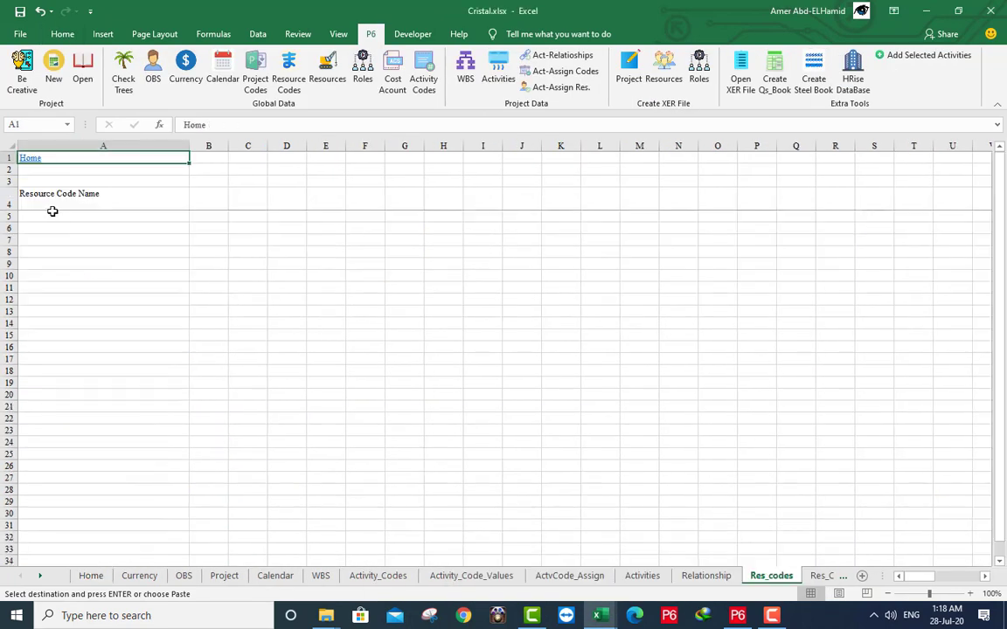
key("ctrl+v")
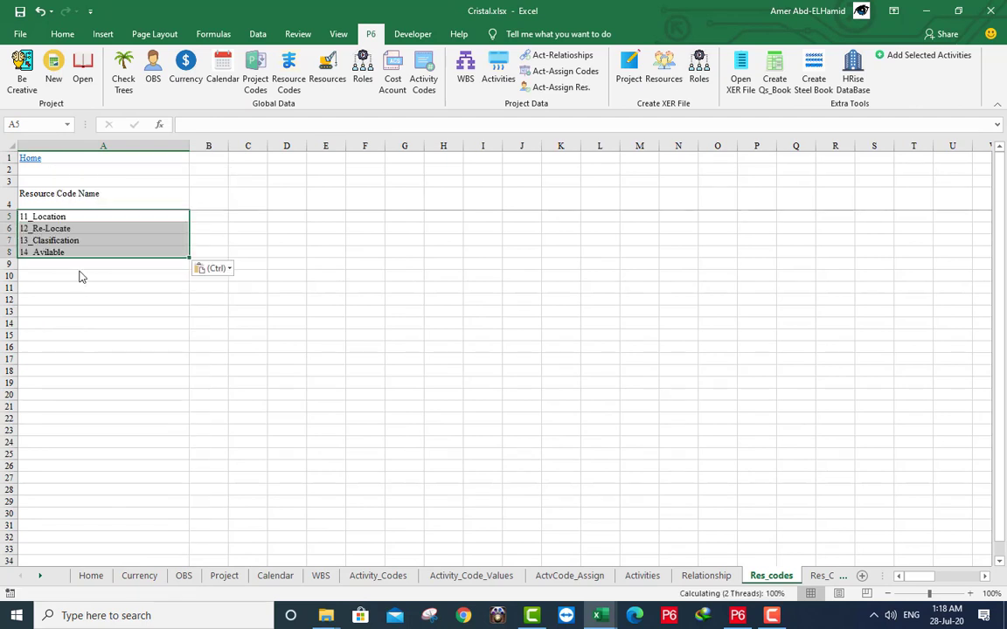
left_click(91, 576)
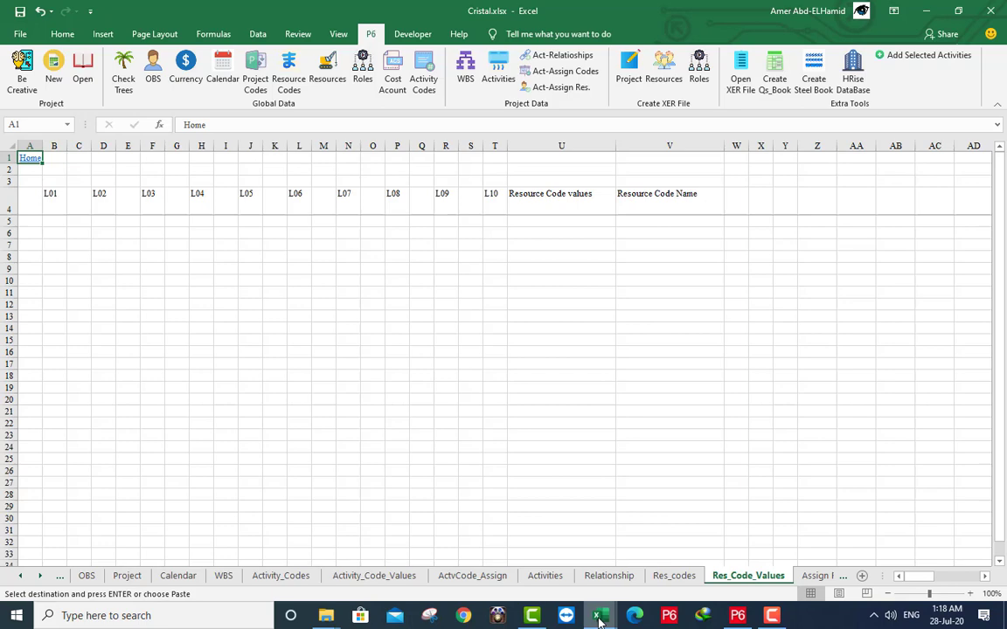
Copy the code levels and values from High Rise into Res_Code_Values at A5.
left_click(600, 614)
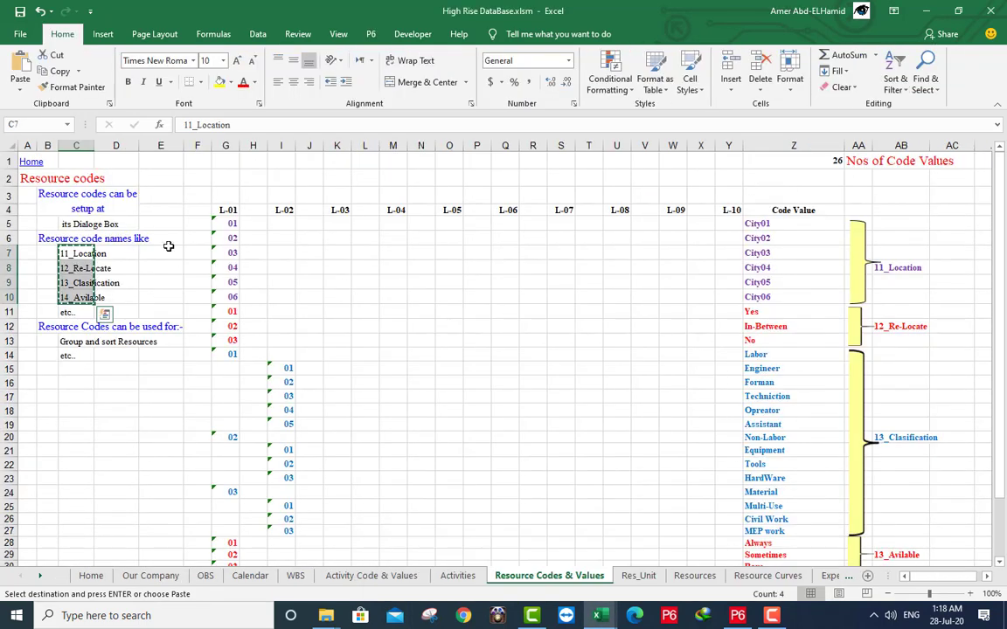
left_click_drag(225, 223, 765, 312)
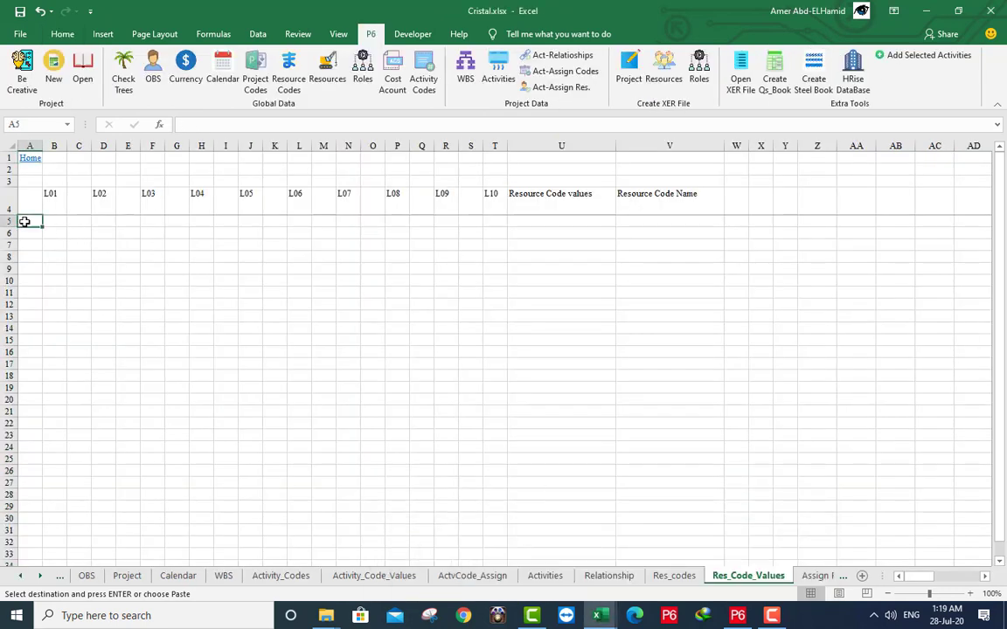
key("ctrl+v")
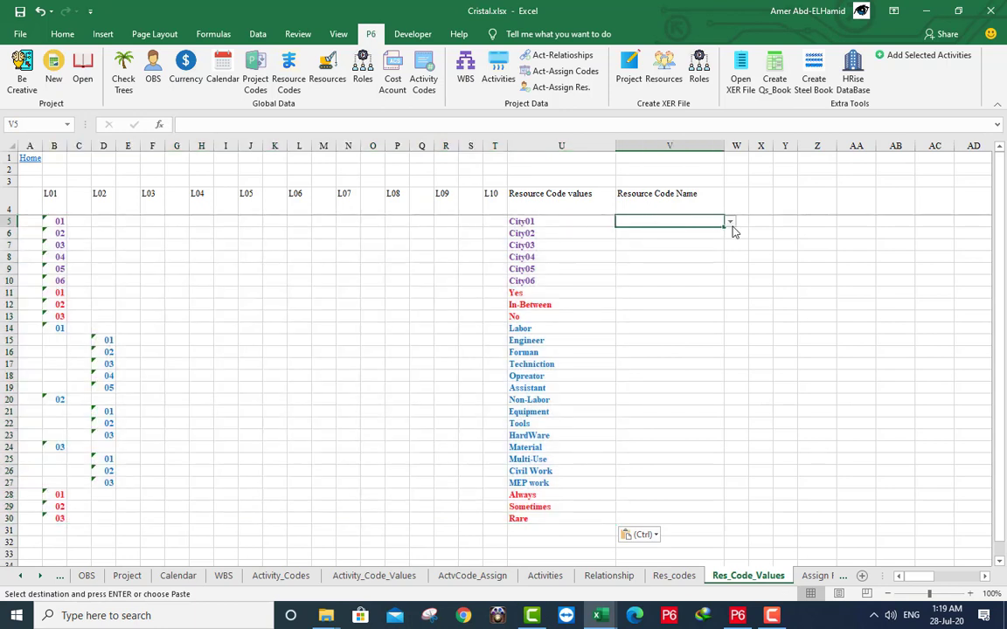
Tag the values with code names 11_Location, 12_Re-Locate and 14_Avilable, then return Home.
type("11_Location")
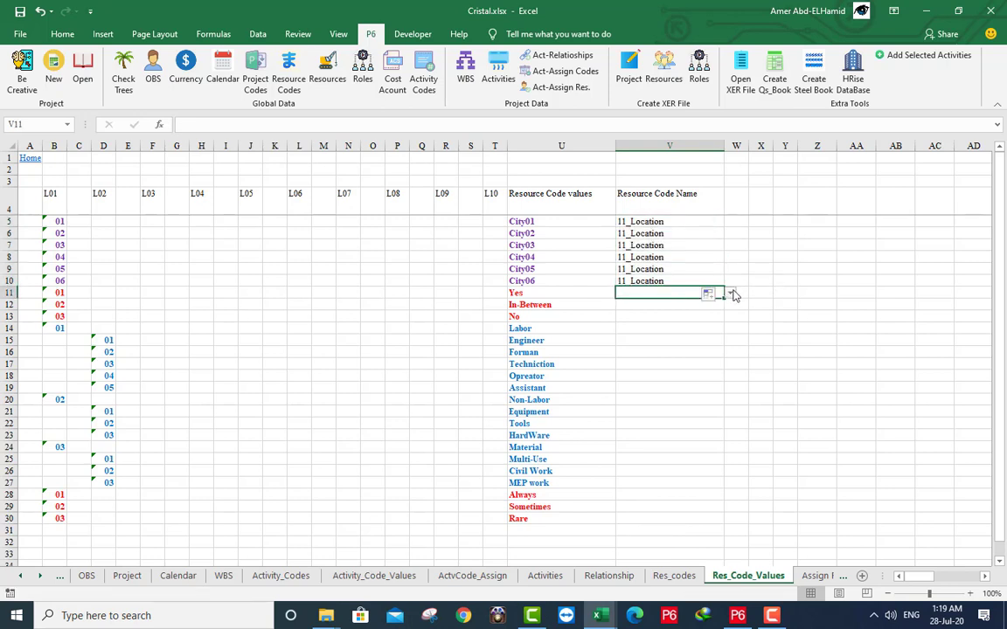
type("12_Re-Locate")
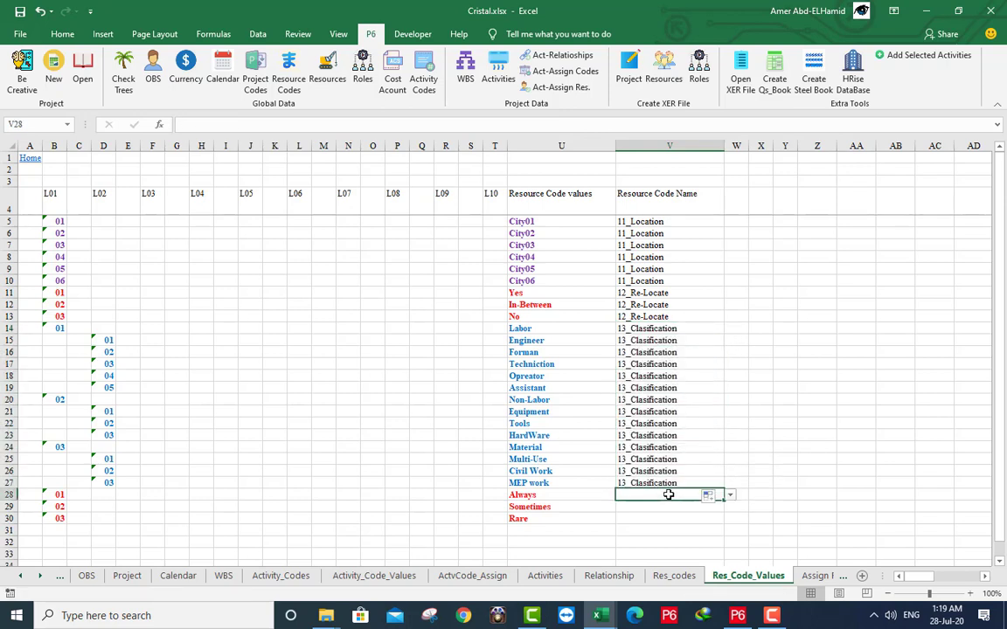
type("14_Avilable")
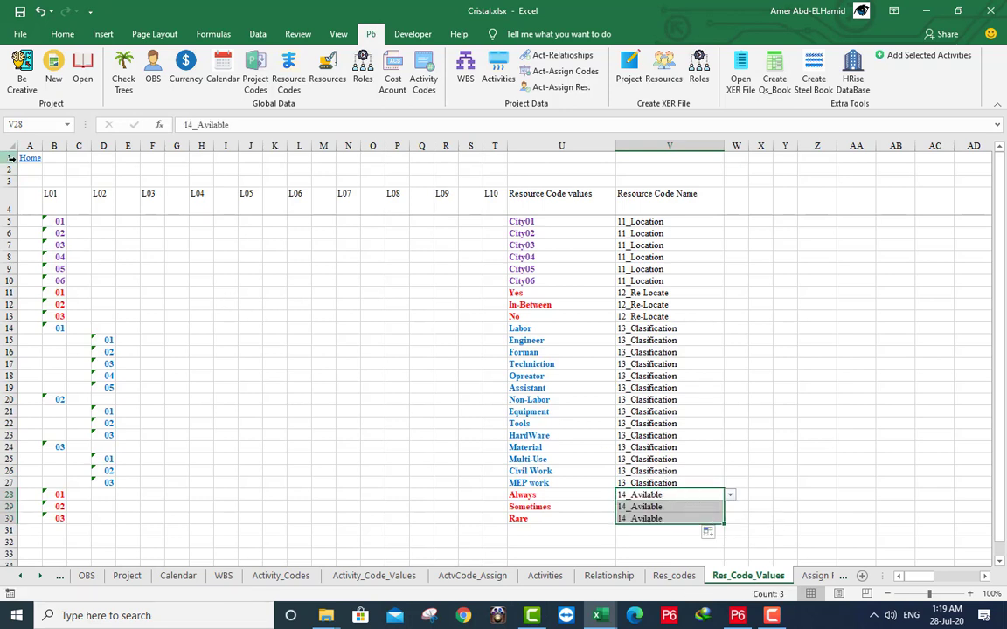
left_click(79, 575)
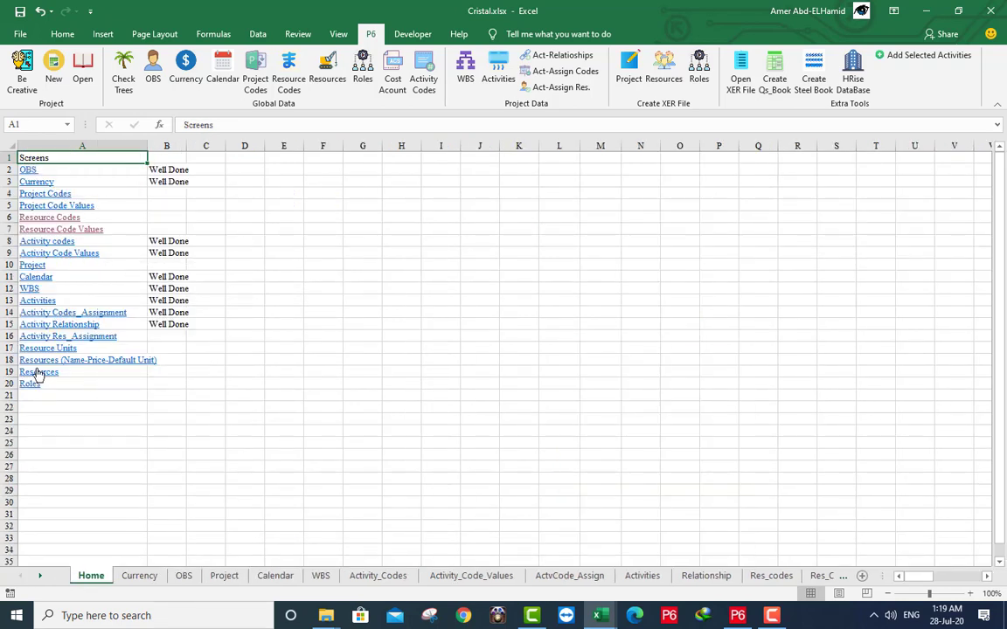
Copy the ten unit symbols and names from the database's Res_Unit into Cristal's Res_Unit.
left_click(772, 575)
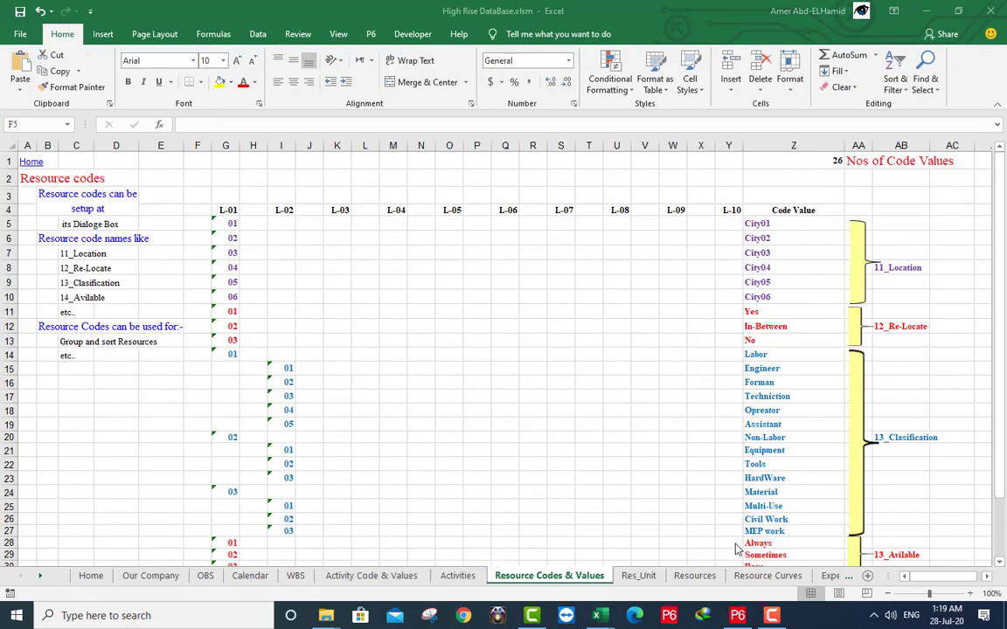
left_click(87, 576)
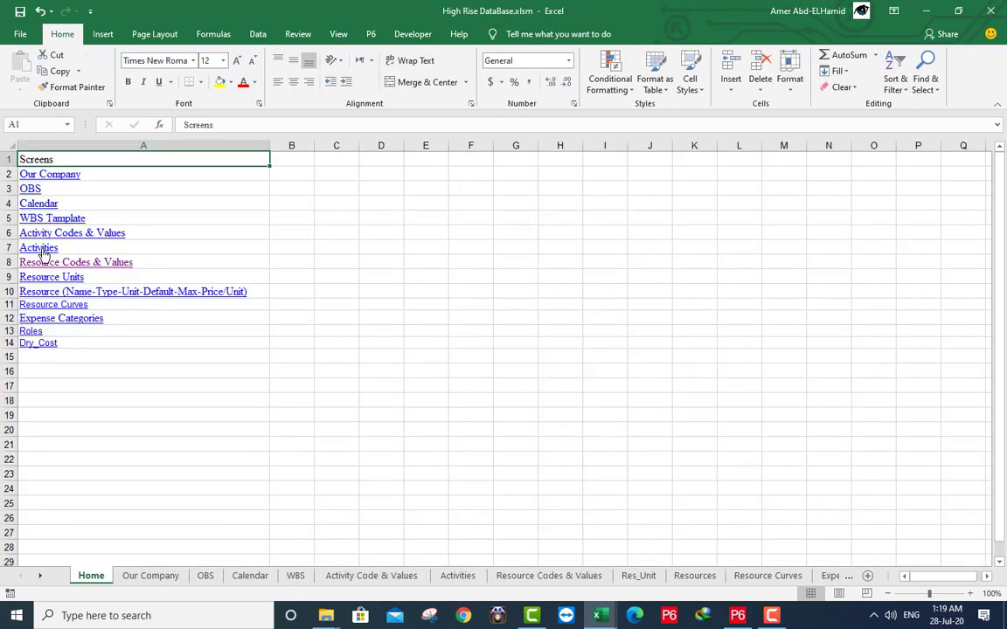
left_click(638, 575)
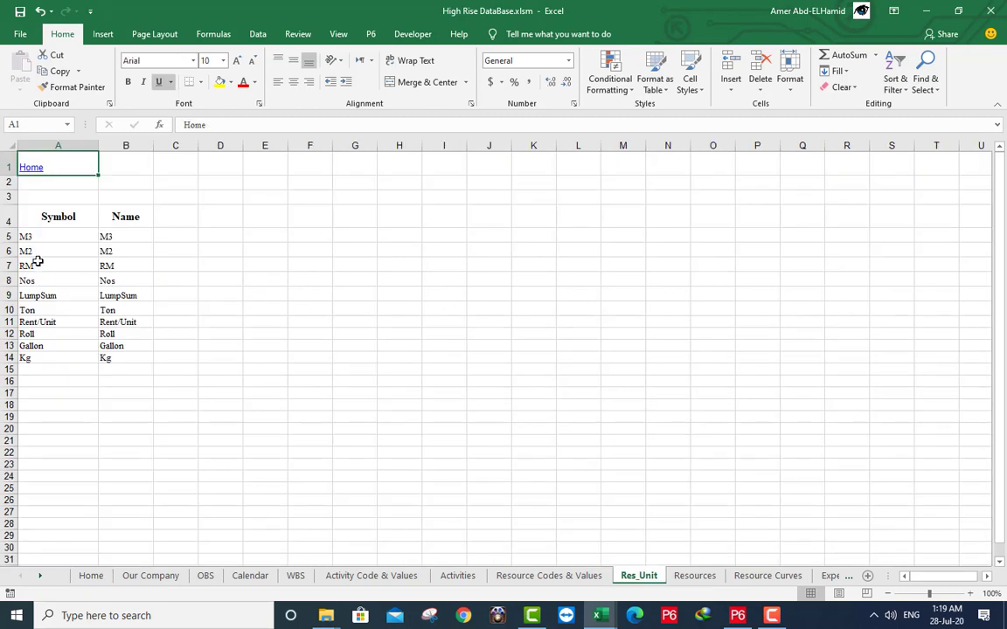
left_click_drag(25, 236, 118, 296)
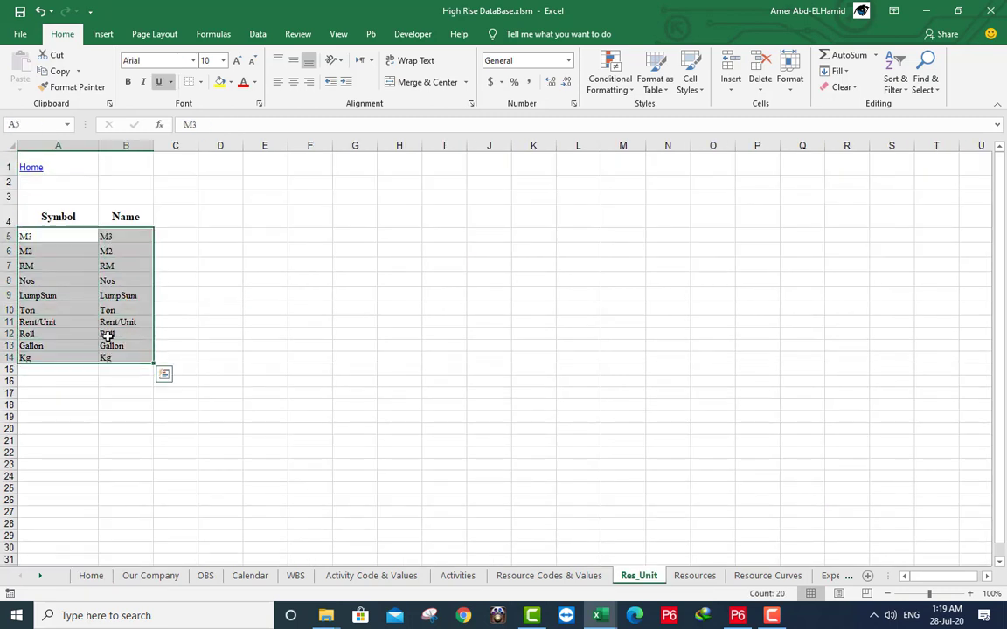
right_click(108, 334)
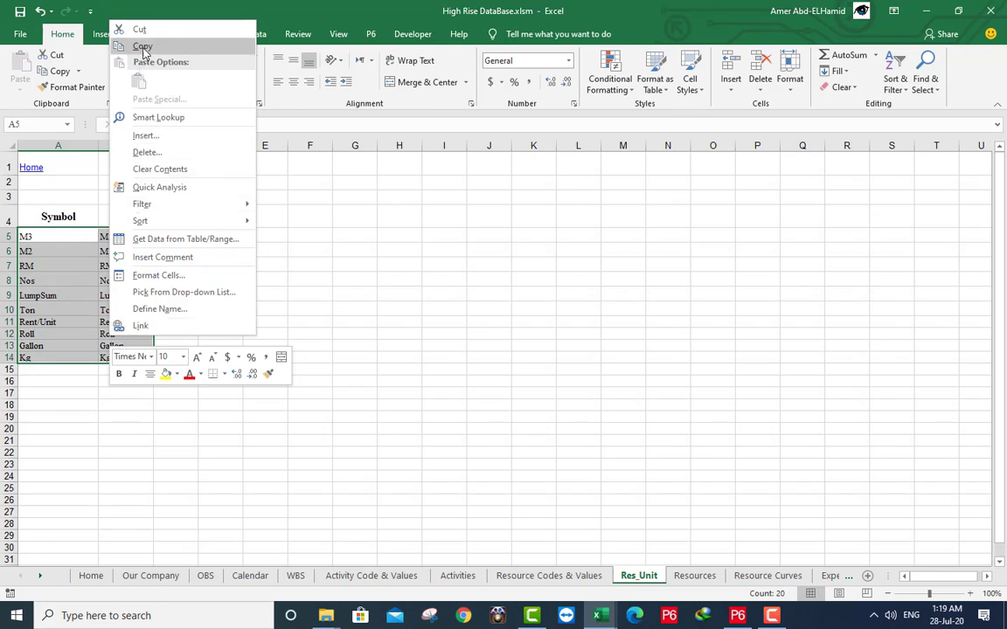
left_click(143, 45)
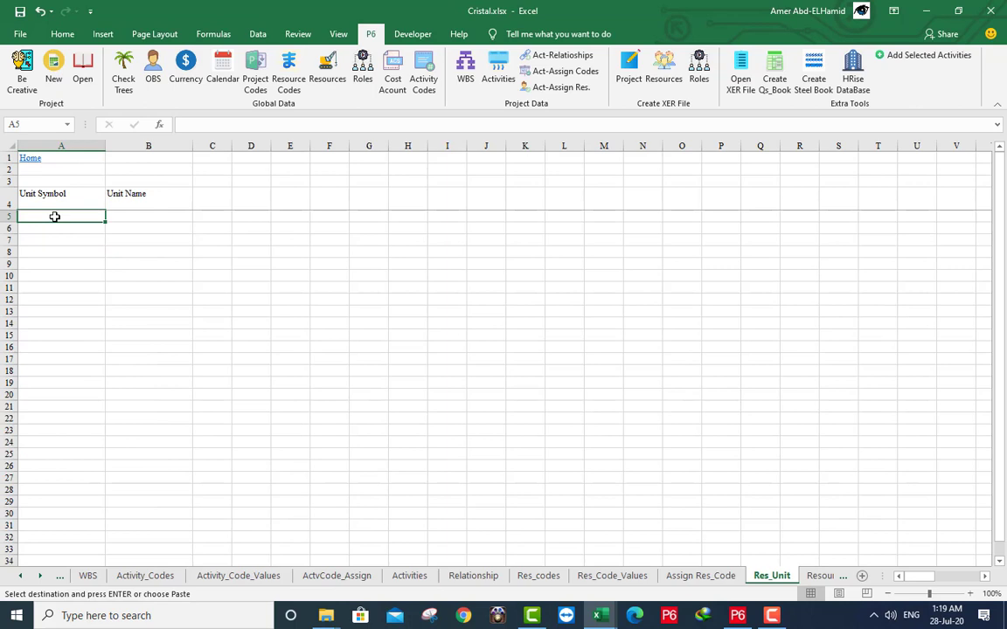
key("ctrl+v")
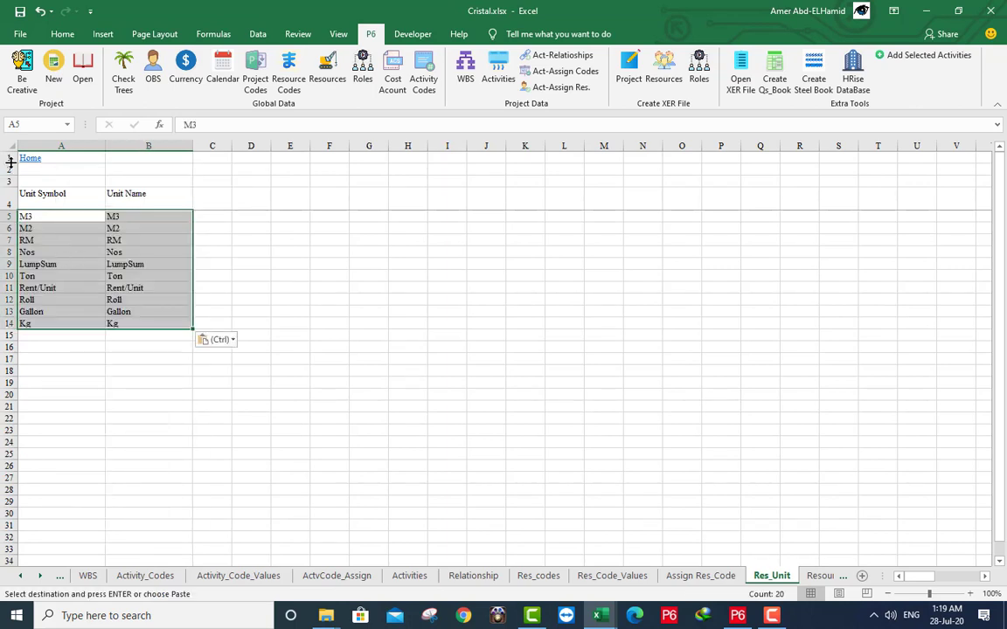
left_click(91, 575)
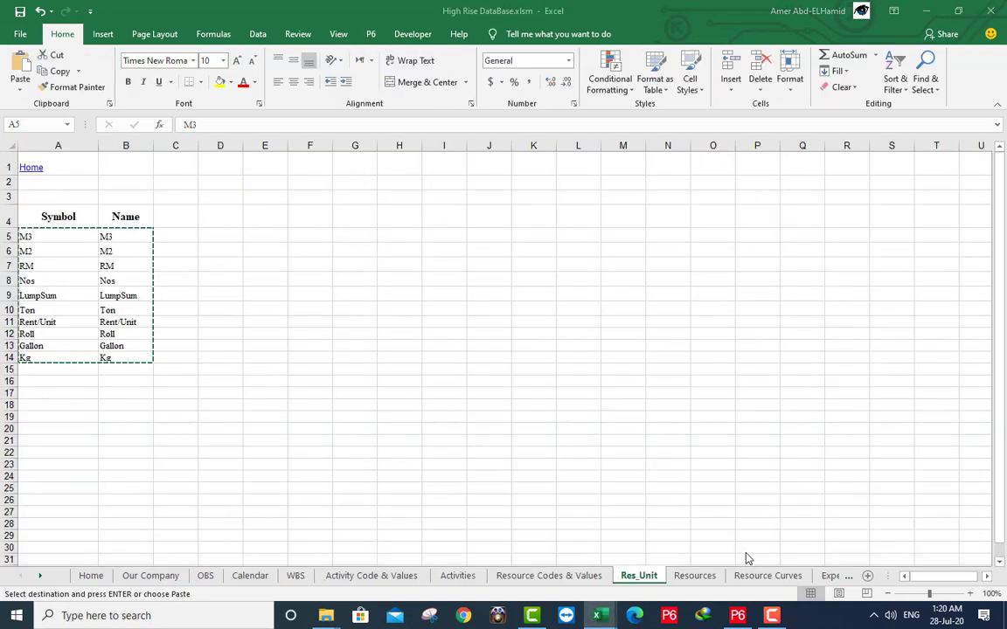
Copy database resources A5:Z215 and paste them at A5 of Cristal's Resources sheet.
left_click(694, 576)
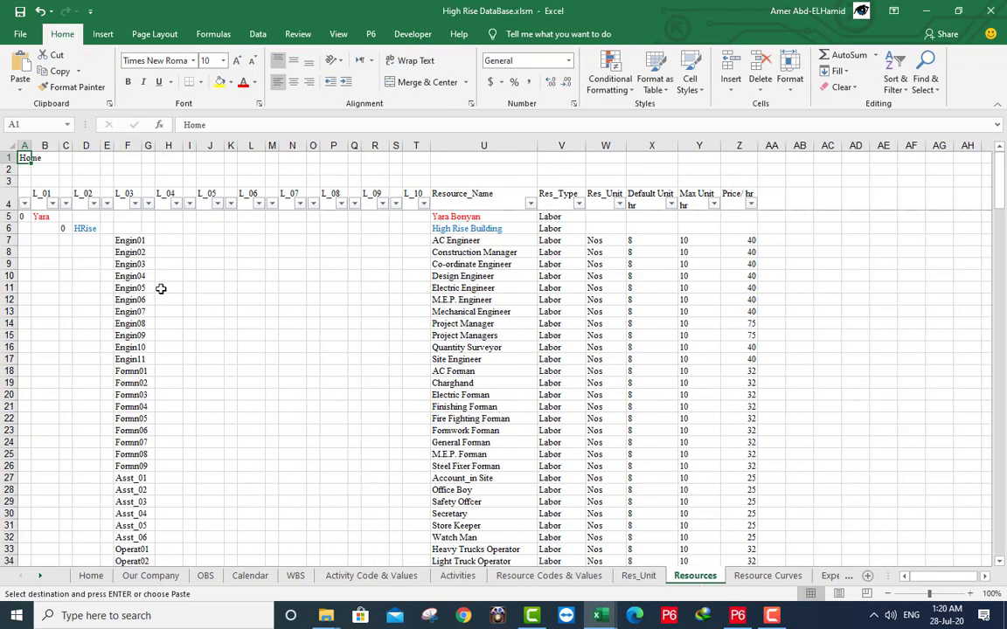
mouse_move(561, 194)
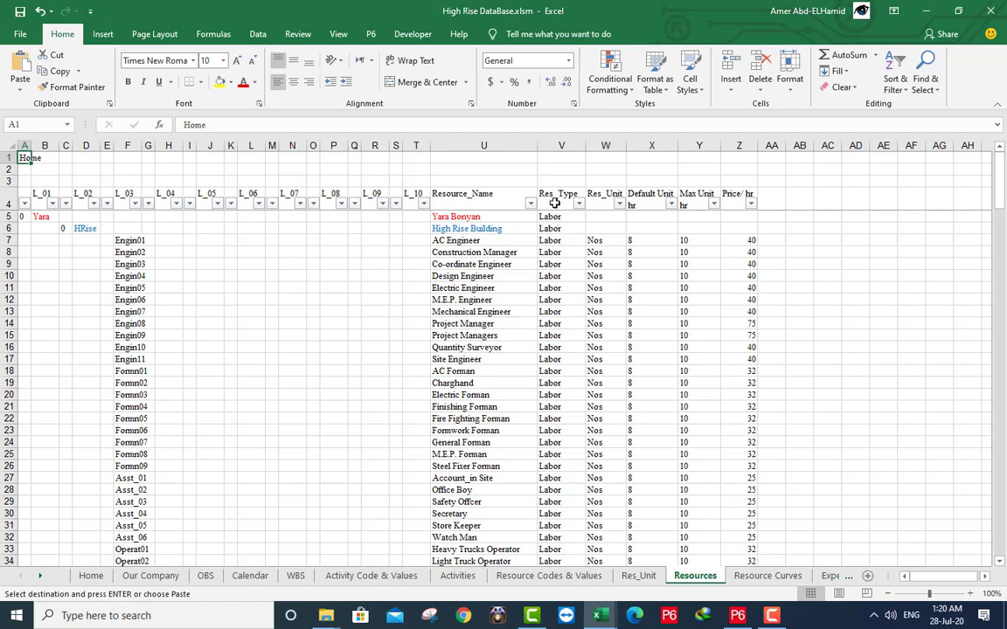
mouse_move(645, 193)
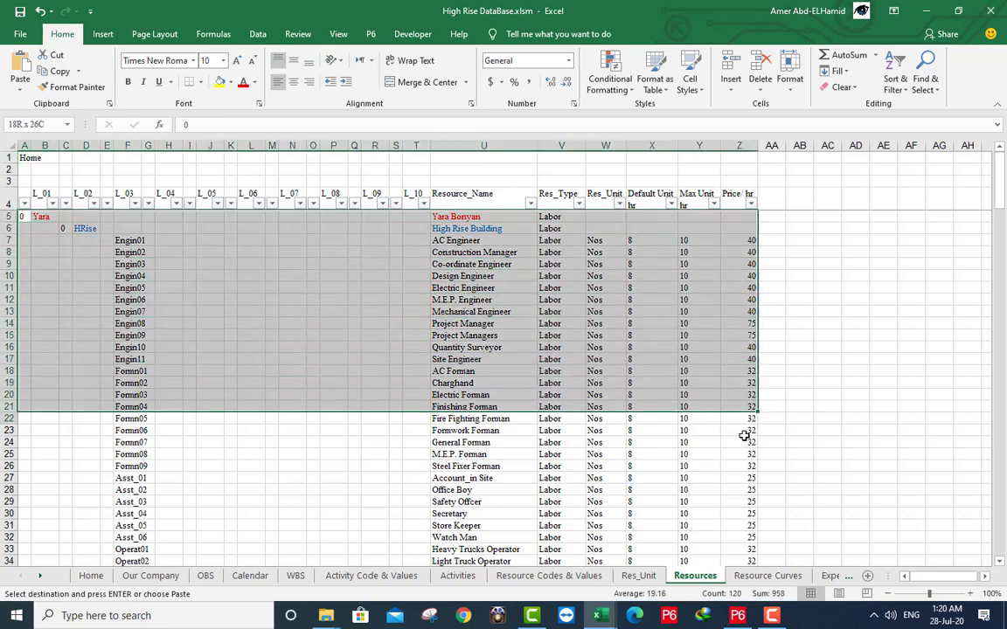
scroll("down", 3)
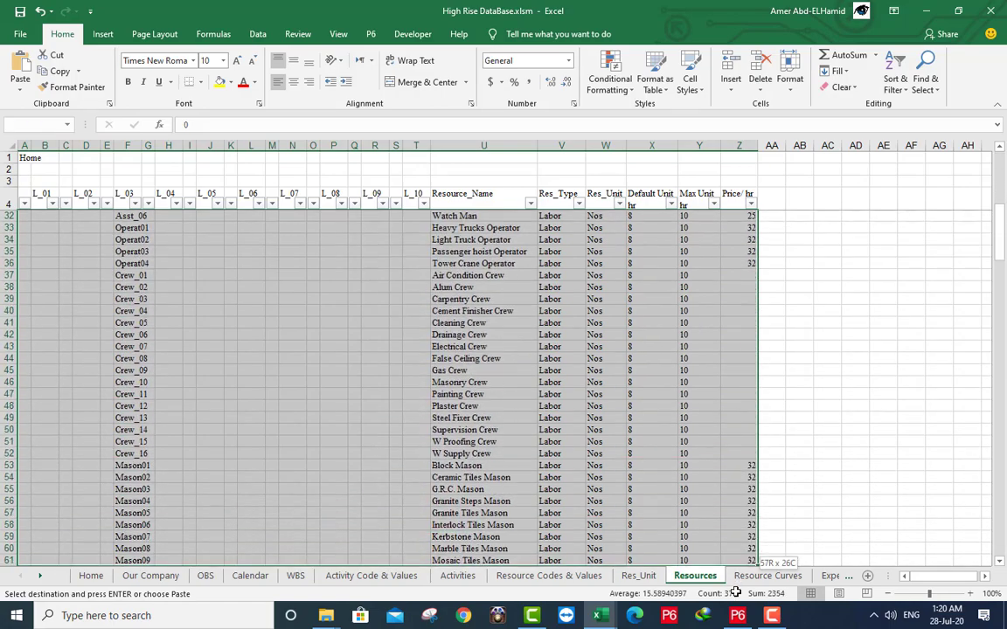
scroll("down", 3)
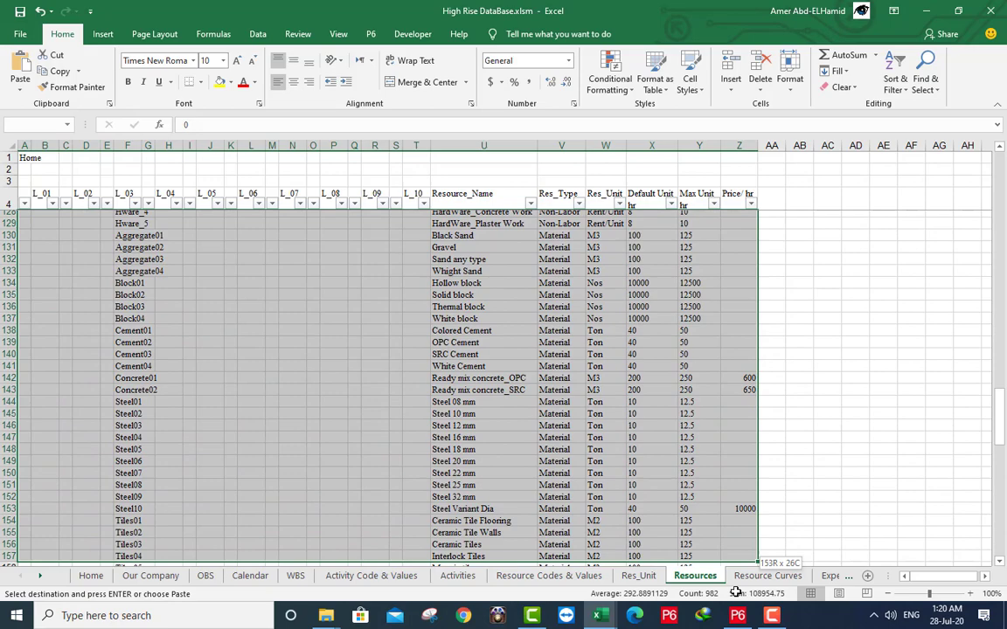
scroll("down", 3)
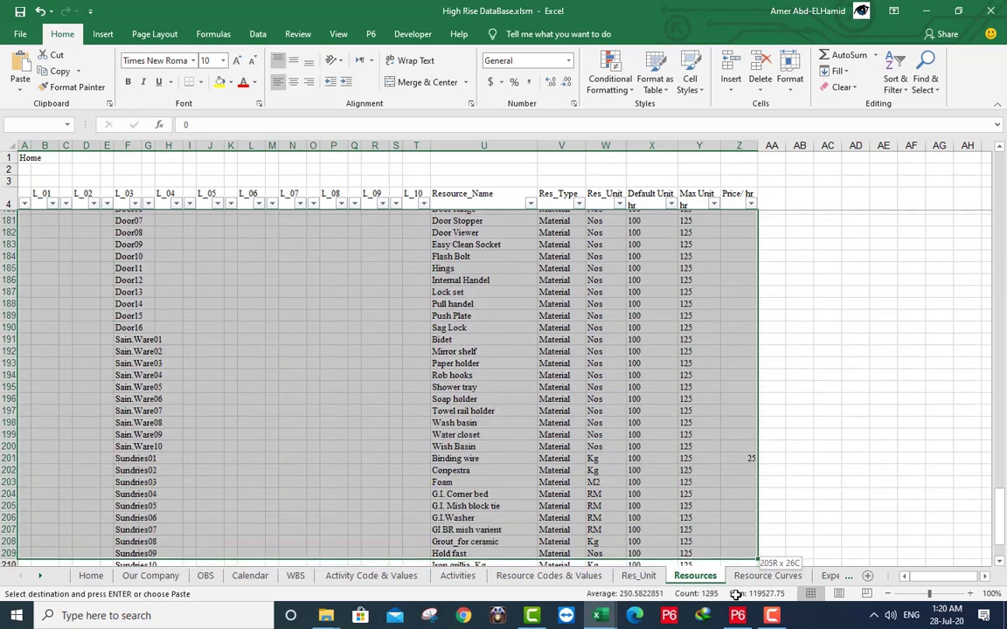
scroll("down", 3)
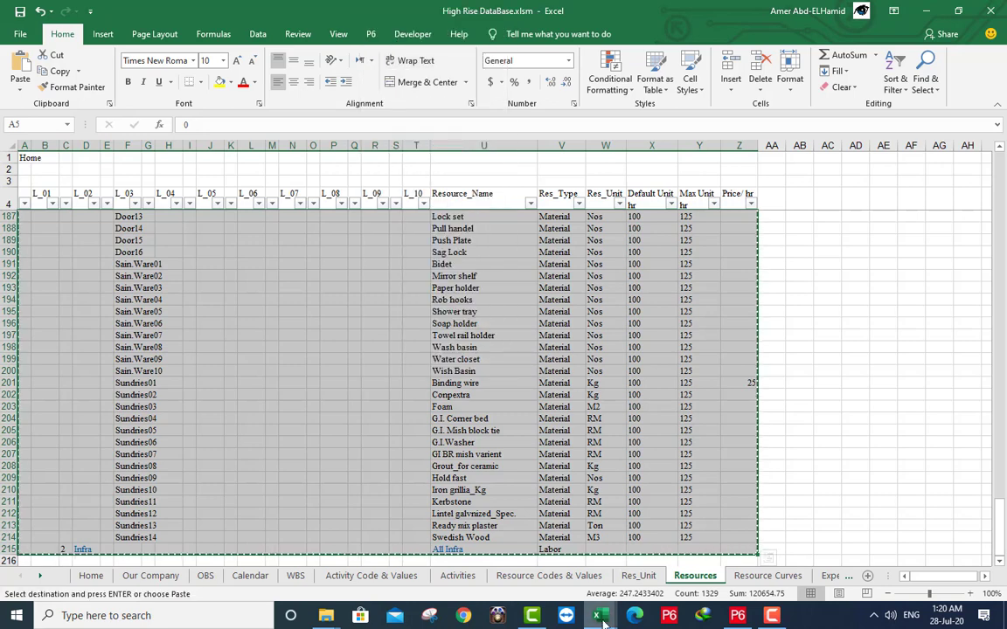
left_click(593, 615)
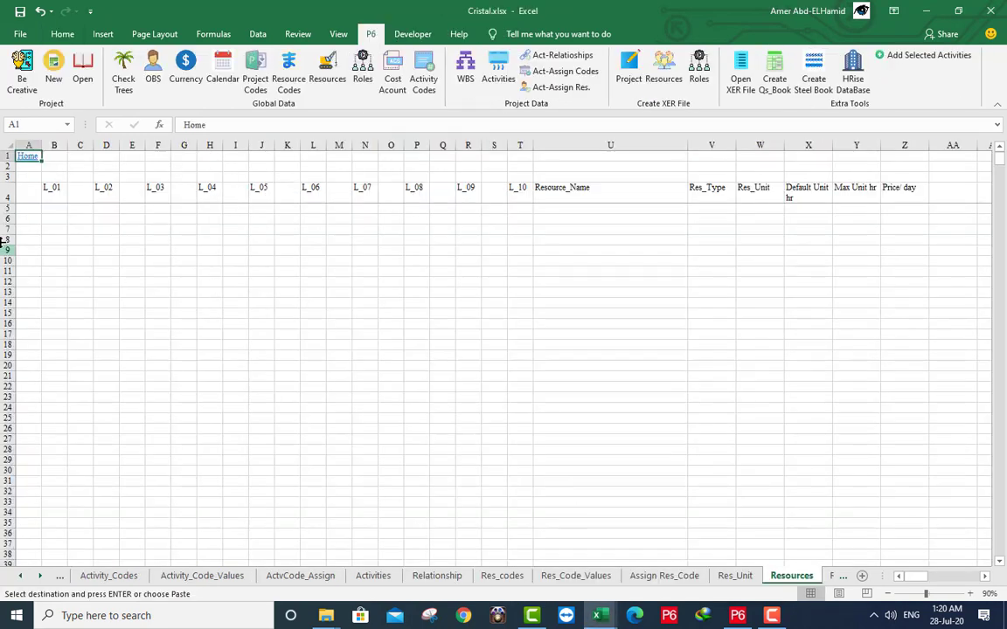
right_click(28, 211)
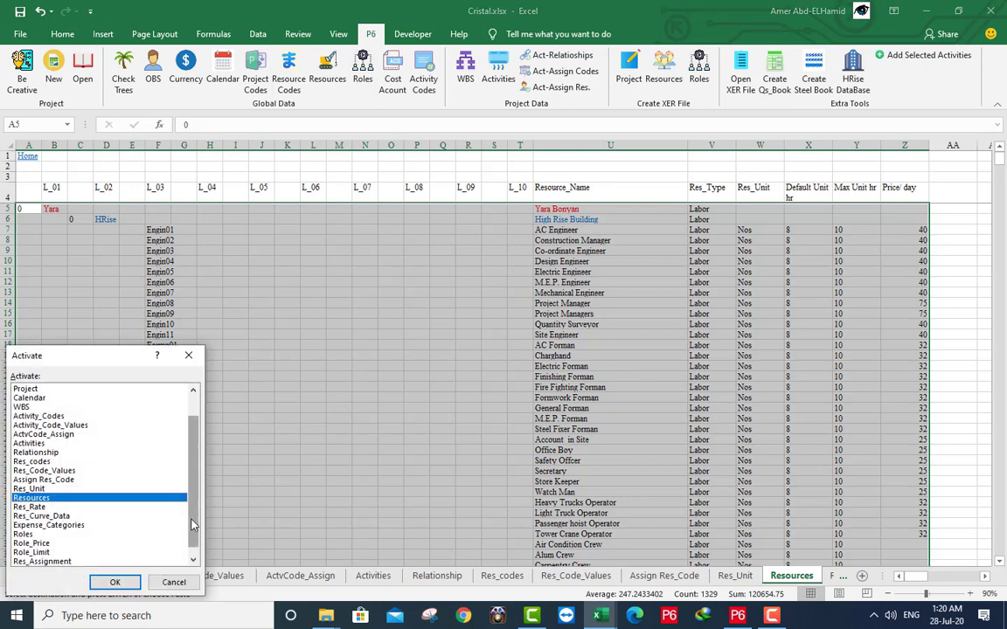
Activate Cristal's Res_Curve_Data sheet, then view the database's four Resource Curves.
scroll("down", 3)
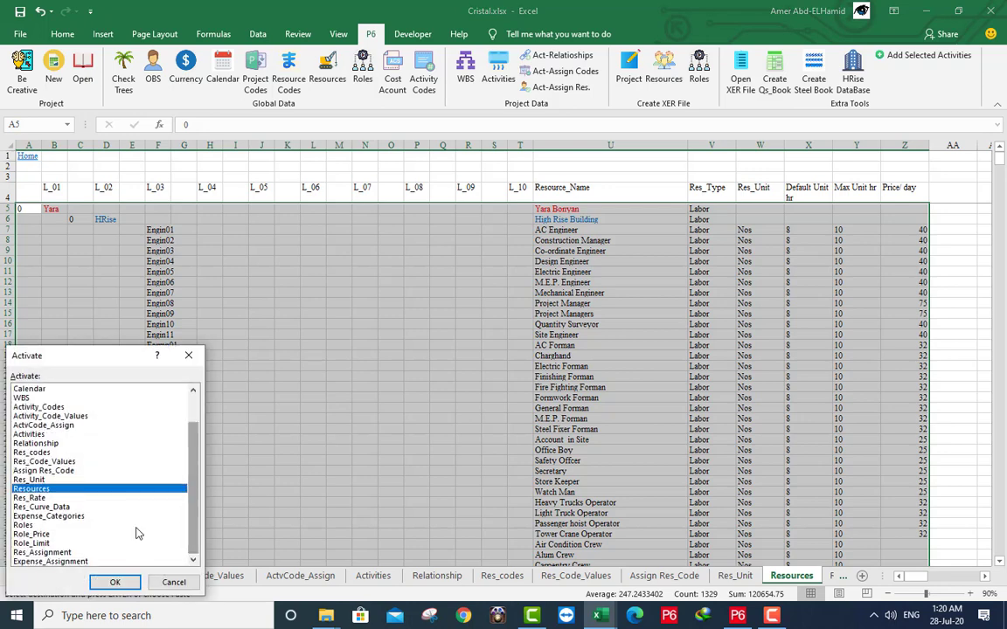
left_click(41, 498)
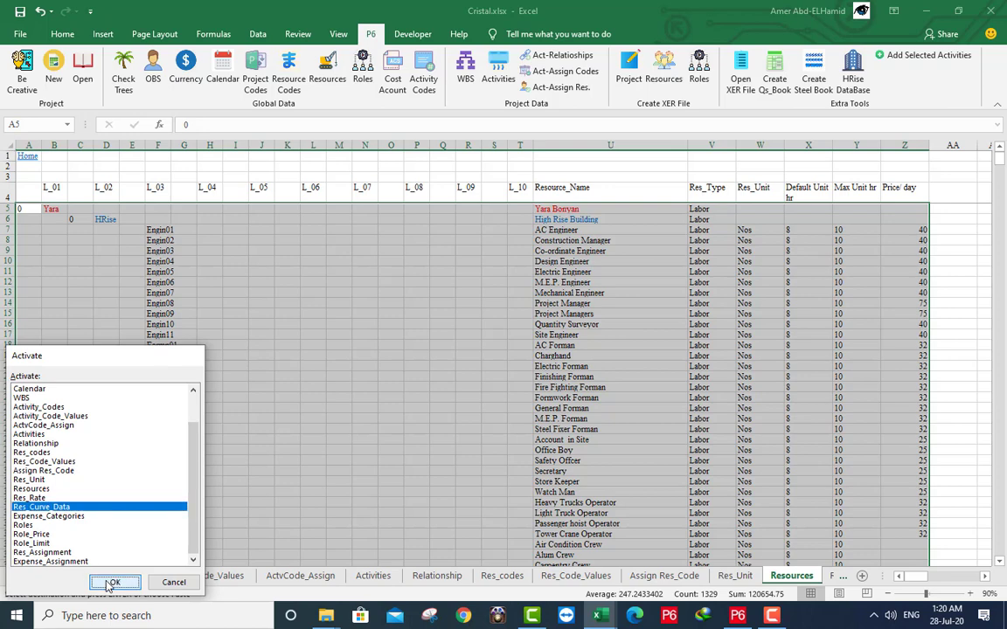
left_click(114, 581)
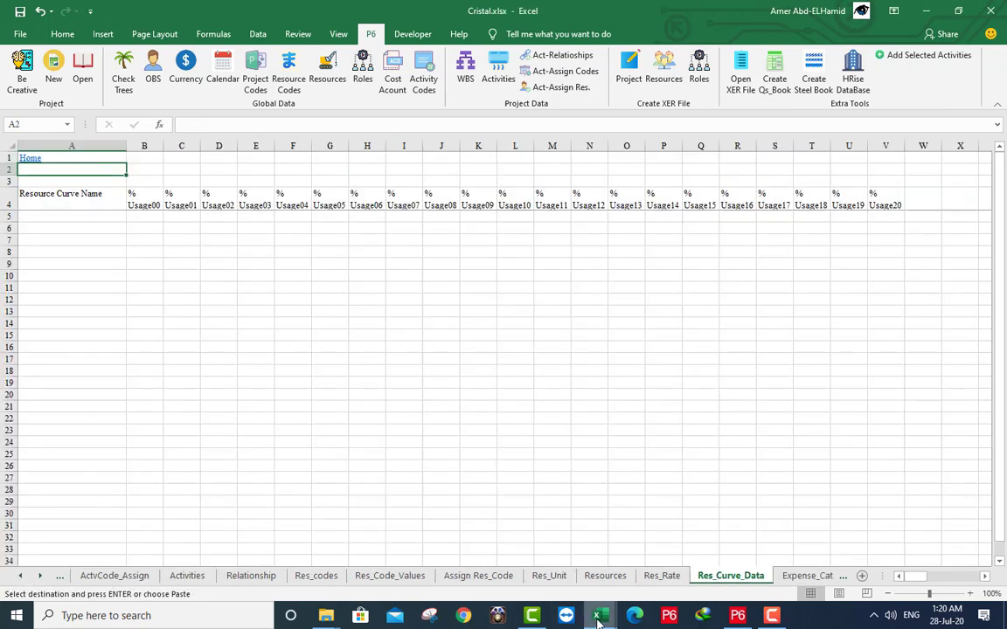
left_click(600, 616)
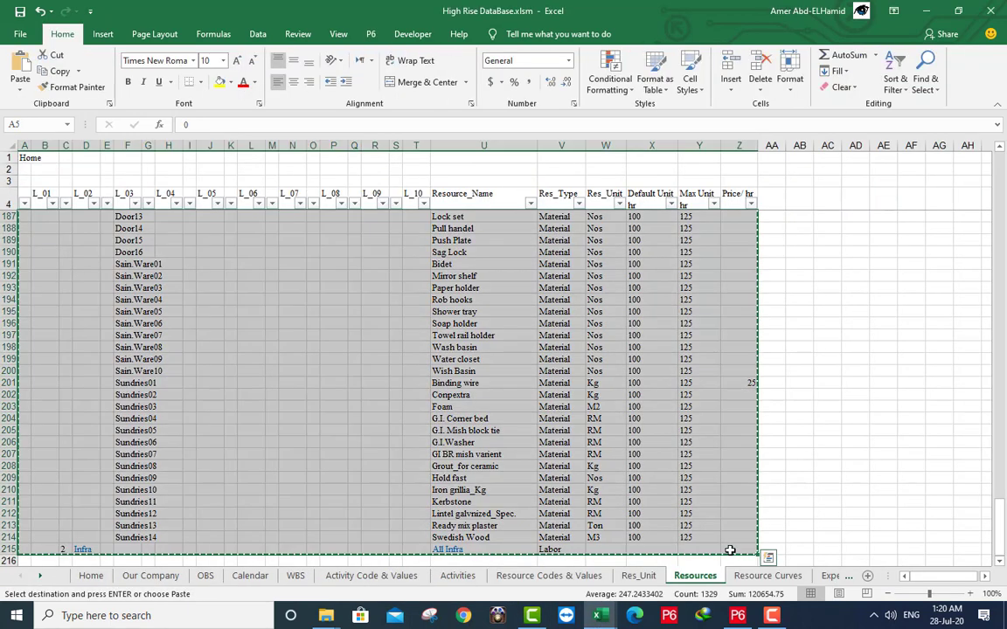
left_click(767, 575)
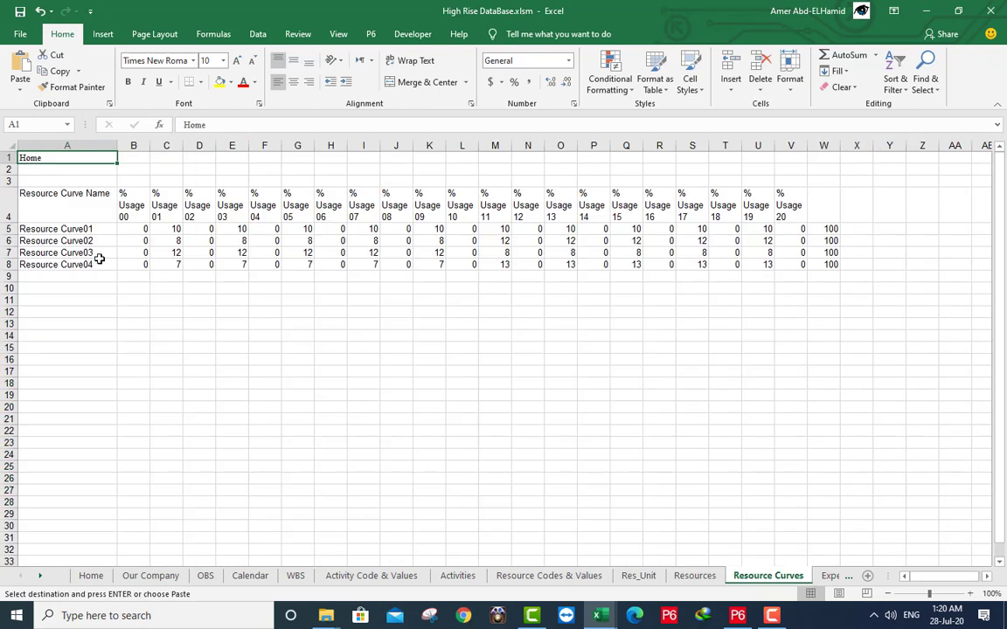
mouse_move(78, 270)
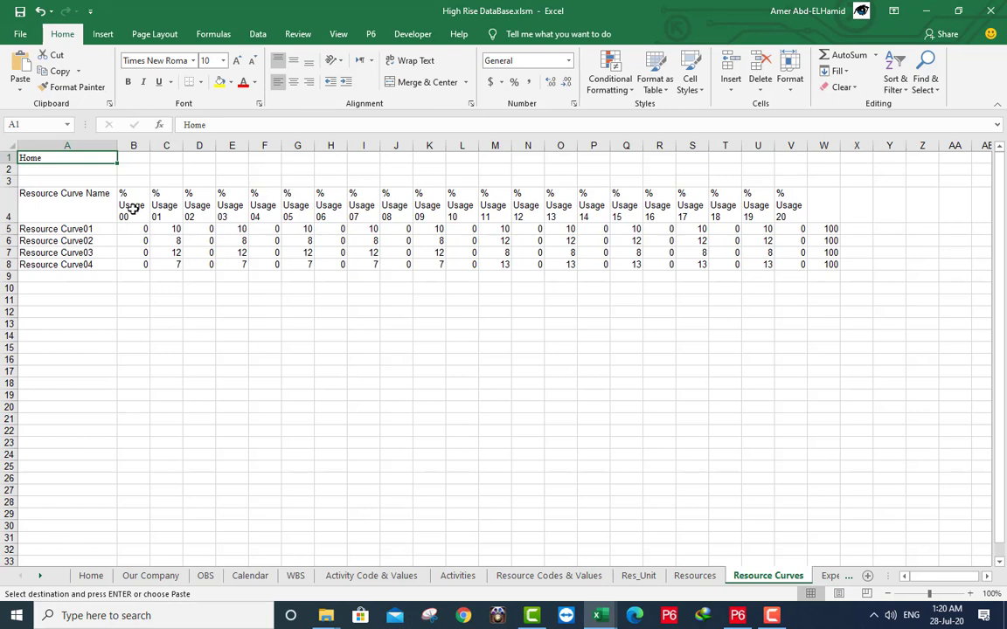
mouse_move(128, 218)
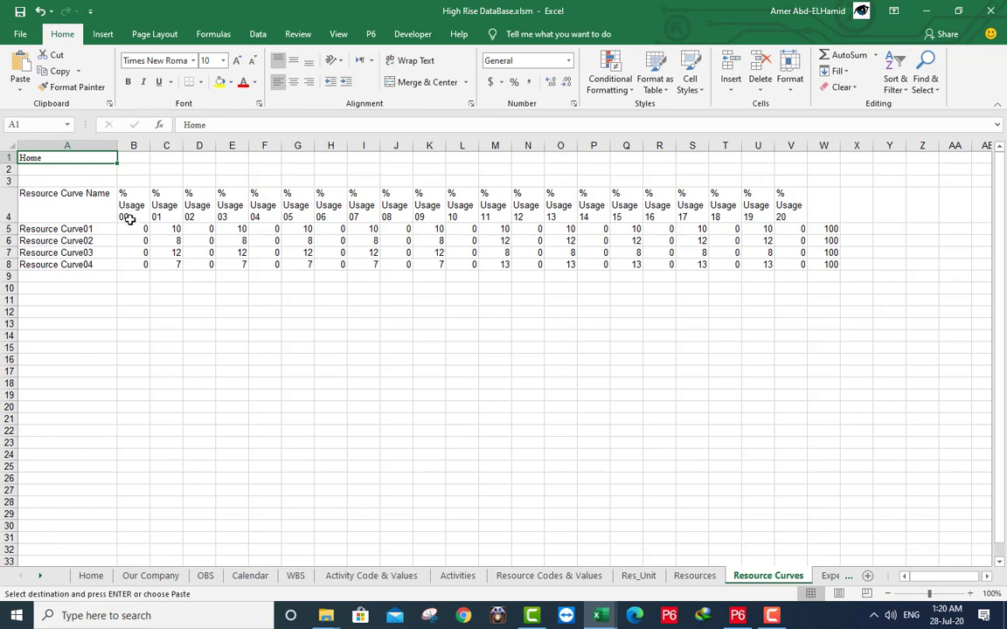
mouse_move(608, 251)
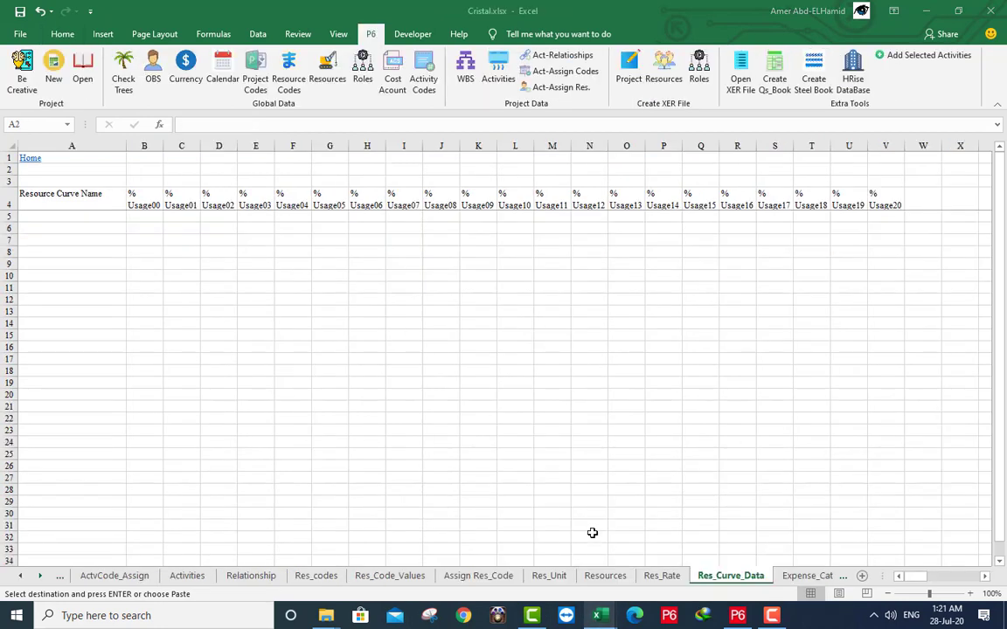
Paste expense categories A5:A8 from the database into Cristal's Expense_Categories, then activate Roles.
right_click(67, 231)
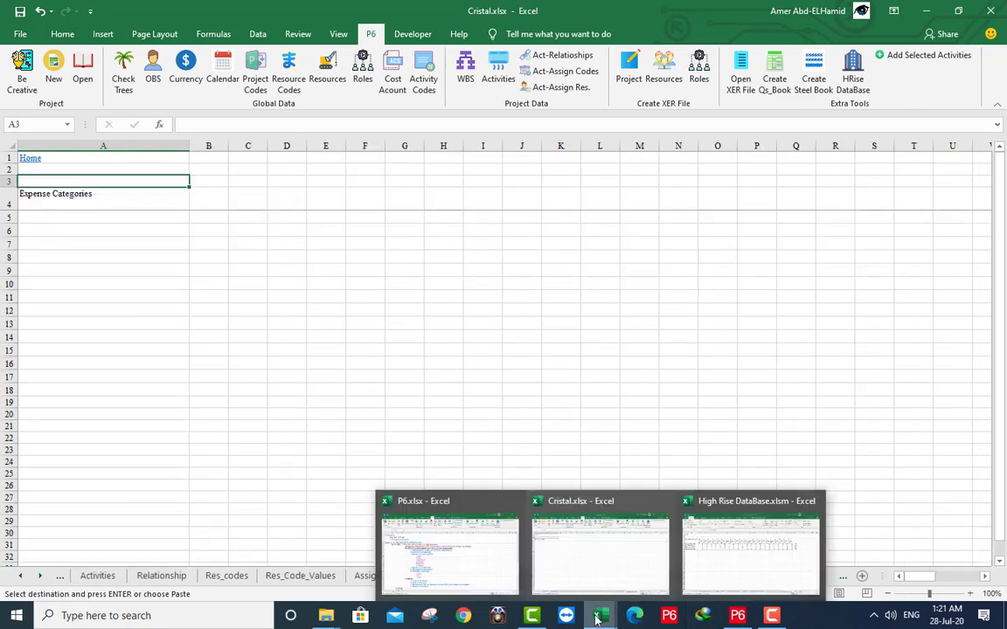
left_click(752, 547)
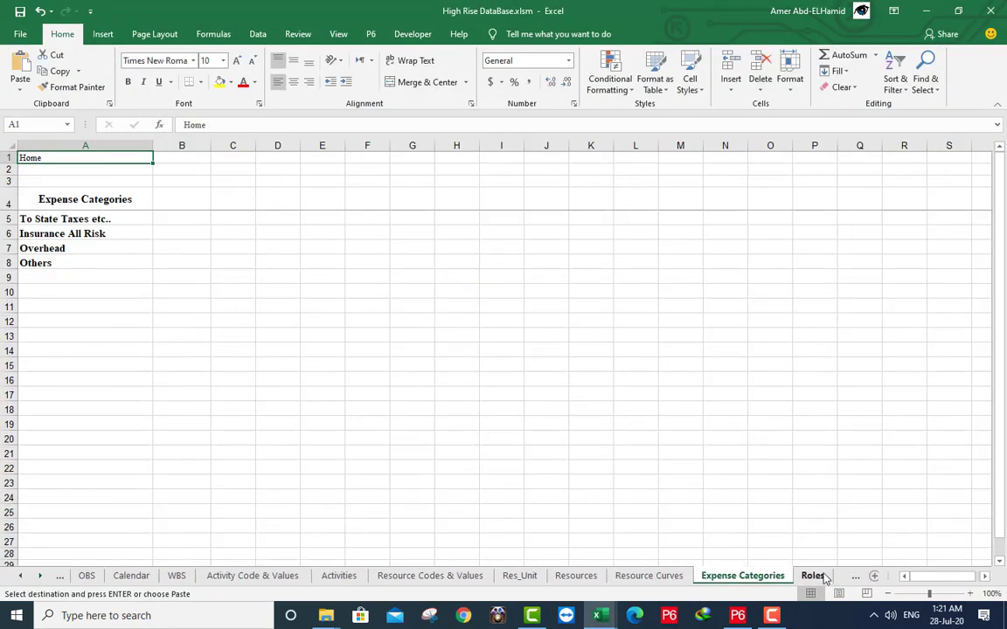
left_click(61, 218)
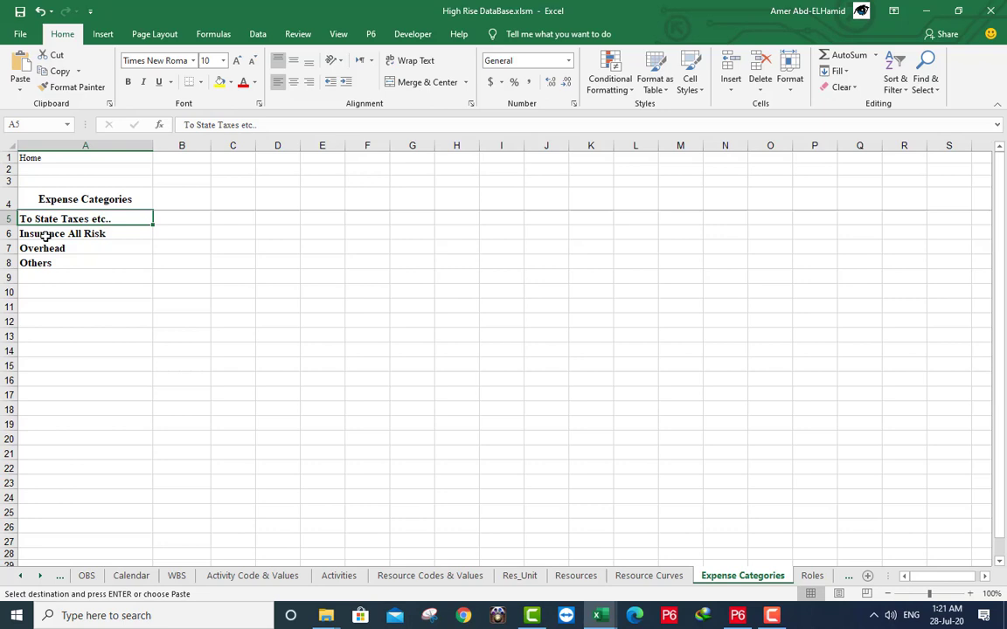
right_click(52, 233)
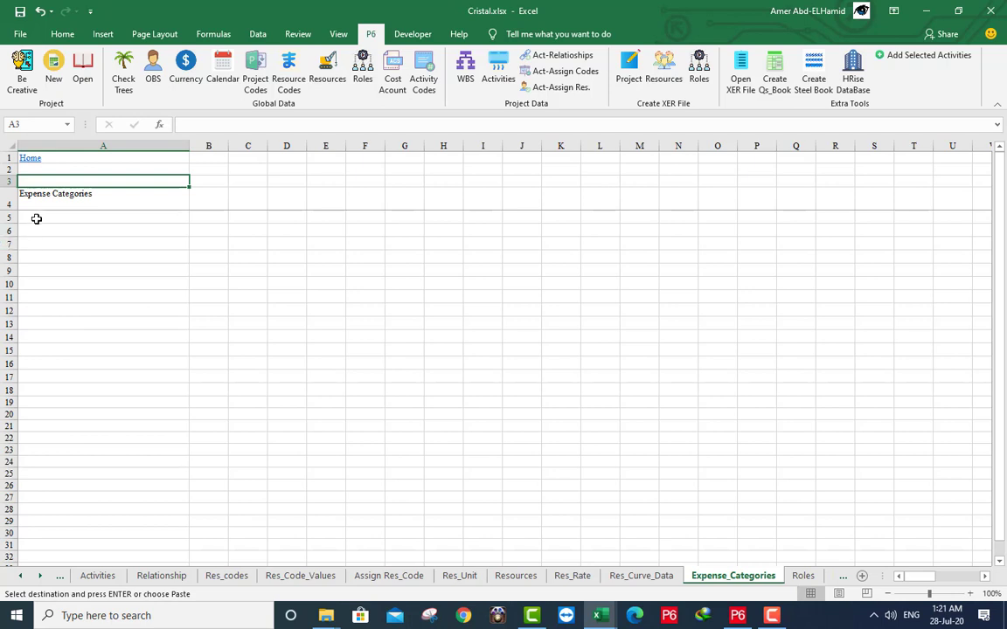
right_click(36, 219)
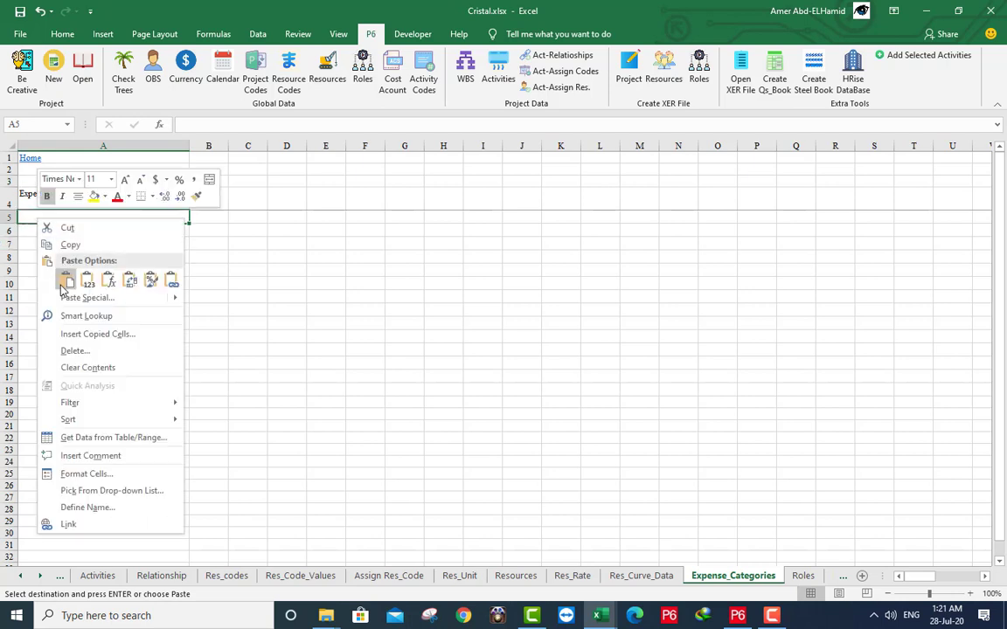
left_click(67, 281)
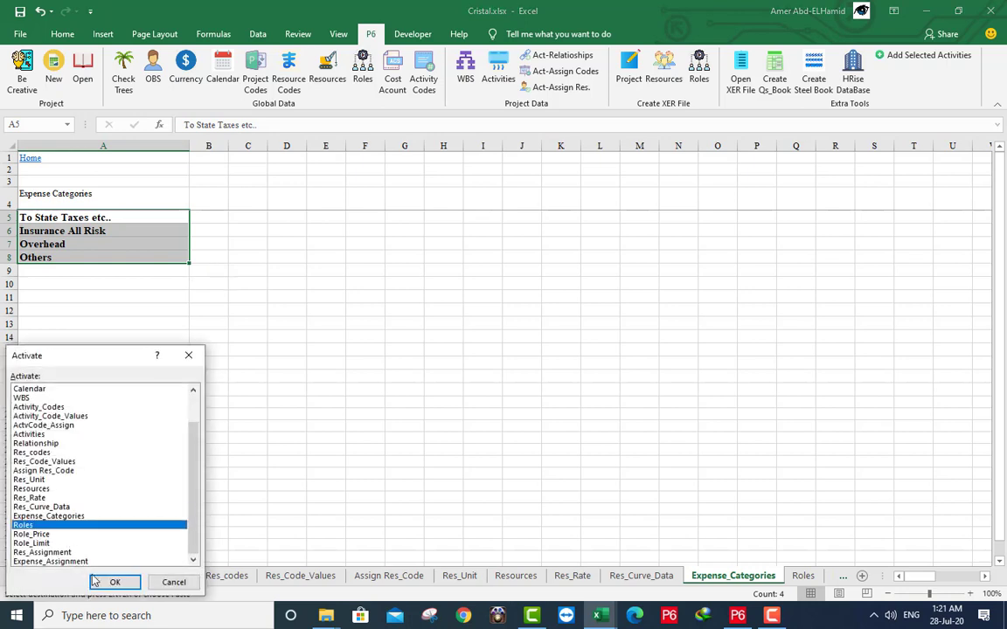
left_click(115, 581)
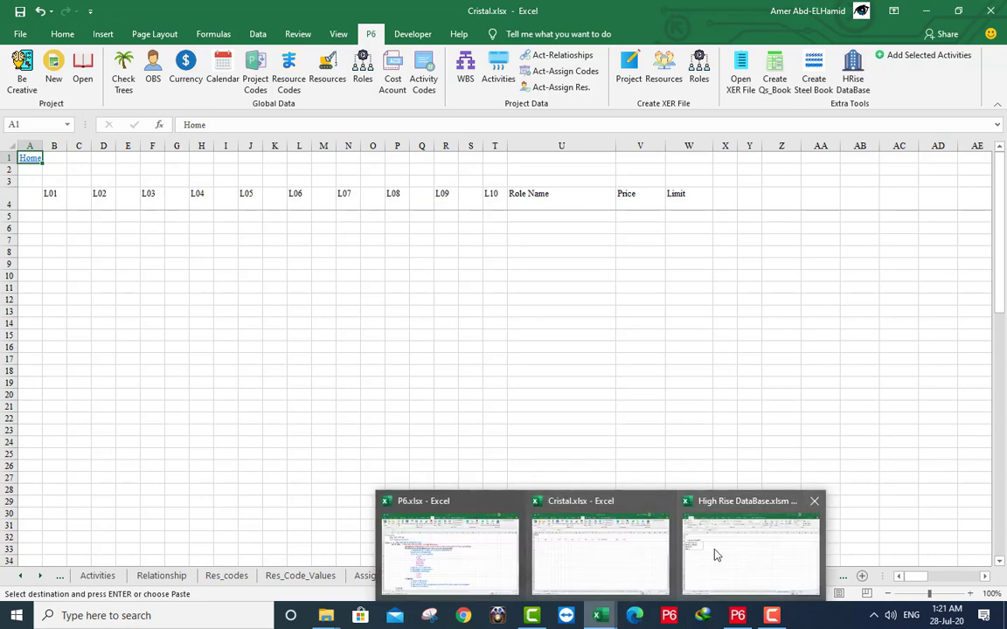
Copy the database's role codes, names, prices and limits for pasting at Cristal Roles A5.
left_click(749, 546)
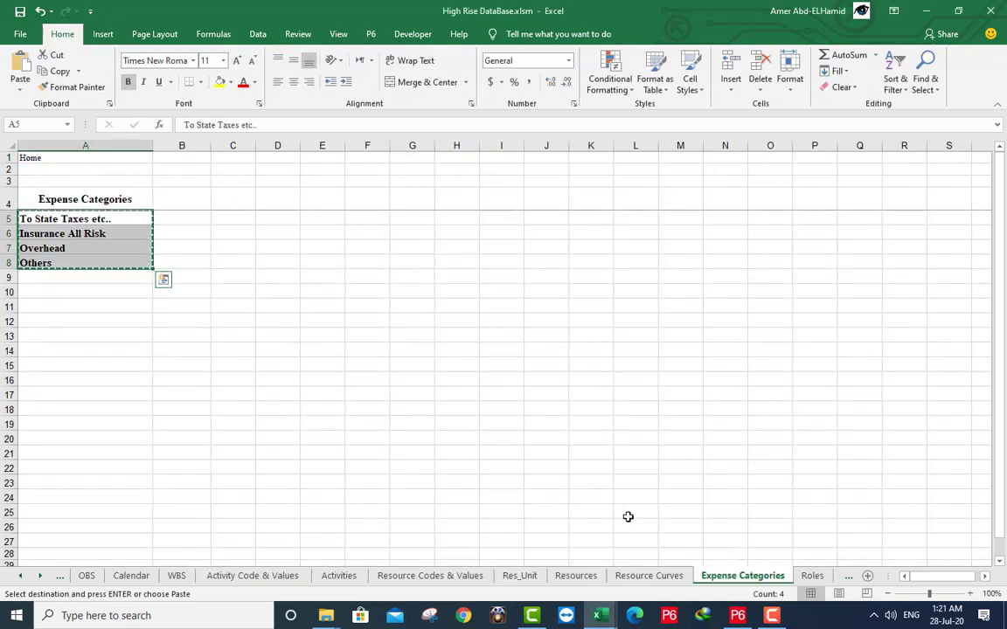
left_click(813, 576)
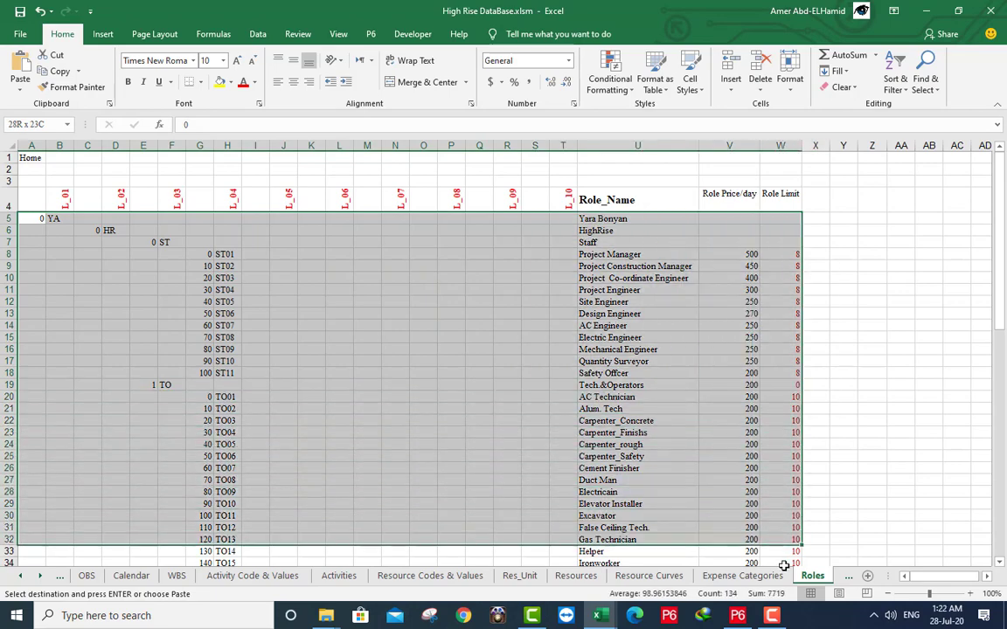
scroll("down", 3)
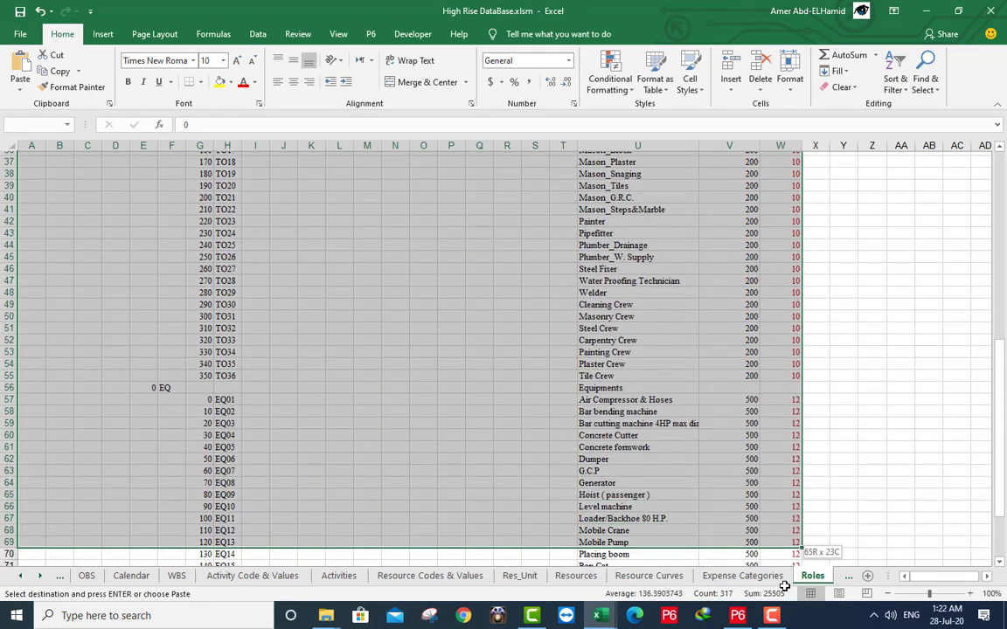
scroll("down", 3)
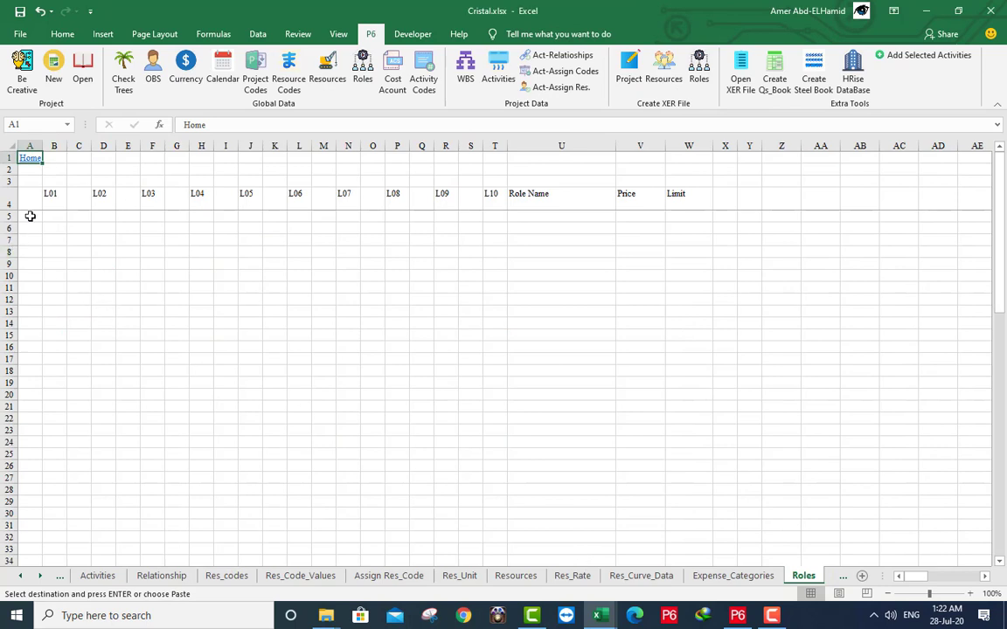
left_click(31, 216)
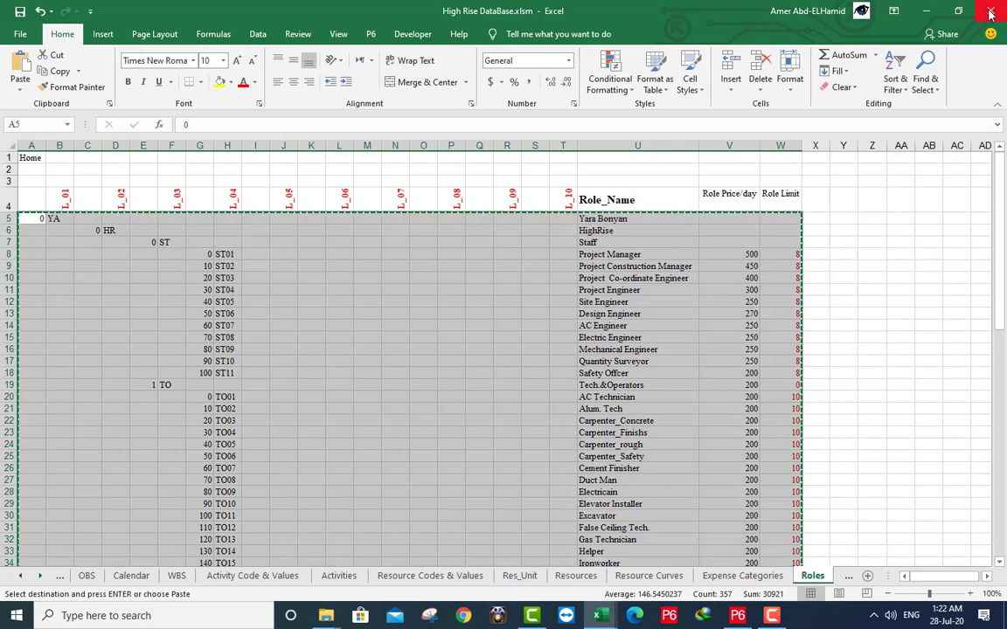
Close High Rise DataBase.xlsm, keeping clipboard data, and jump to Cristal's Home sheet.
left_click(994, 7)
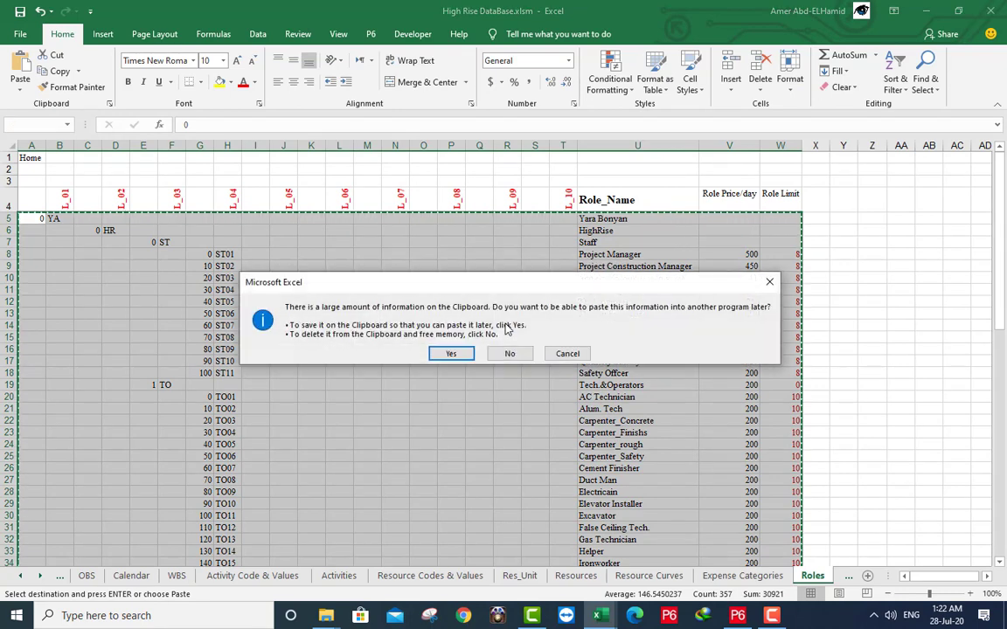
left_click(451, 353)
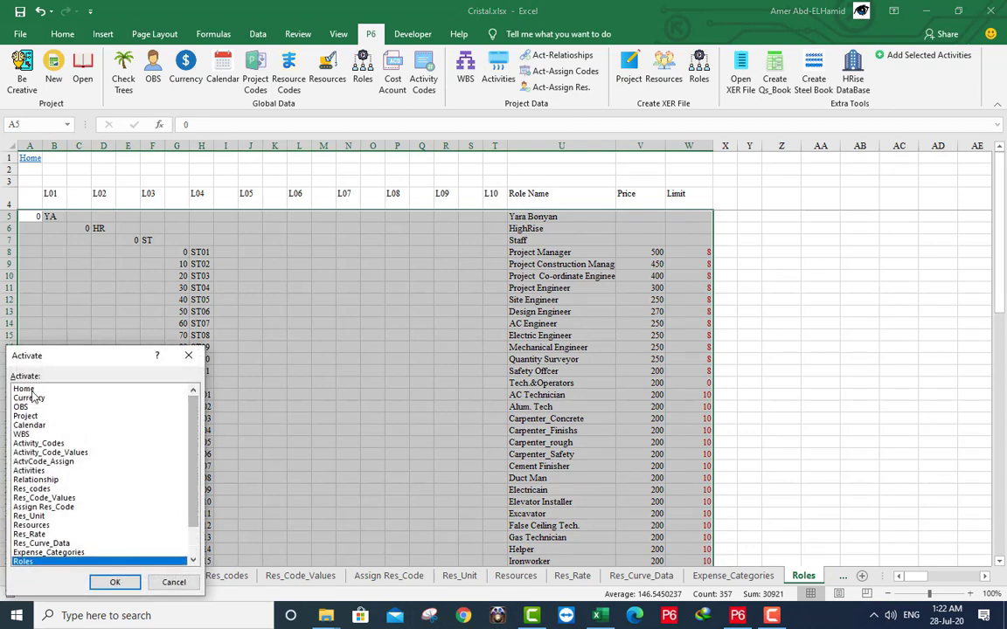
left_click(111, 582)
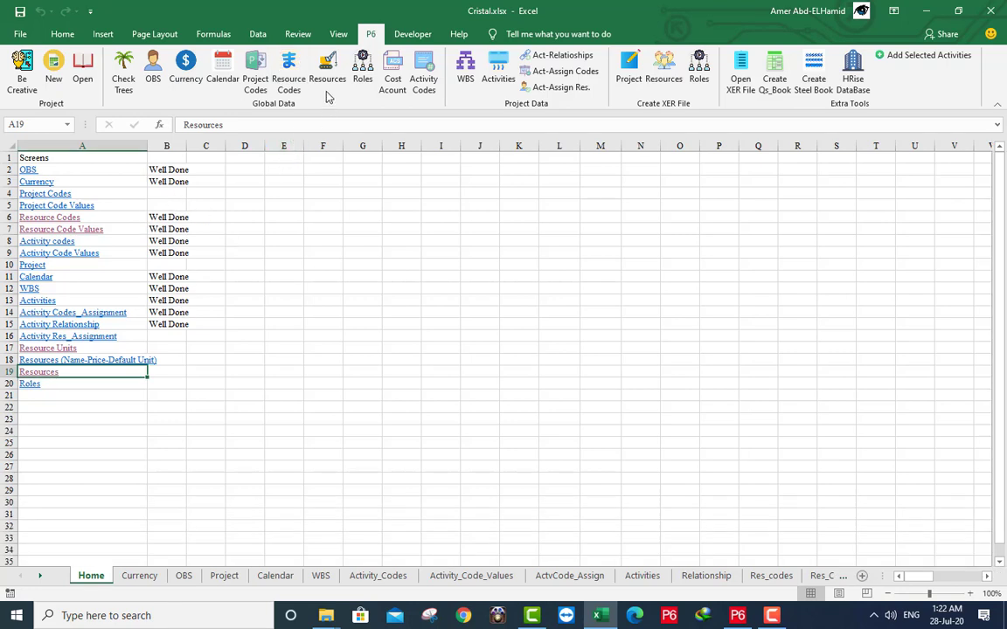
Run the P6 add-in's Global Data Resources routine on the units, resources and roles.
left_click(325, 66)
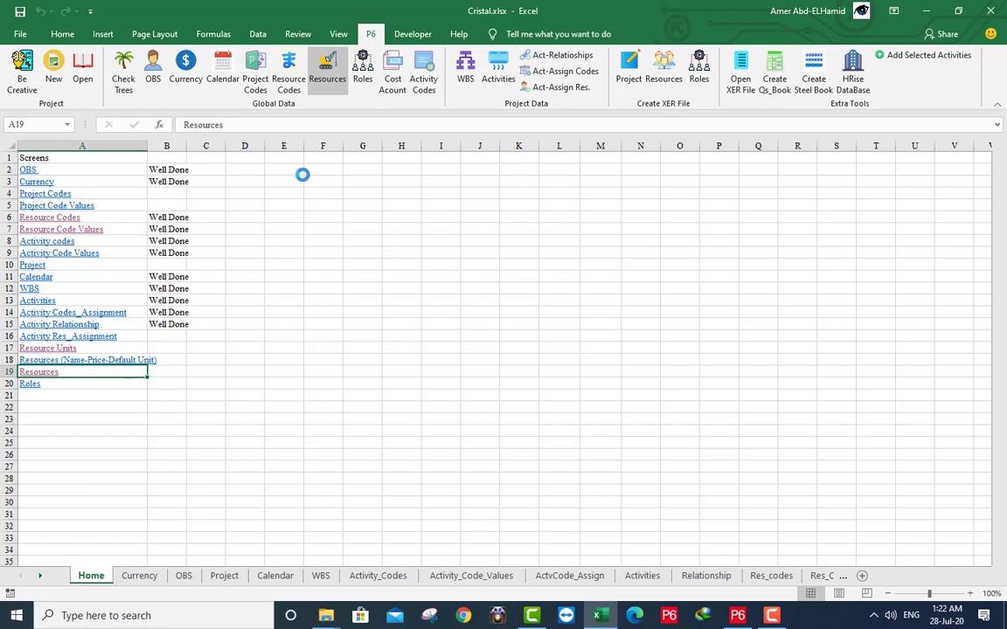
mouse_move(304, 173)
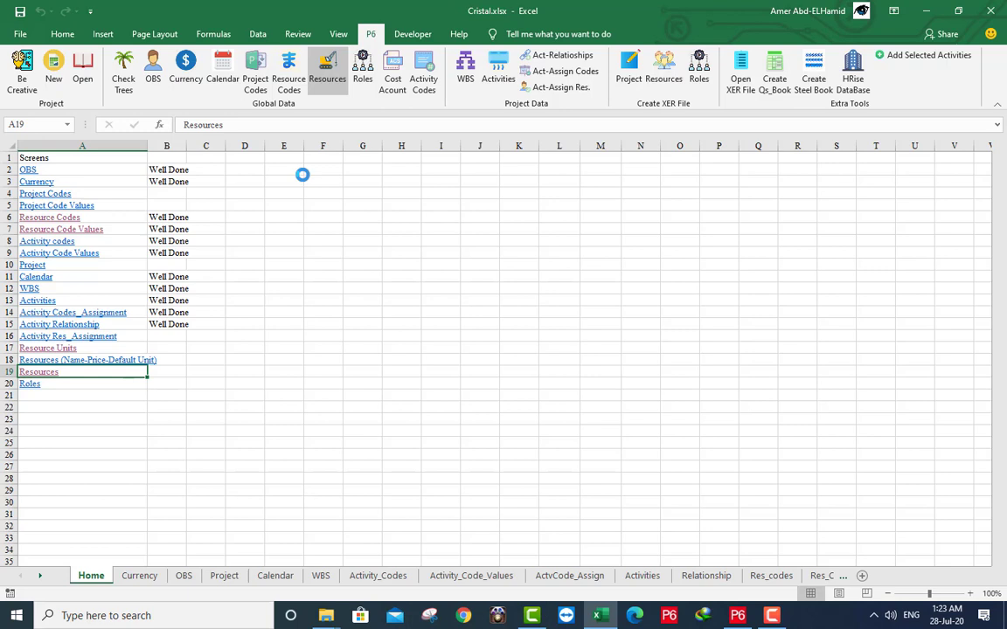
mouse_move(305, 176)
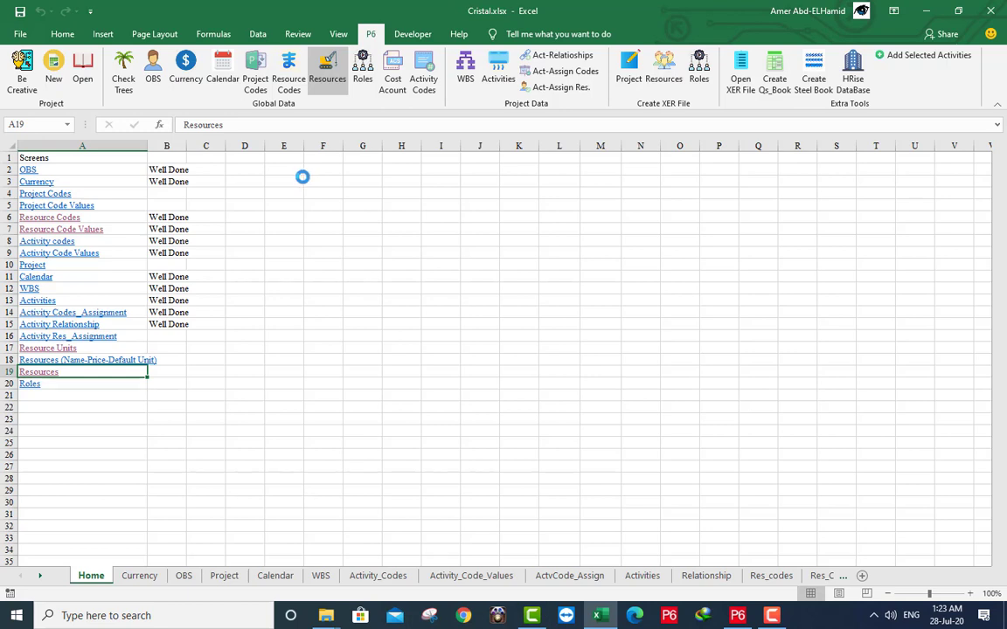
mouse_move(181, 348)
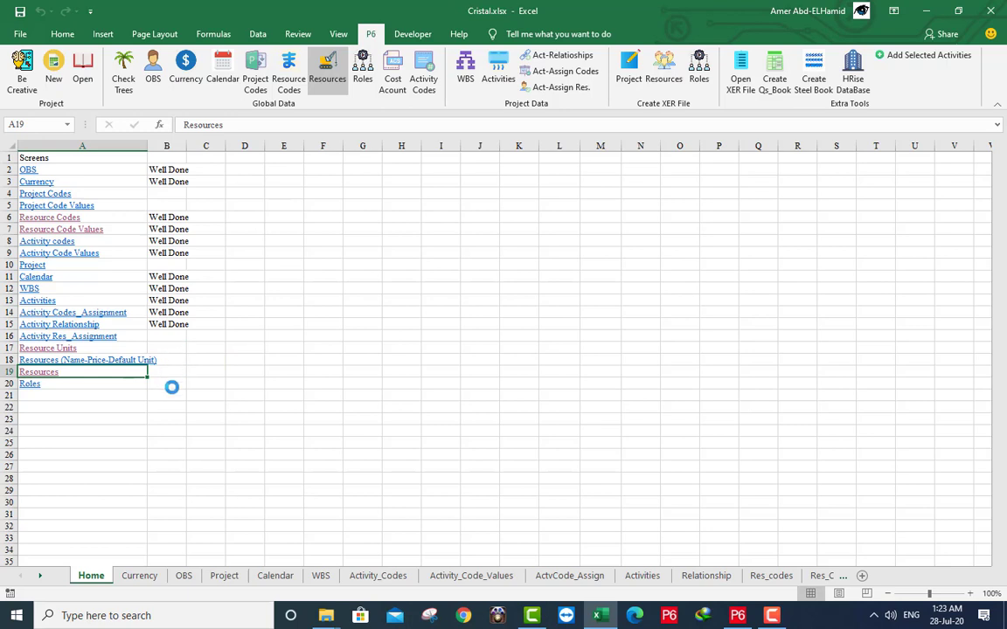
mouse_move(183, 349)
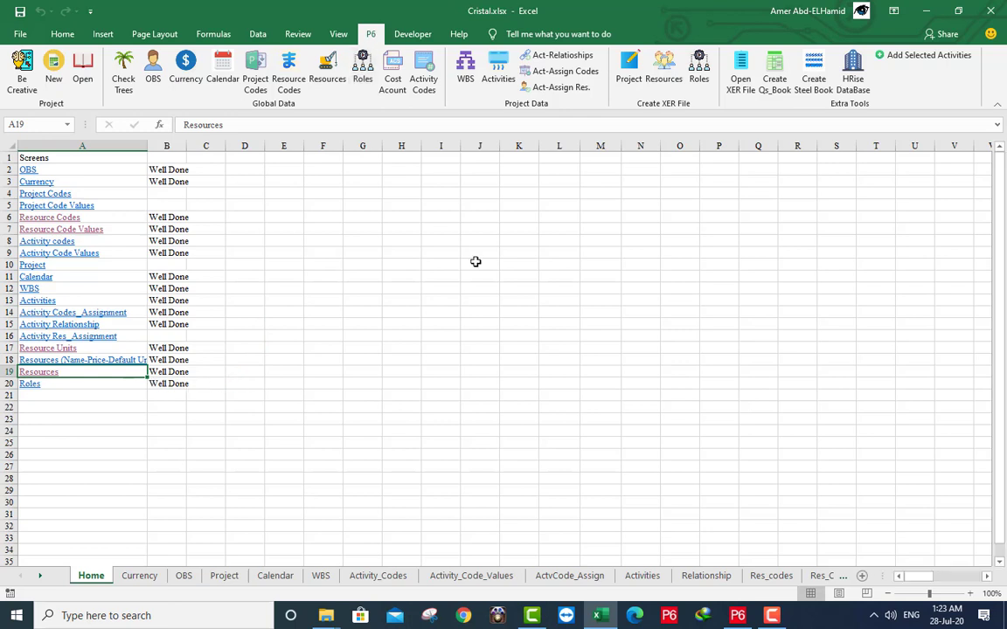
mouse_move(681, 122)
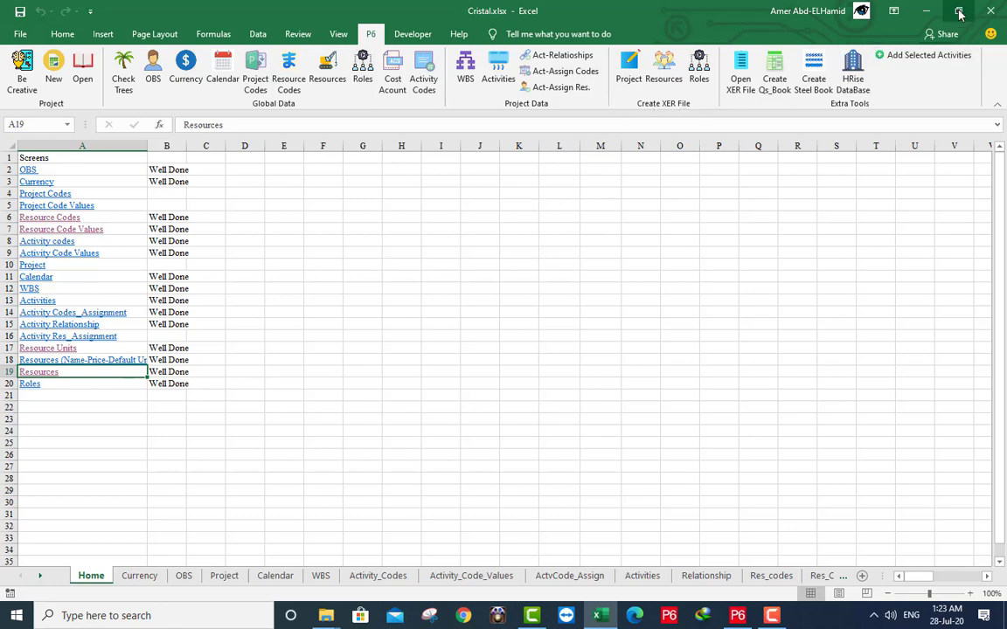
Generate Role, Resource and Cristal XER files with Excel's Create XER File add-in, then return to P6.
left_click(969, 11)
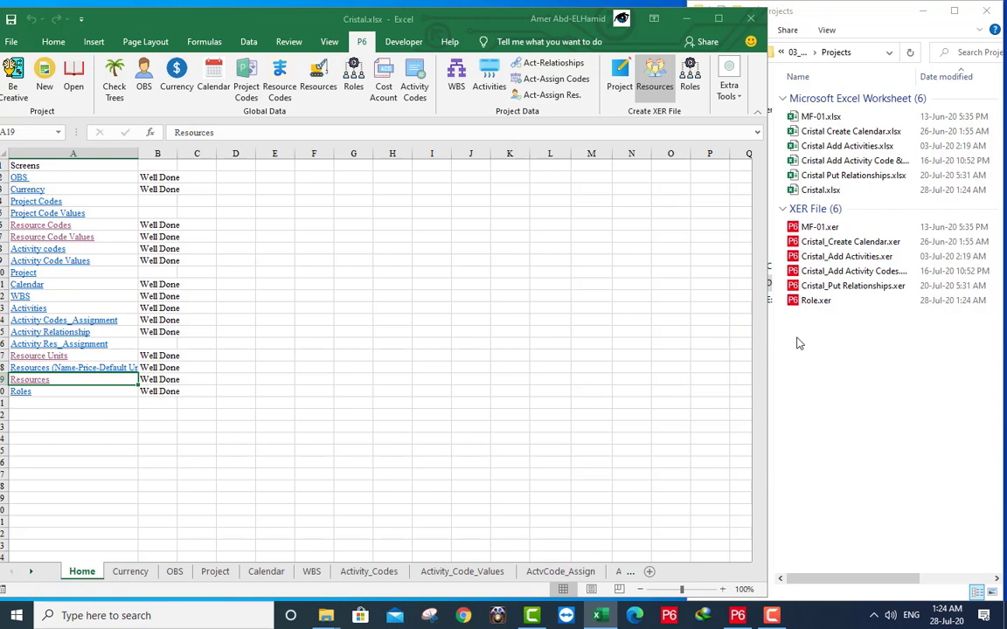
mouse_move(805, 340)
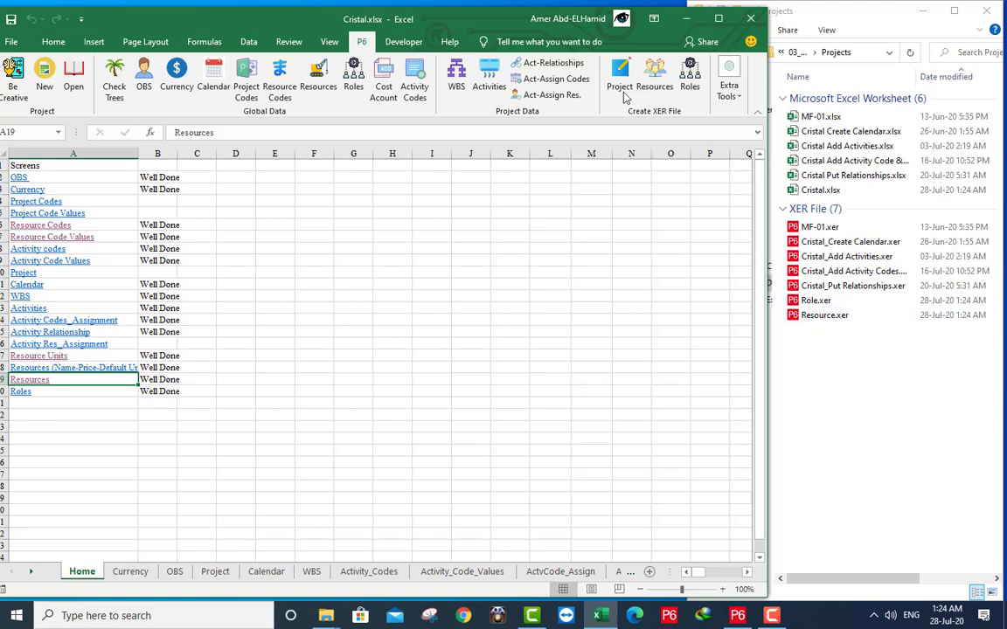
left_click(619, 71)
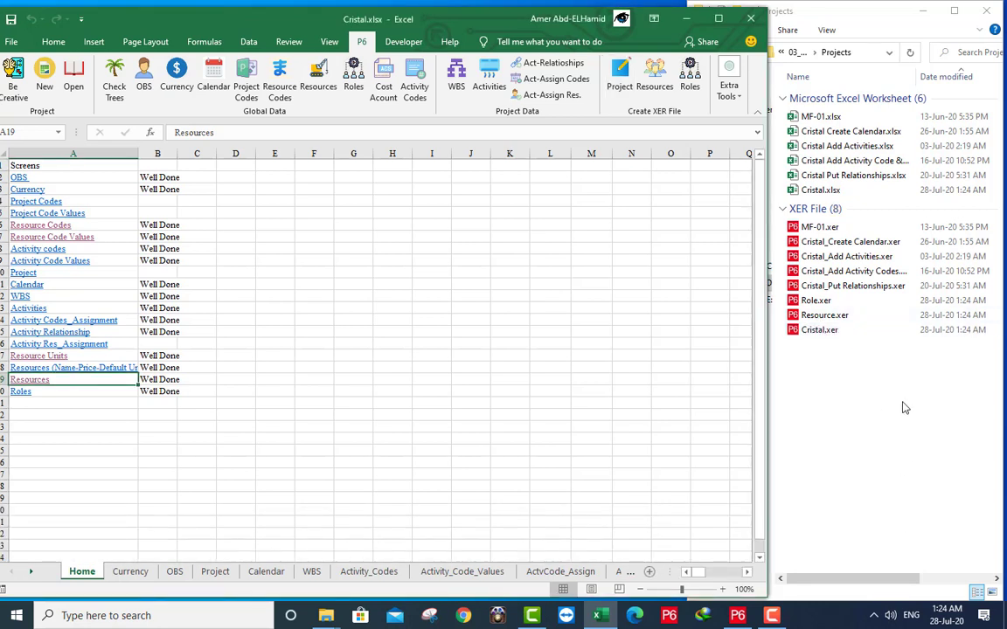
left_click(821, 330)
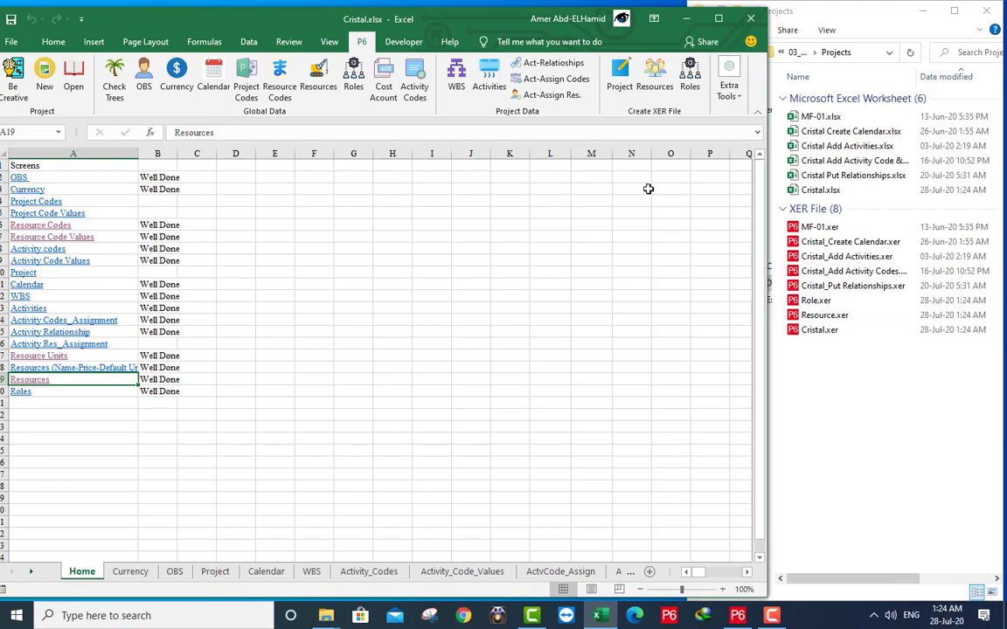
left_click(737, 615)
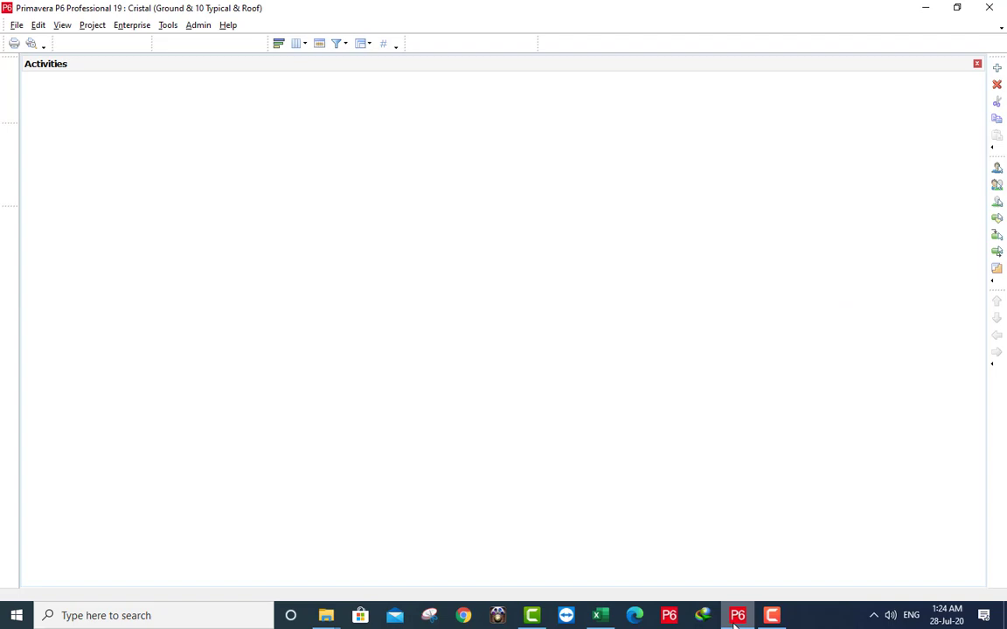
Confirm the Roles and Resource Curves lists are empty.
left_click(738, 614)
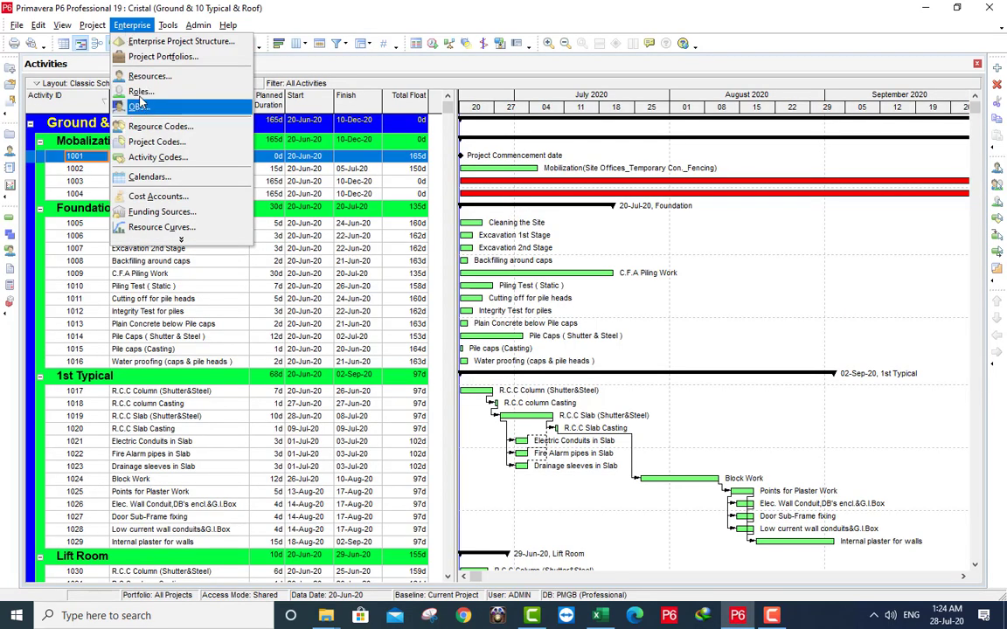
left_click(160, 91)
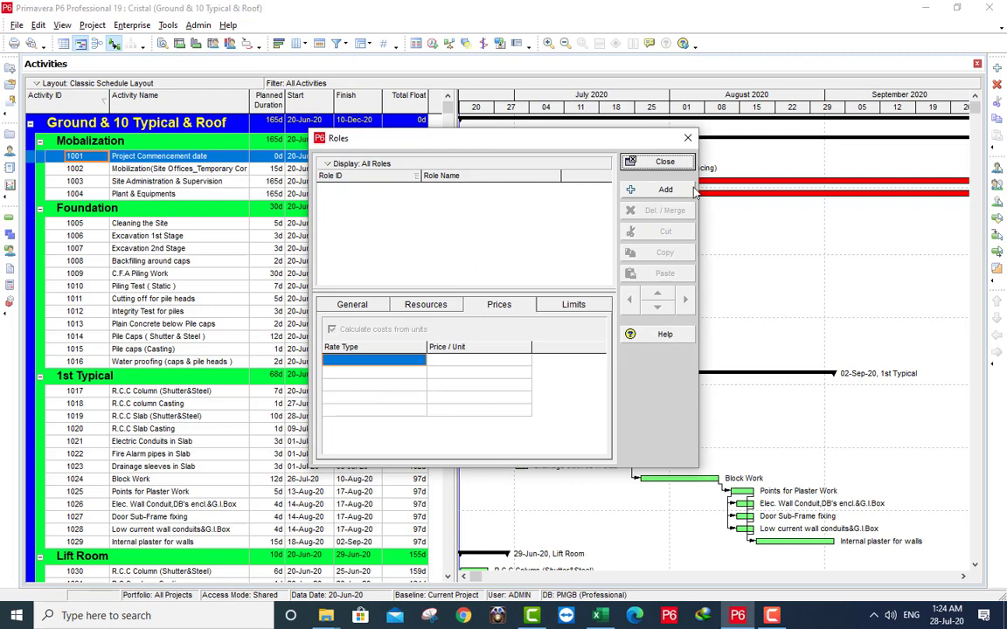
left_click(657, 161)
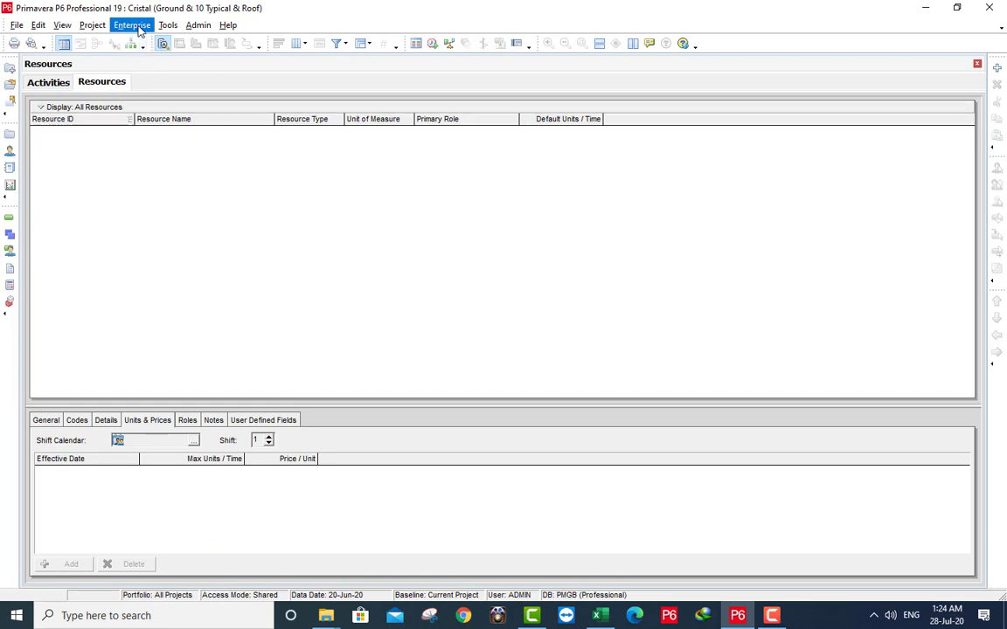
mouse_move(148, 24)
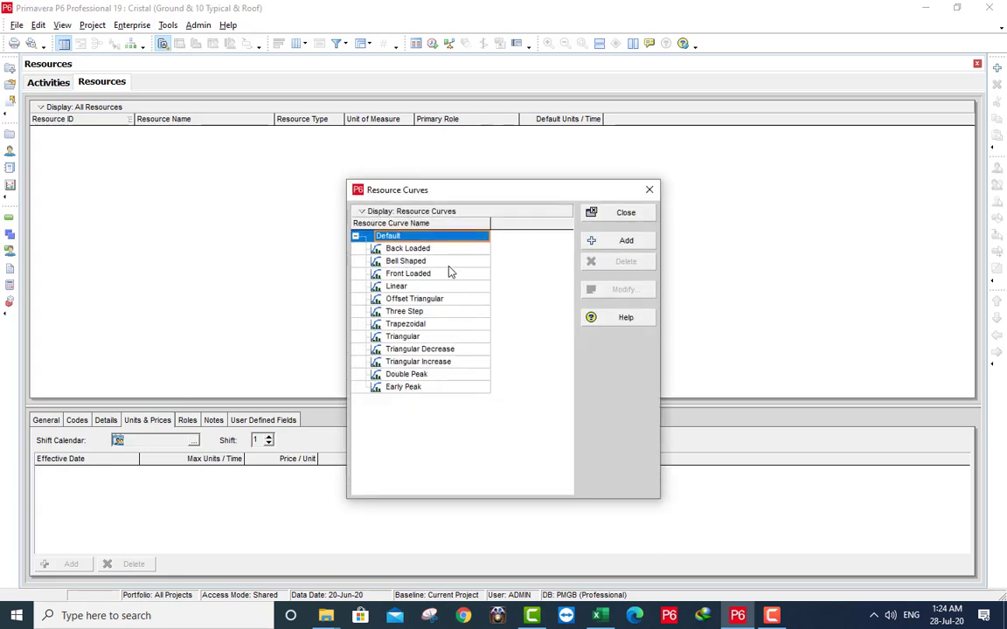
left_click(625, 212)
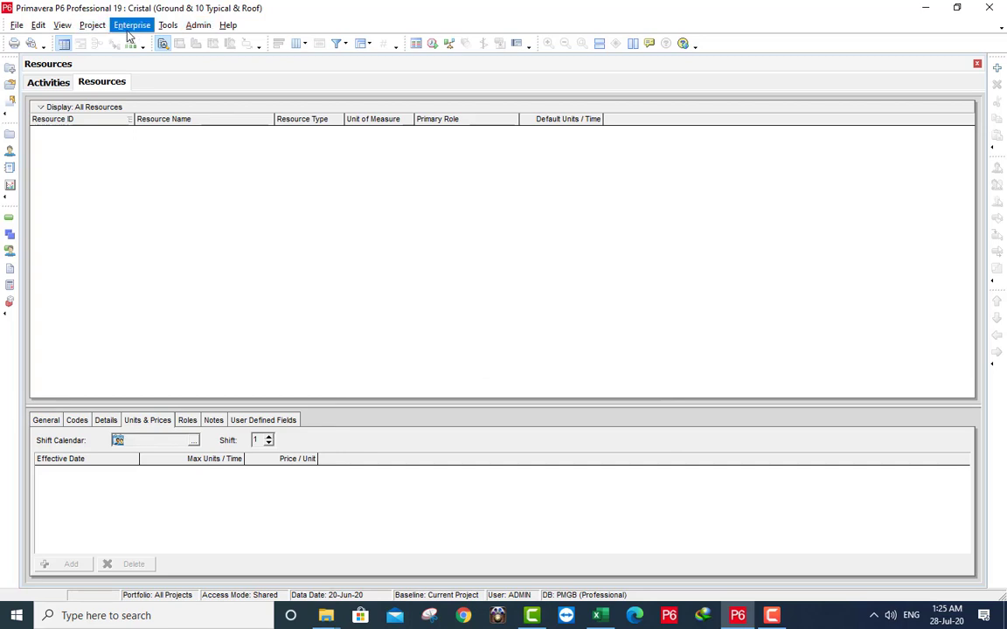
Confirm no resource codes, expense categories or units of measure are defined.
left_click(130, 23)
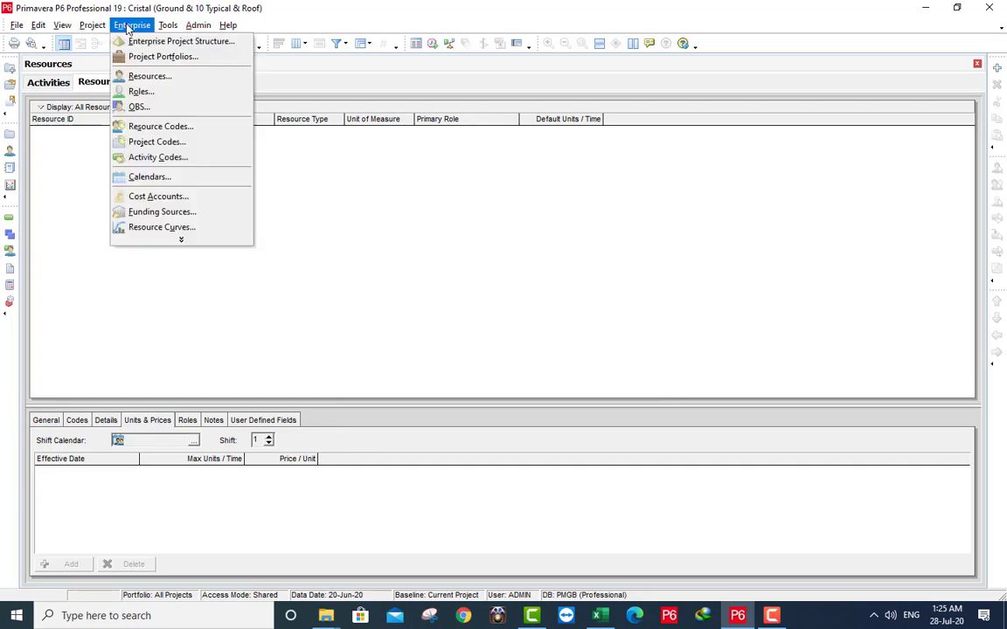
left_click(161, 126)
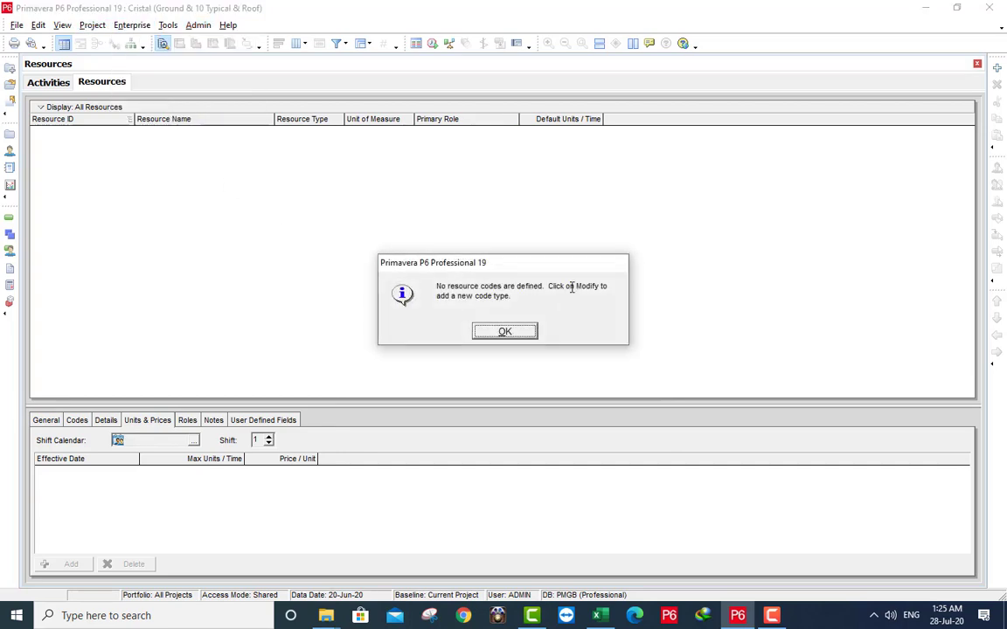
left_click(505, 331)
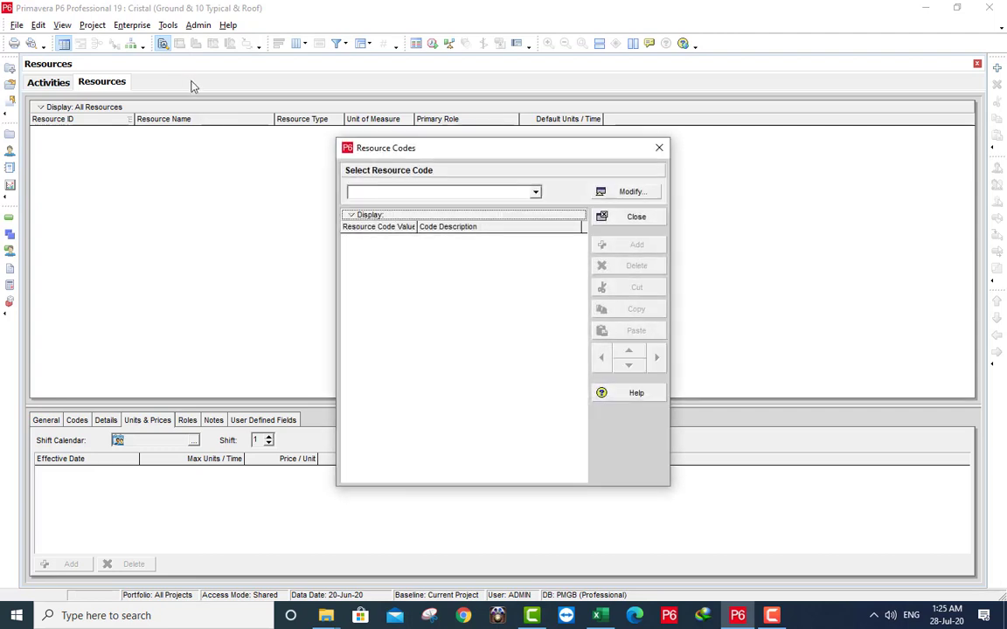
left_click(195, 27)
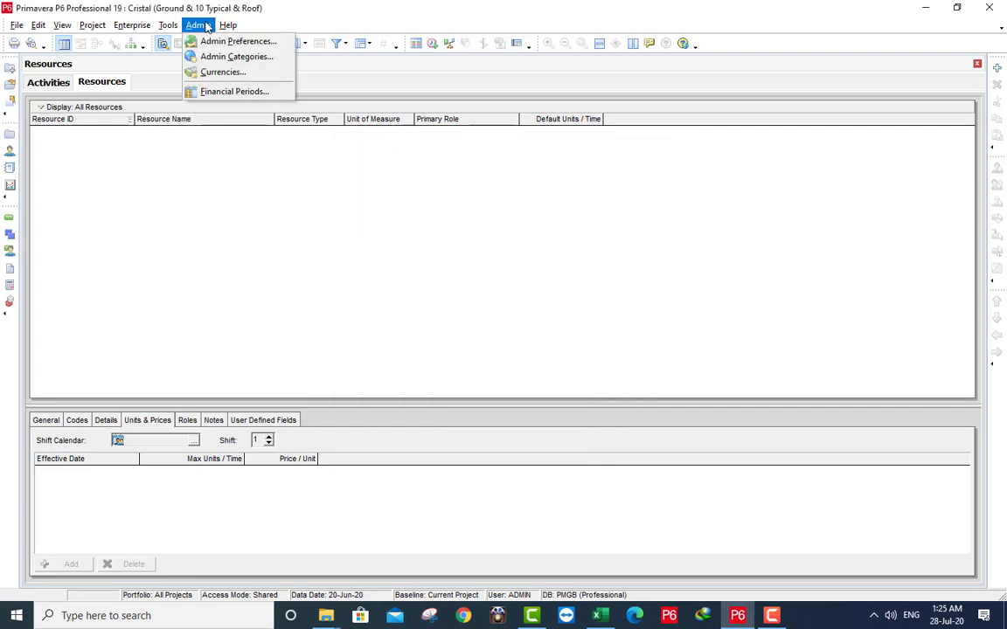
left_click(237, 55)
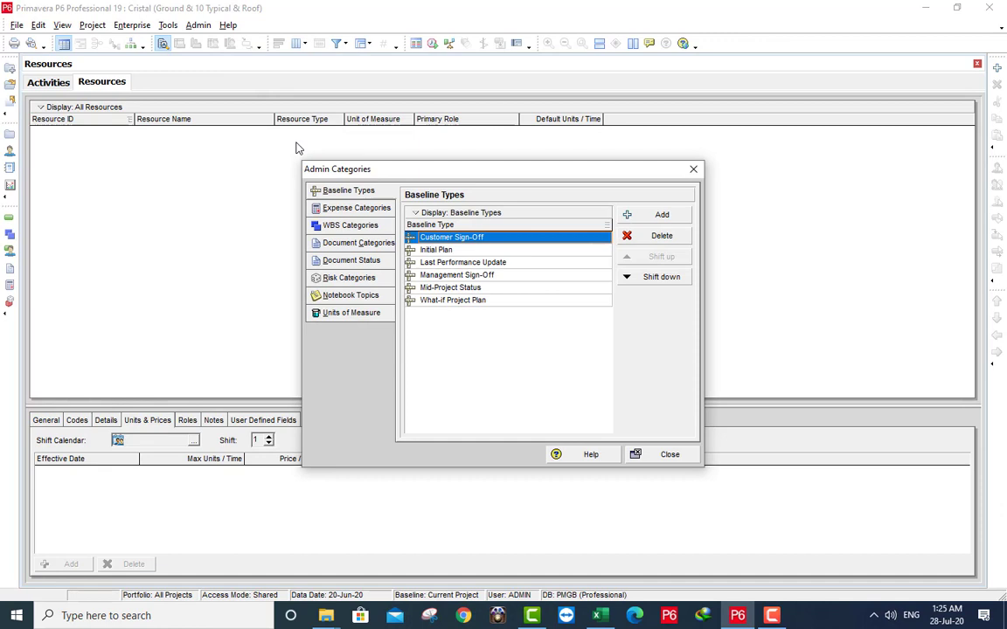
left_click(354, 207)
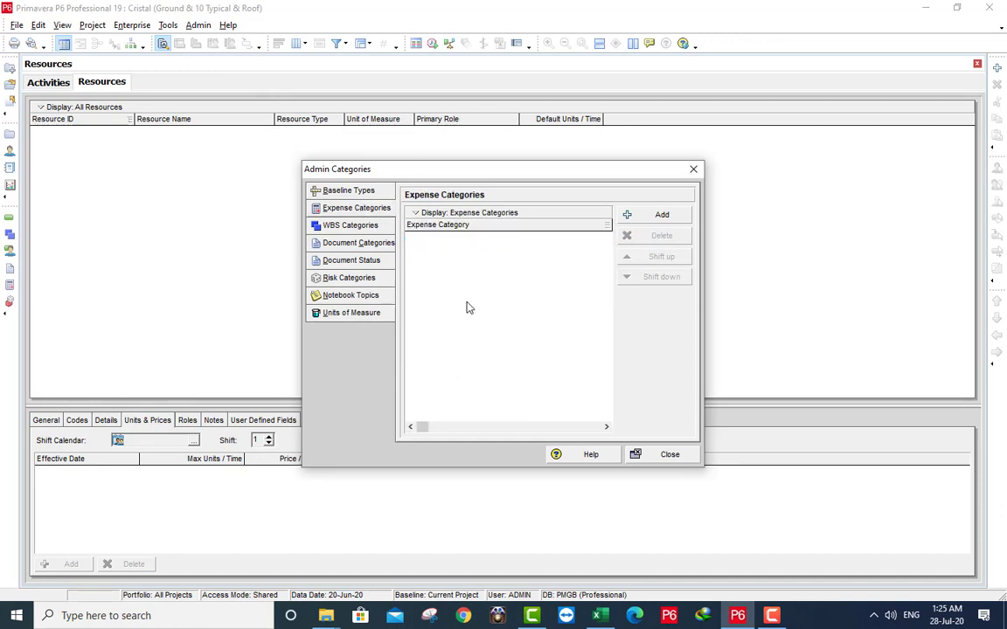
left_click(357, 312)
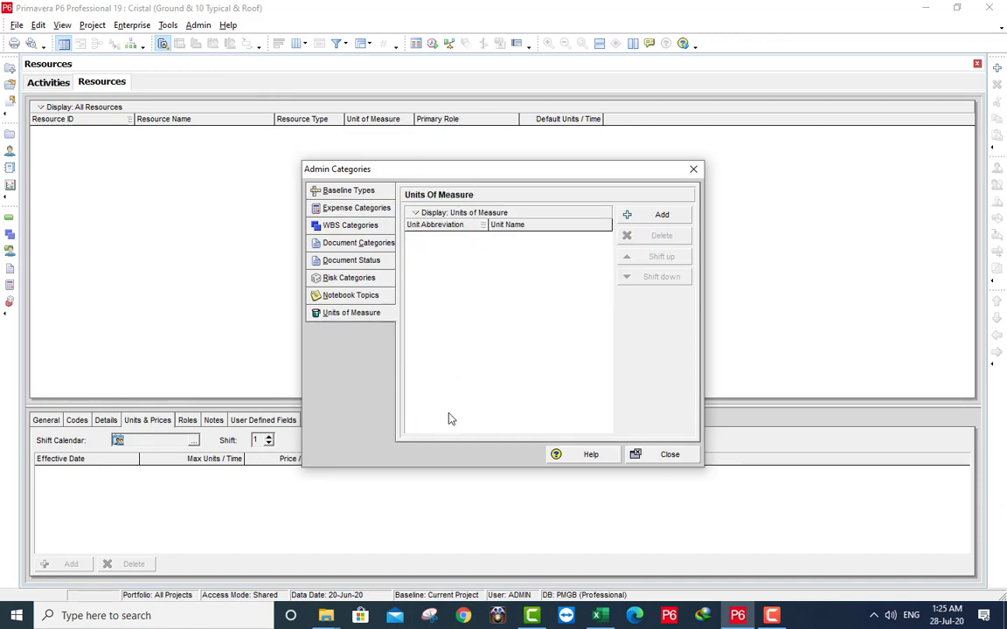
left_click(669, 454)
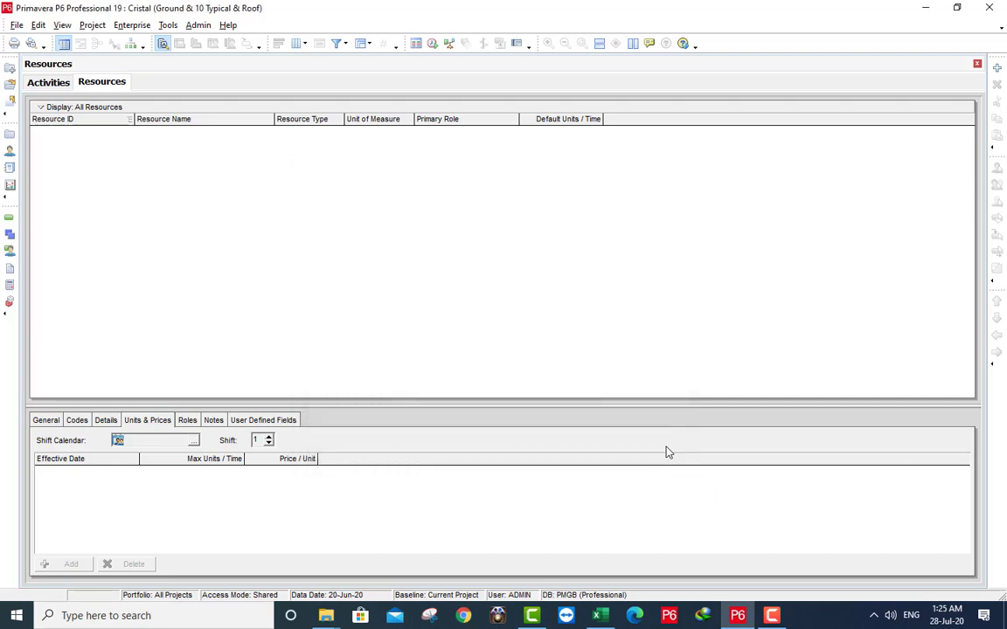
mouse_move(158, 123)
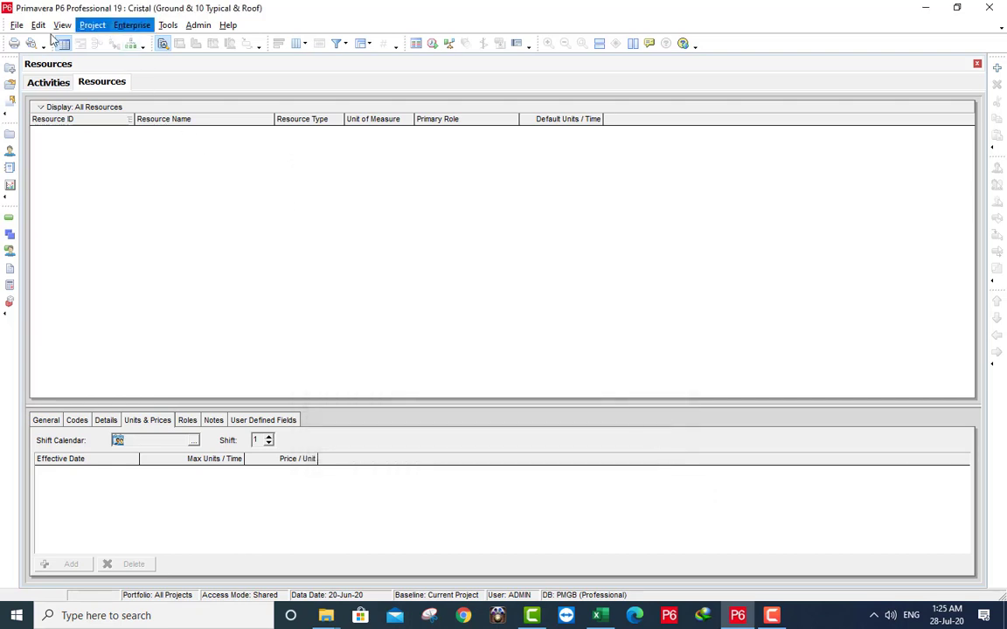
Import D:\03_Excel & P6\Projects\Role.xer as Role Only with the default configuration.
left_click(32, 26)
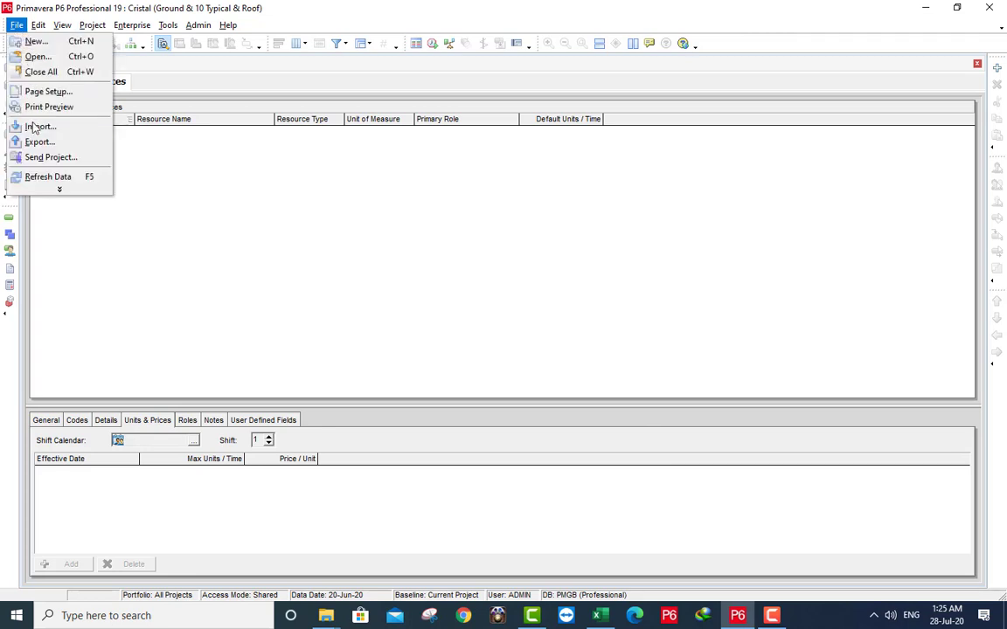
left_click(38, 126)
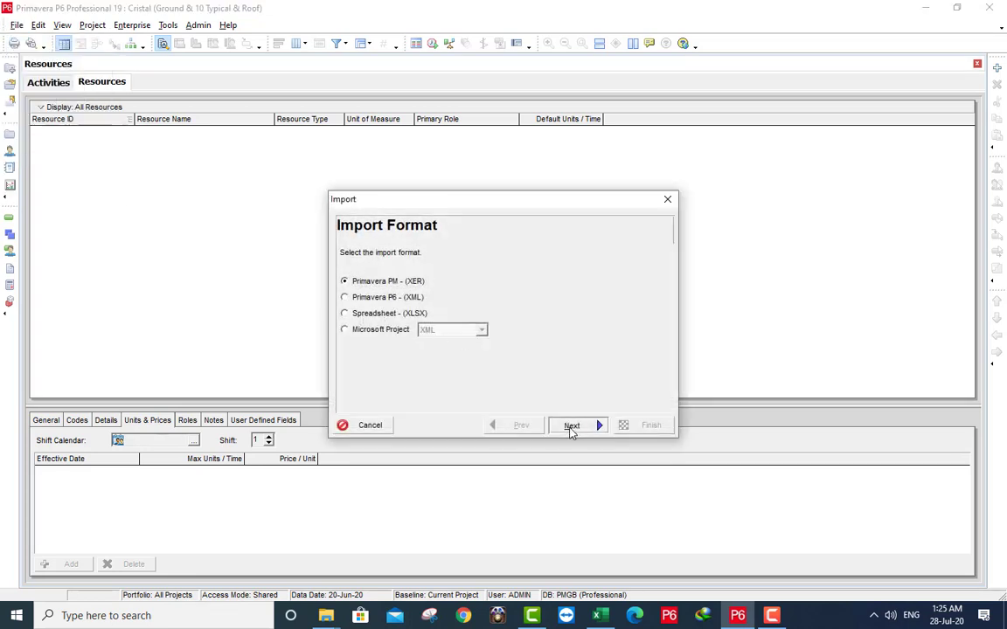
left_click(570, 425)
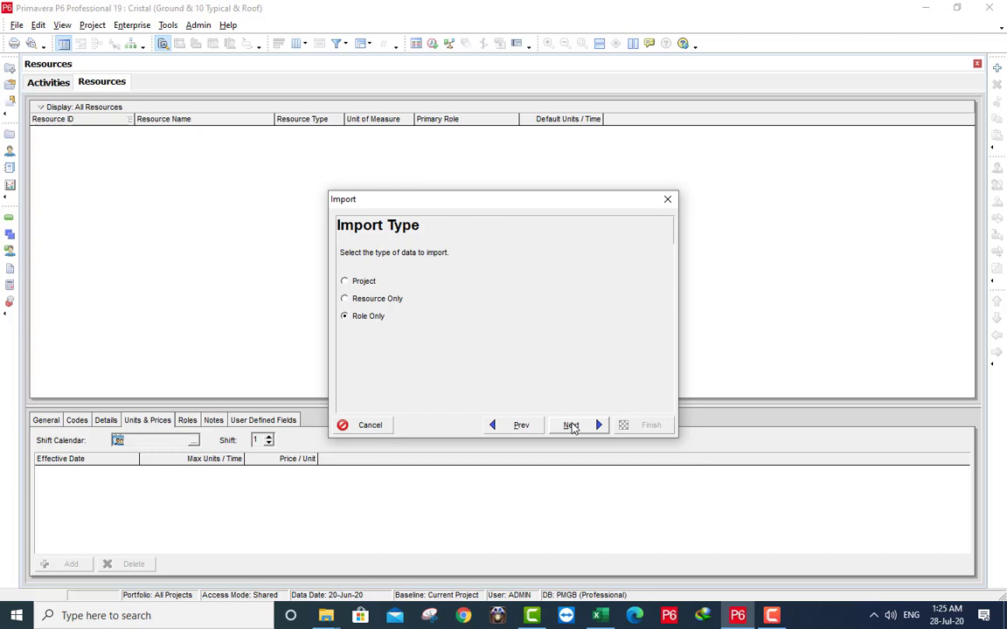
left_click(571, 425)
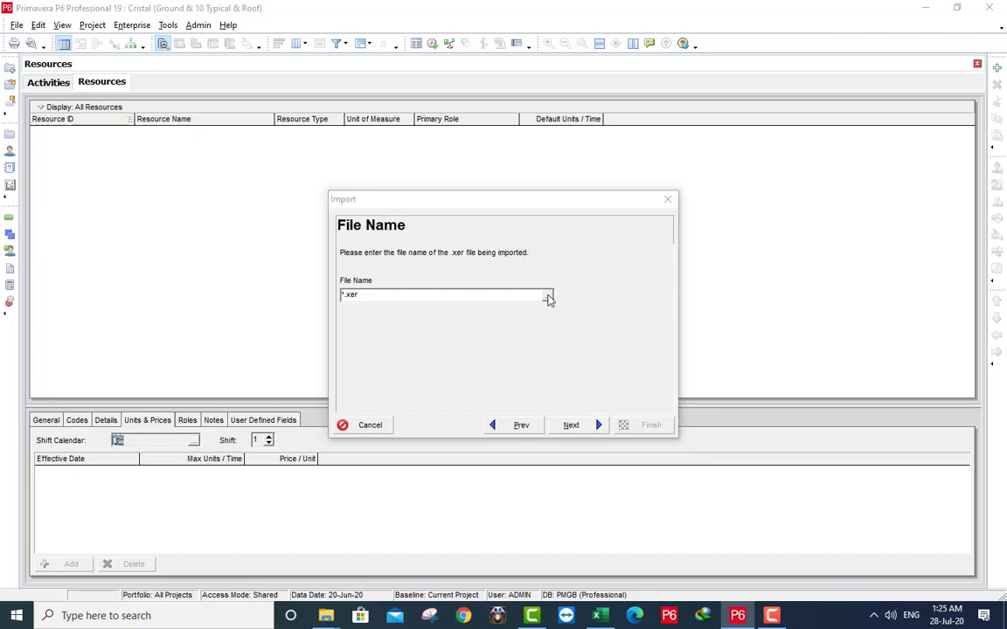
left_click(548, 294)
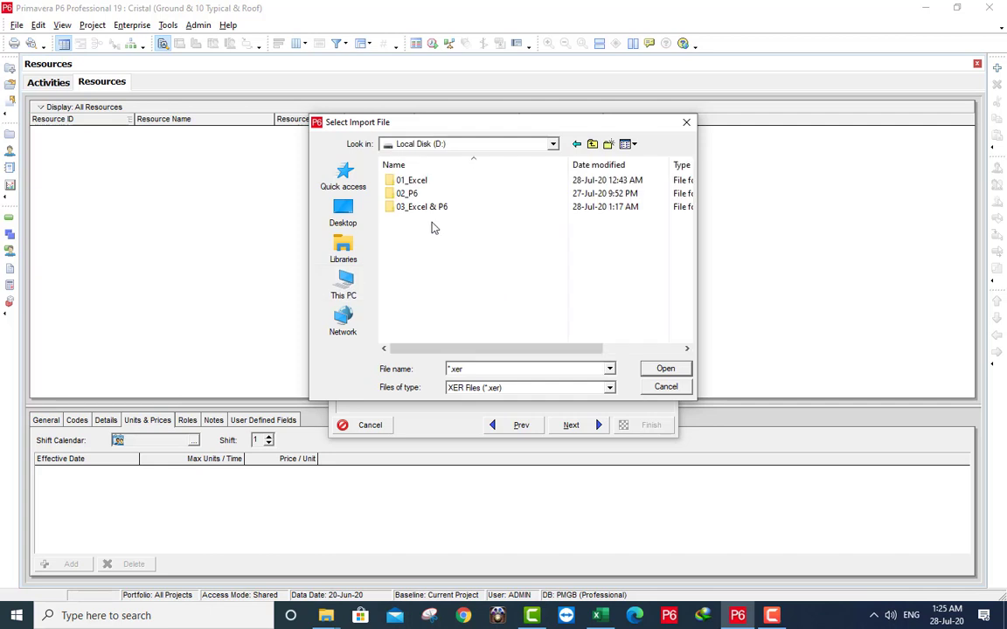
double_click(421, 207)
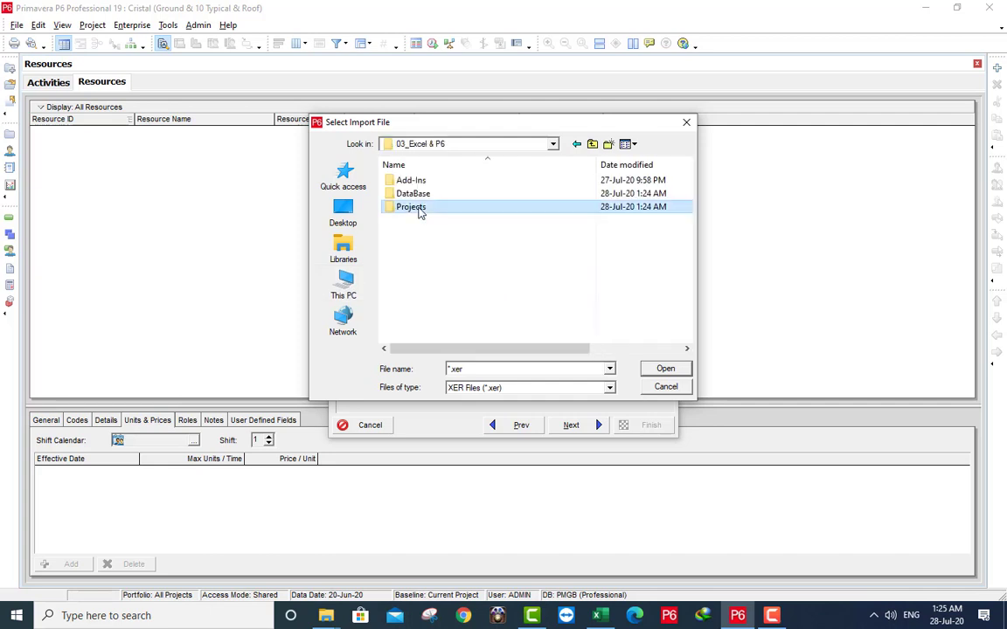
double_click(411, 207)
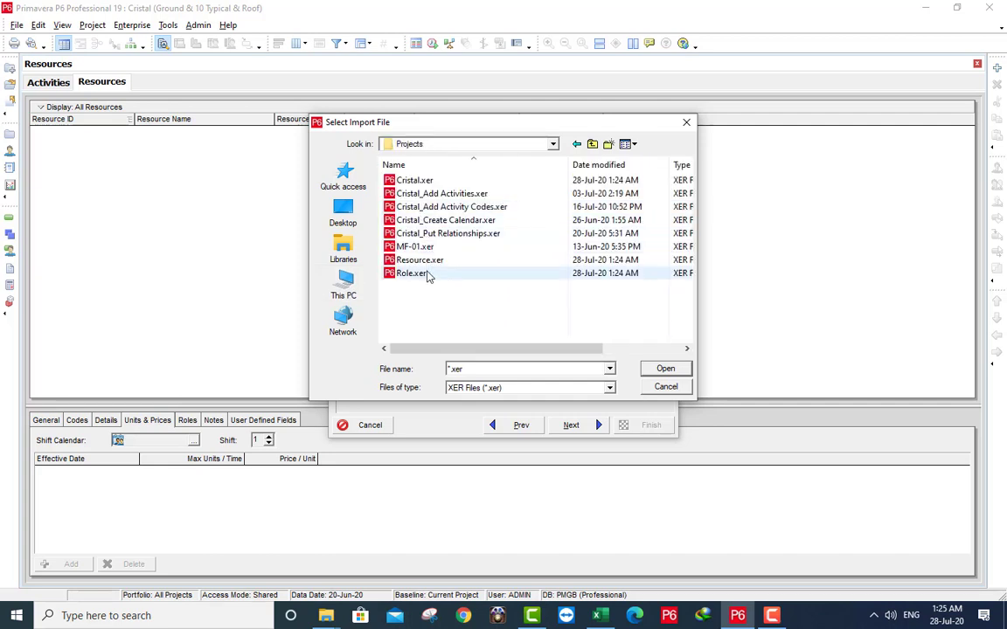
left_click(413, 272)
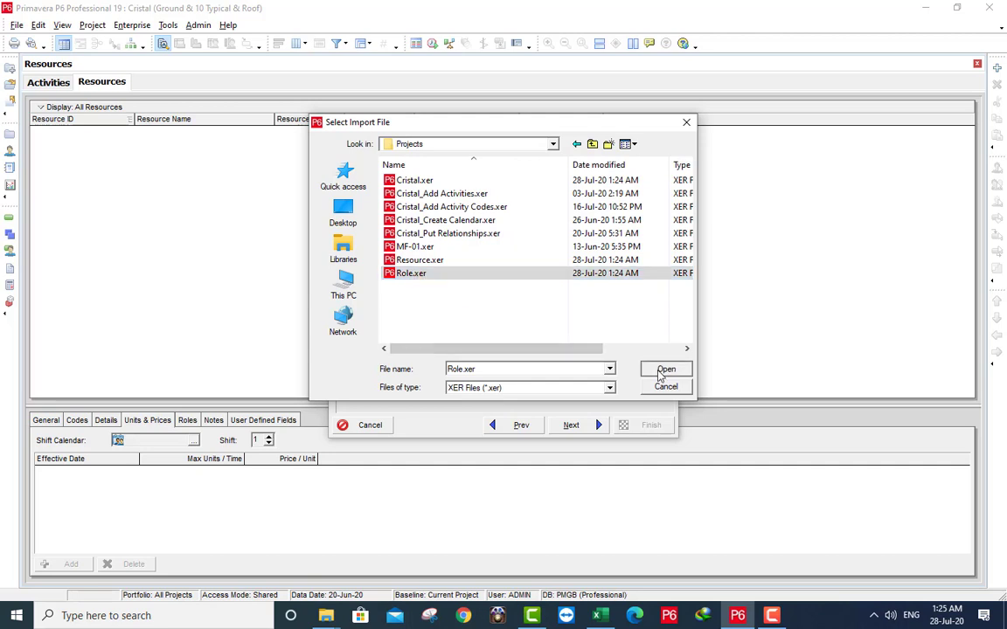
left_click(665, 369)
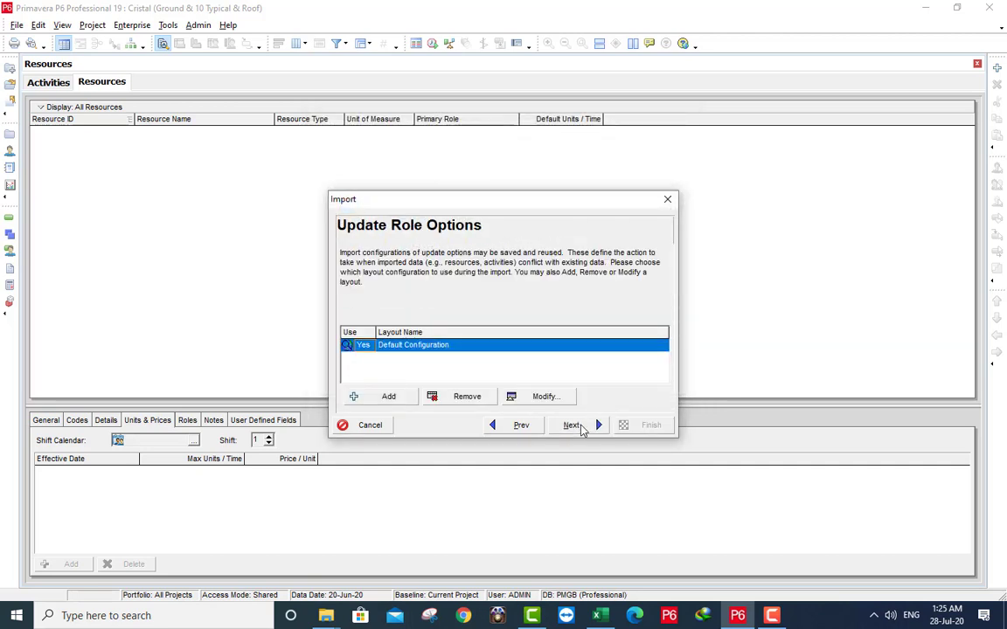
left_click(570, 425)
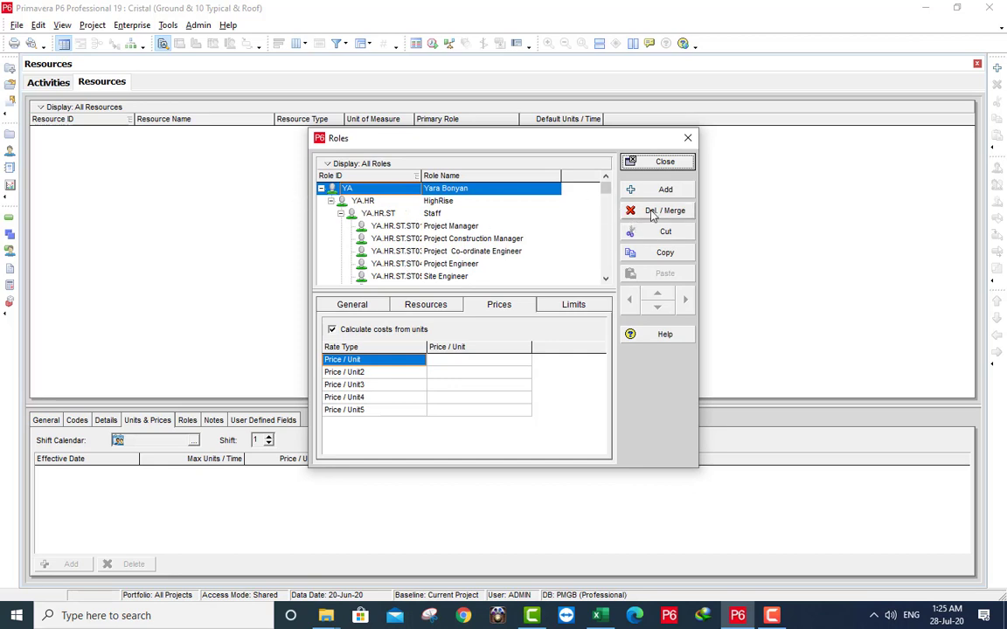
Delete the Yara Bonyan top-level role and all its sub-roles.
left_click(665, 209)
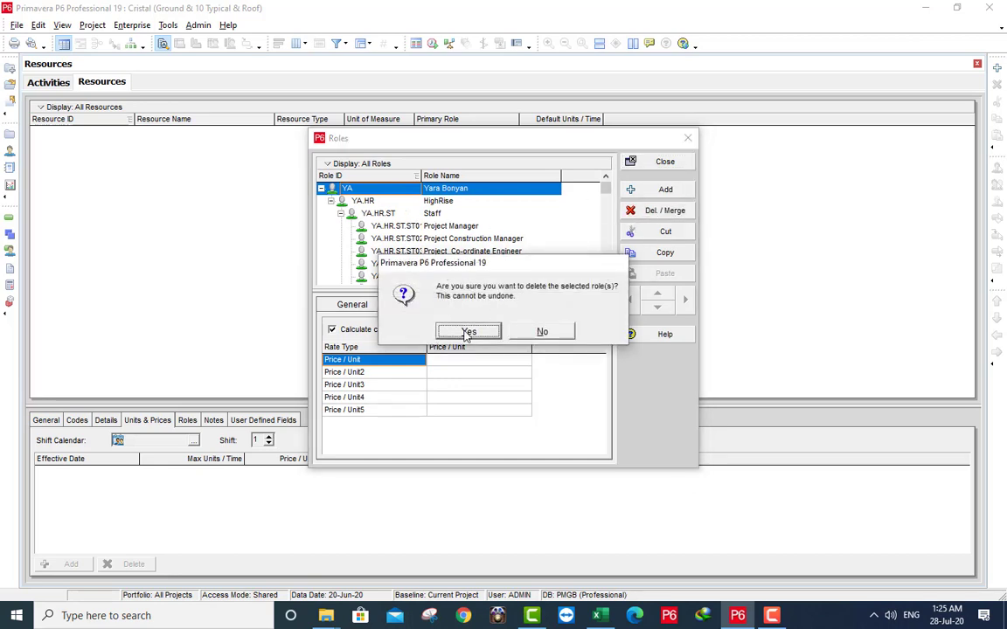
left_click(468, 331)
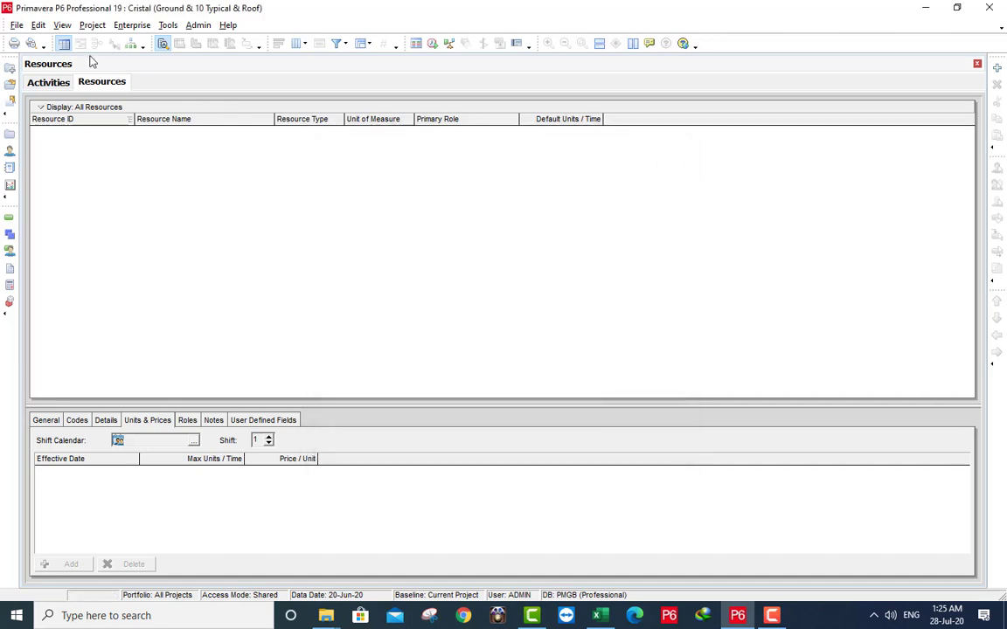
left_click(16, 25)
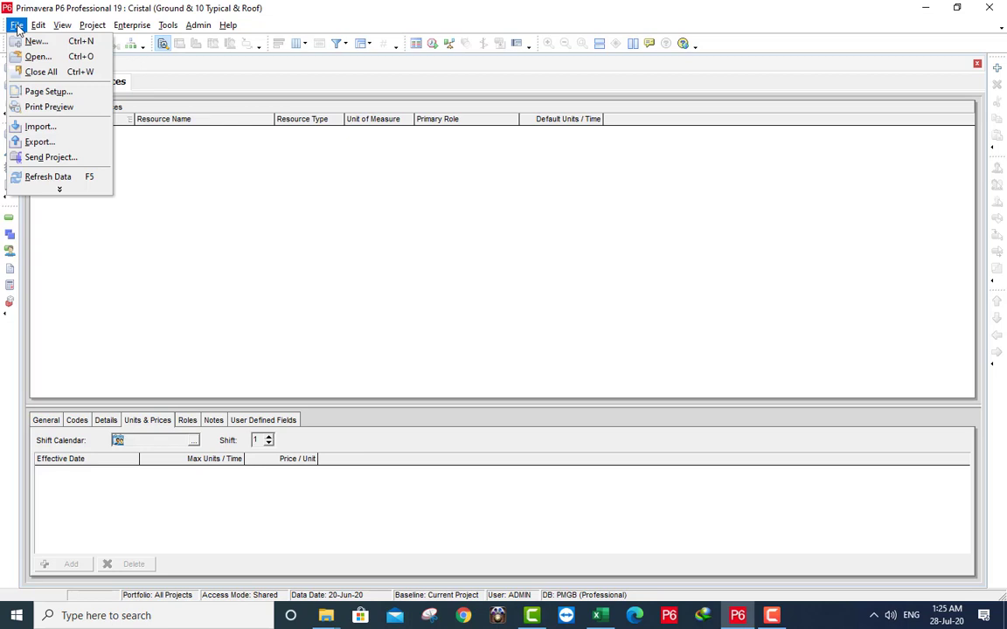
Import Resource.xer as Resource Only and dismiss the success message.
left_click(39, 138)
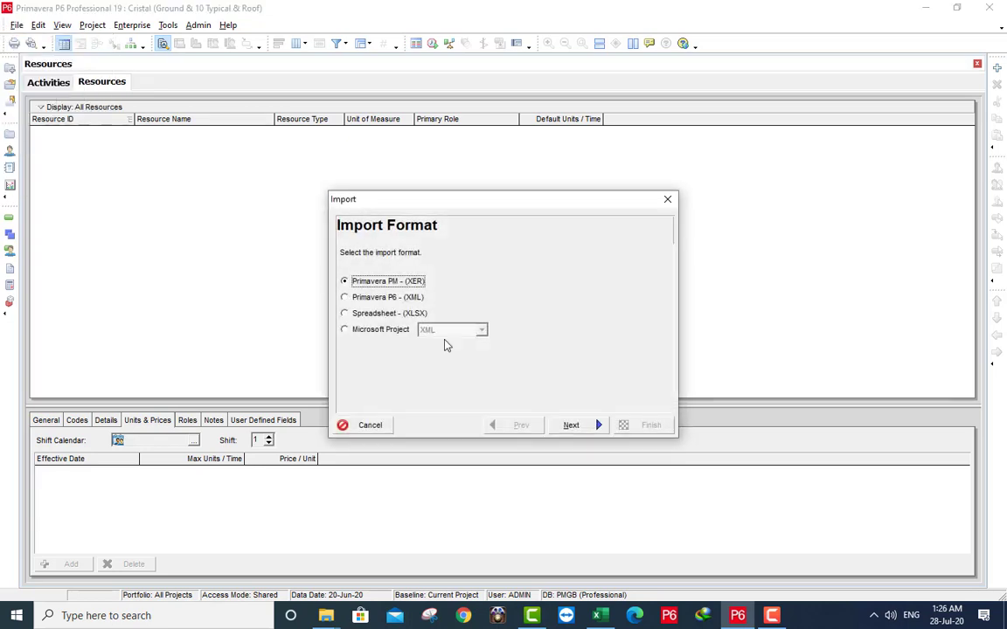
left_click(571, 424)
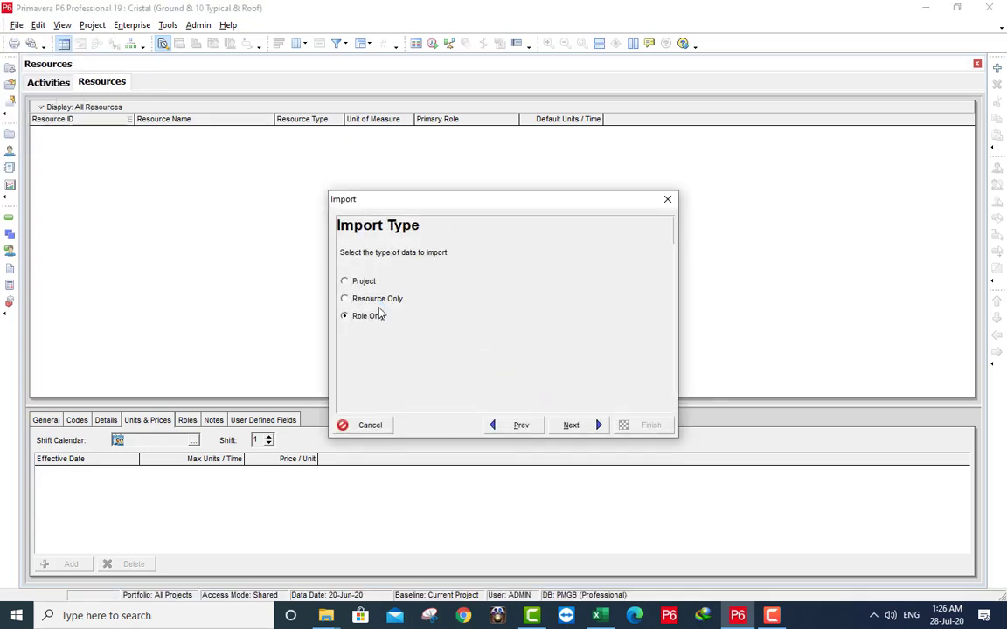
left_click(344, 298)
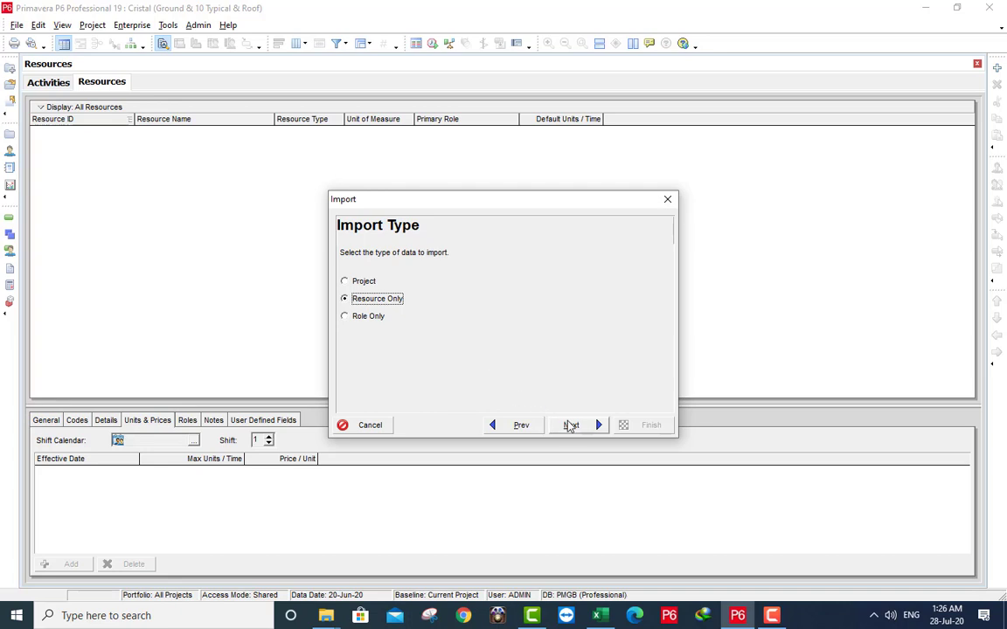
left_click(570, 425)
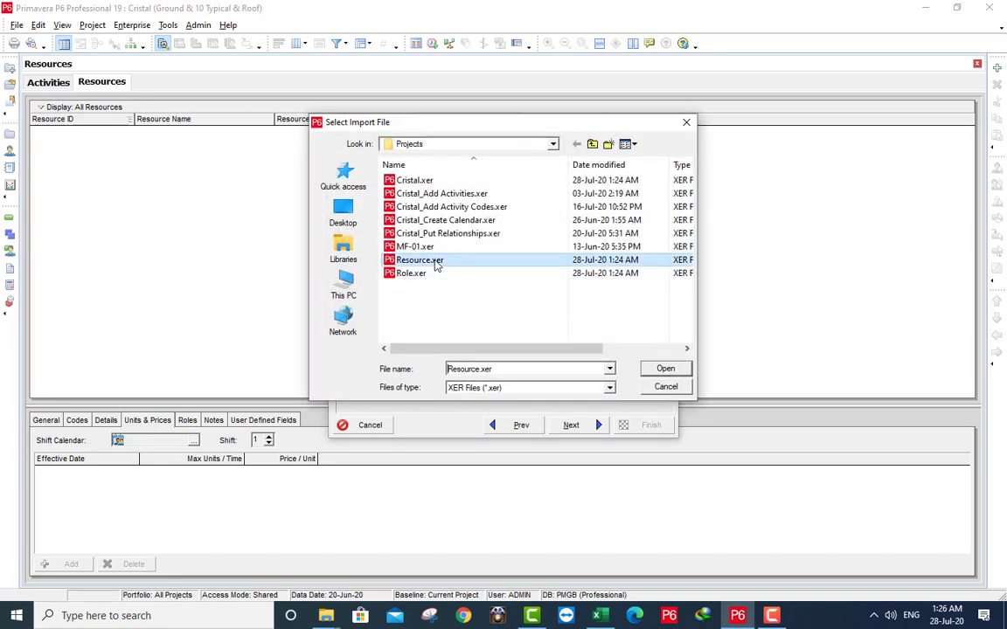
left_click(665, 368)
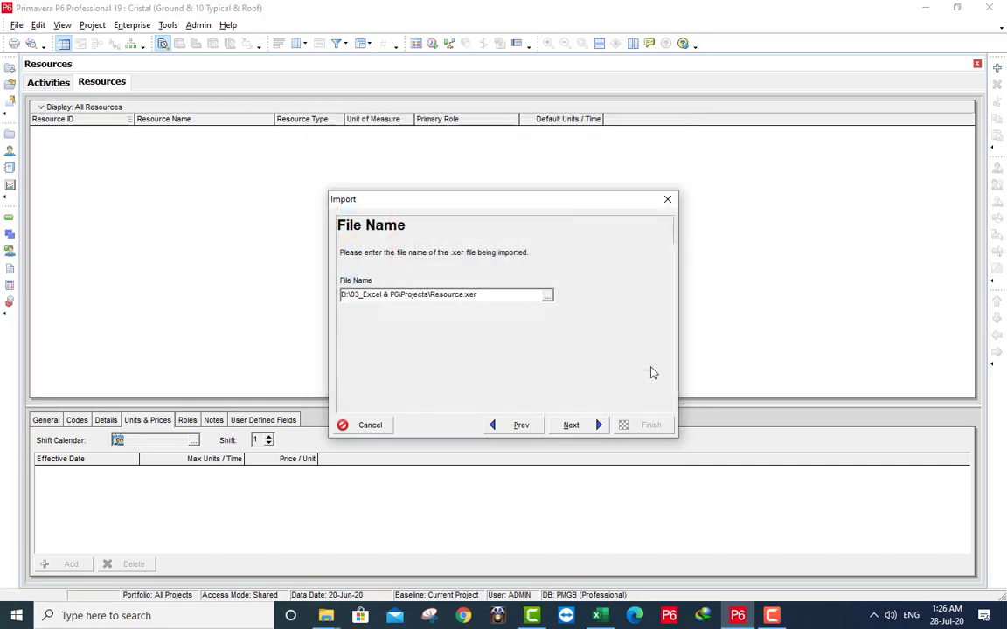
left_click(571, 424)
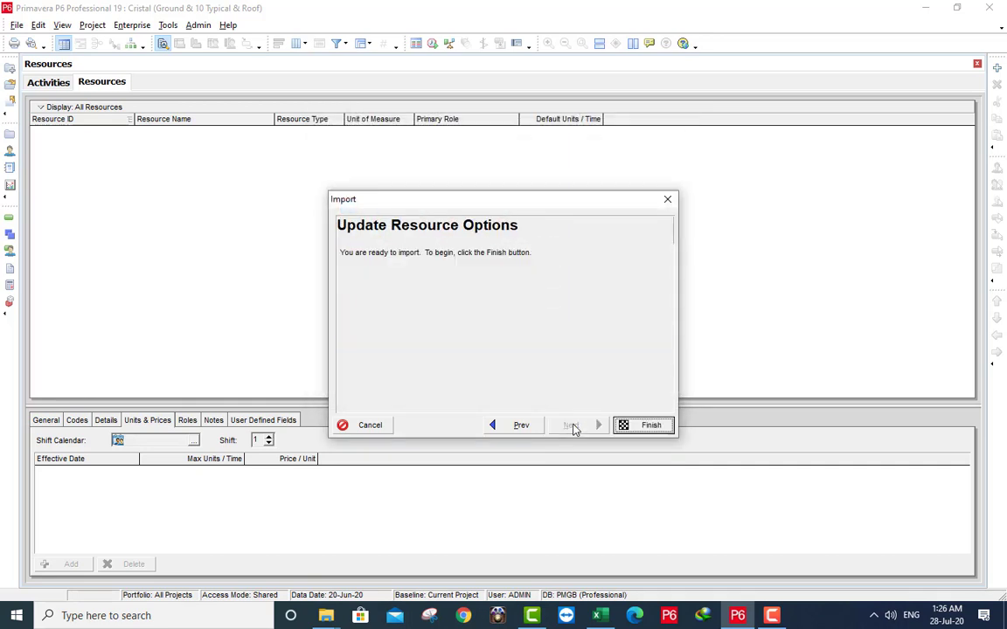
left_click(651, 425)
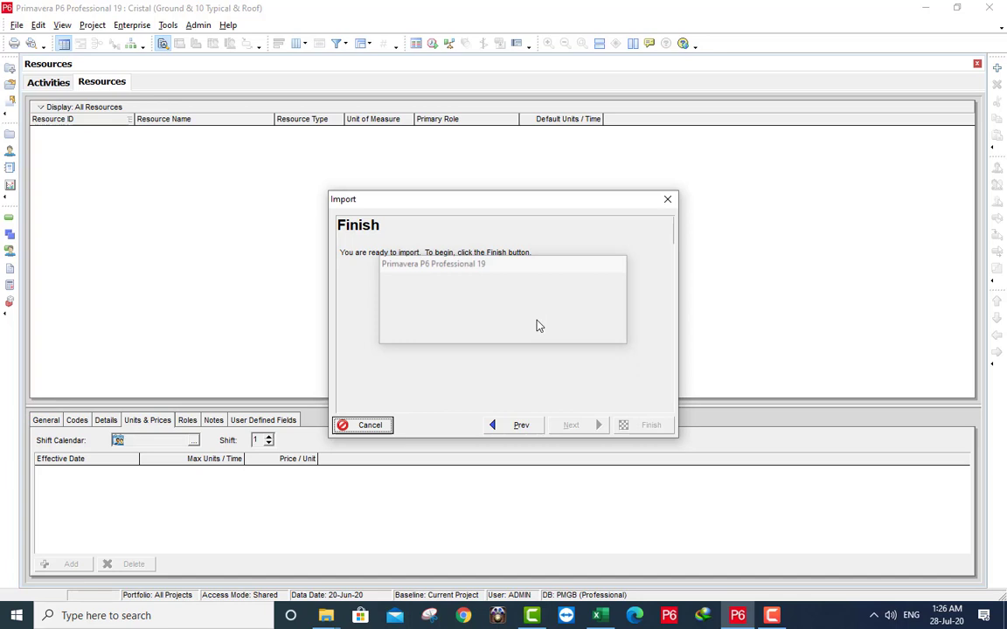
left_click(650, 424)
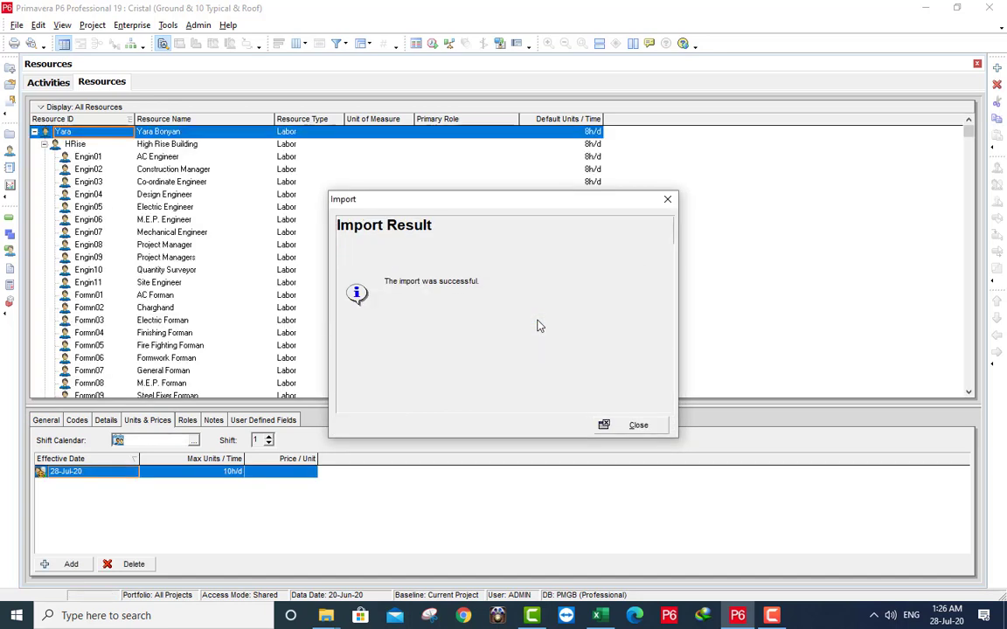
left_click(638, 425)
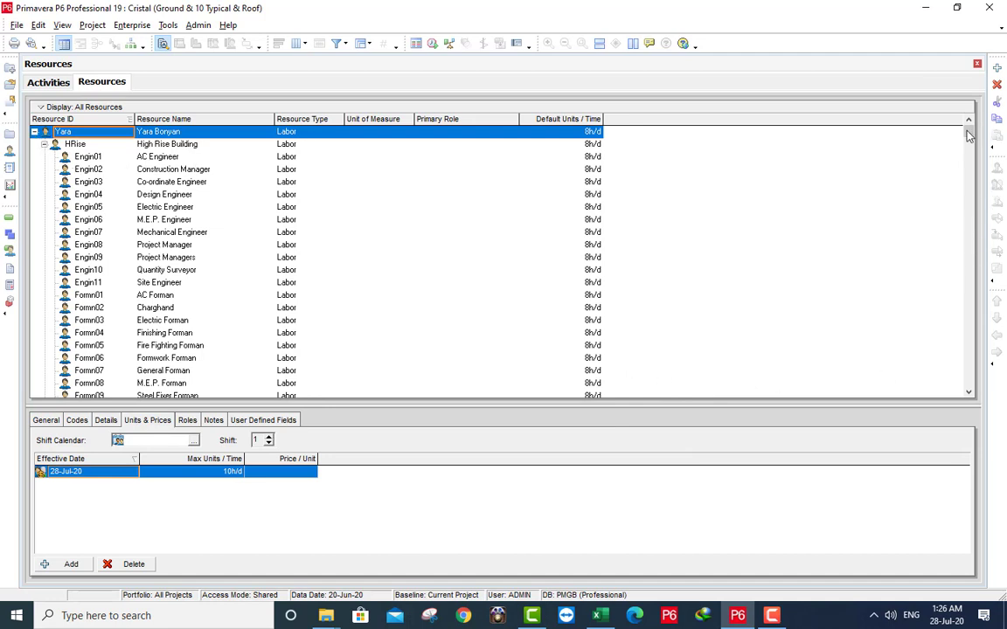
scroll("down", 3)
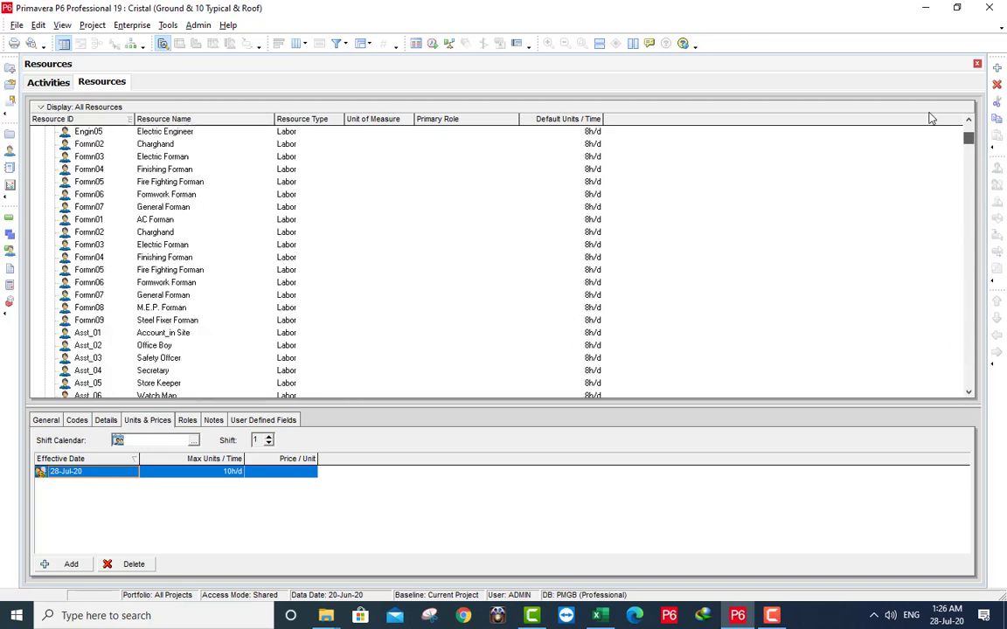
left_click(164, 244)
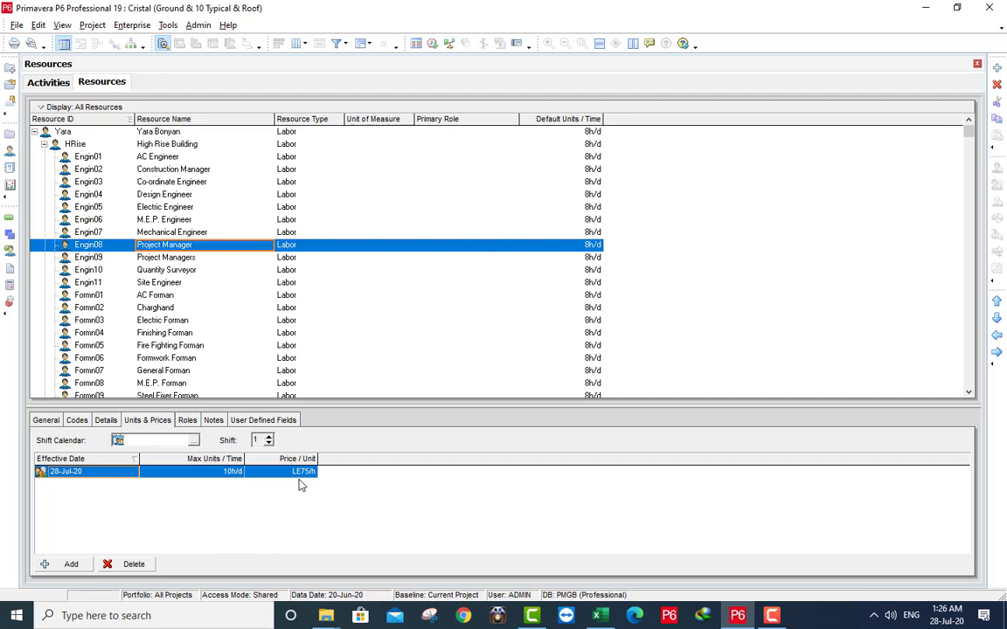
mouse_move(304, 479)
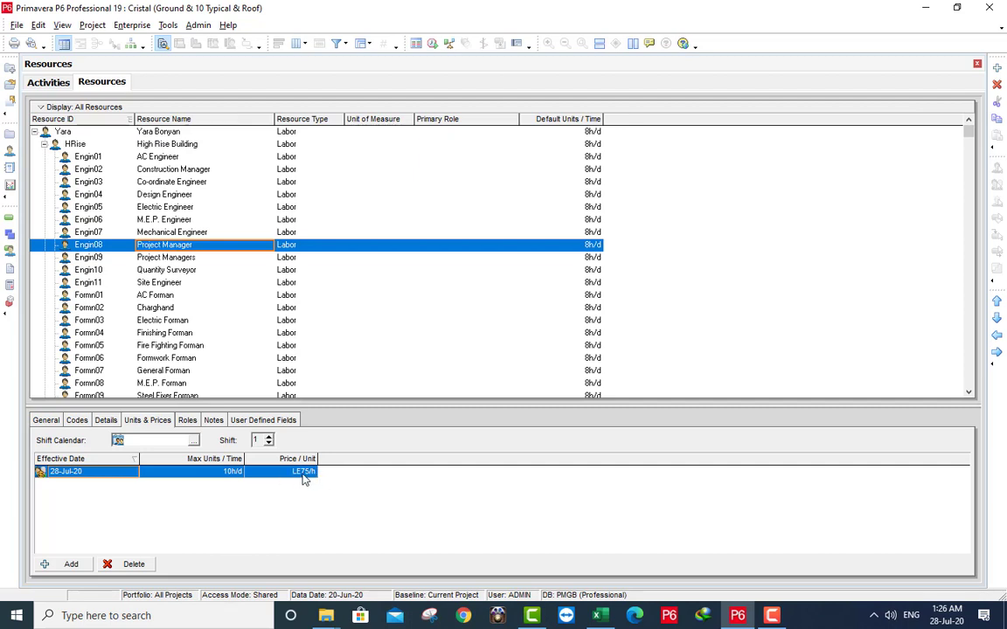
mouse_move(294, 478)
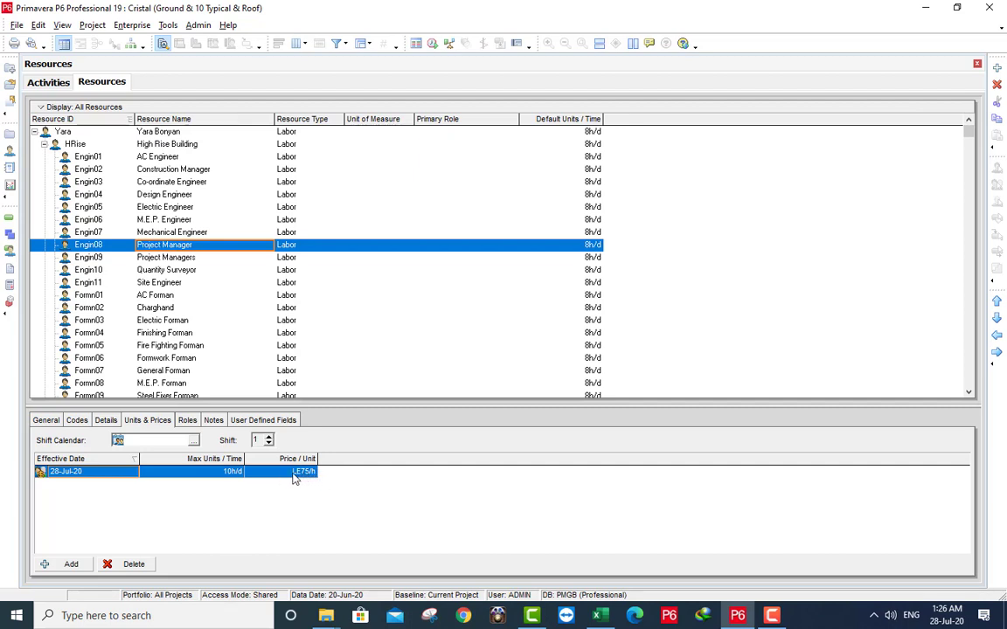
mouse_move(302, 477)
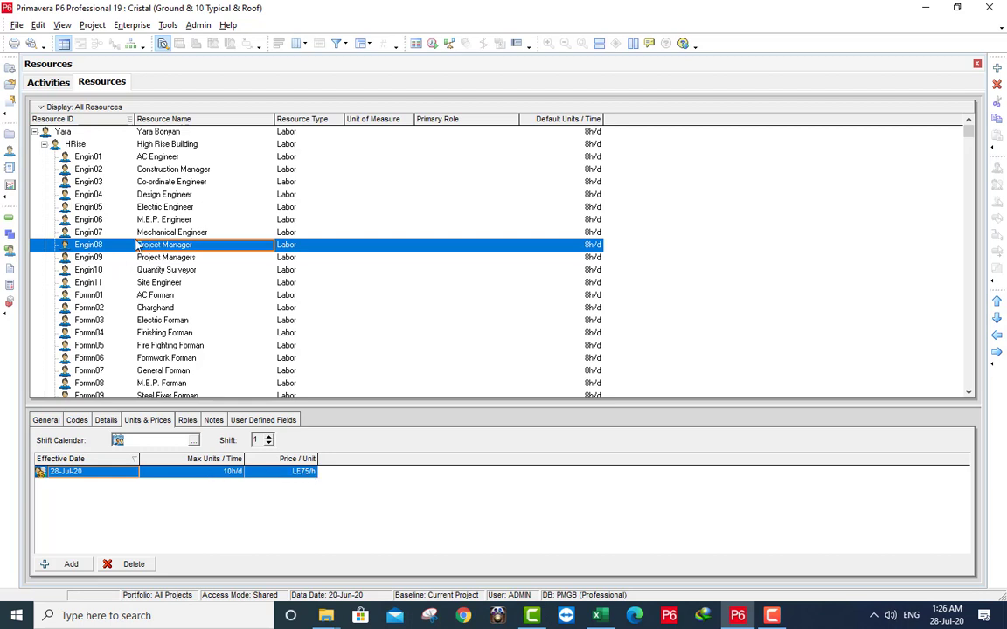
mouse_move(200, 24)
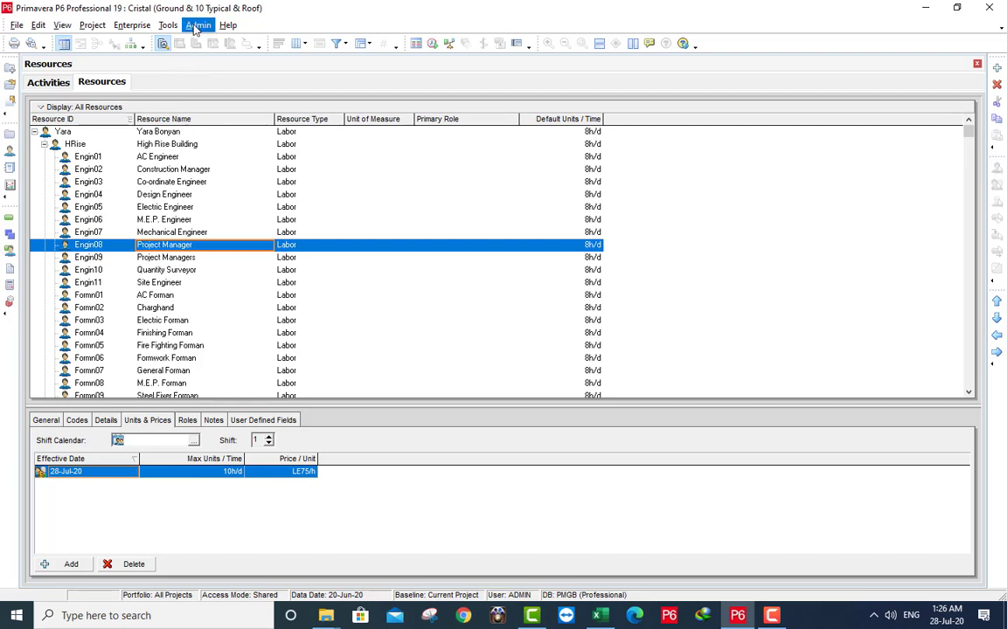
left_click(190, 35)
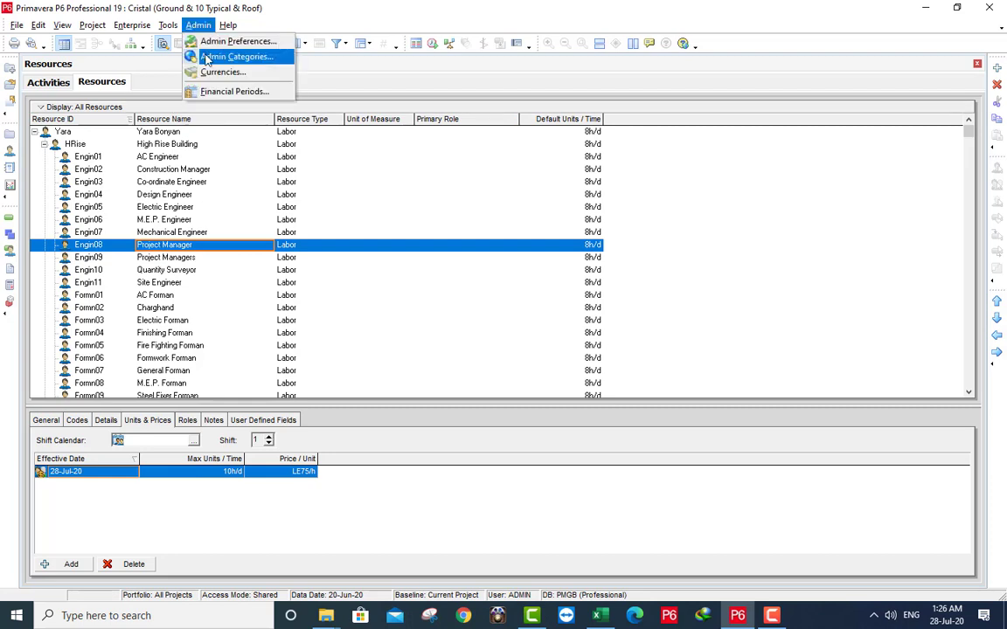
Review units of measure, then view the 11_Location resource code values City01–City06.
left_click(235, 57)
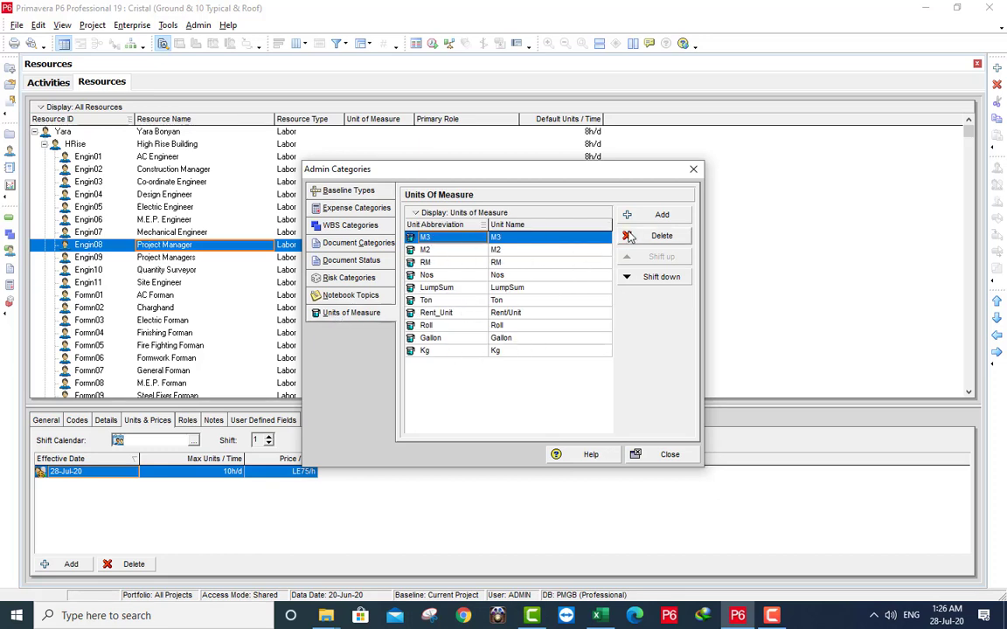
left_click(669, 454)
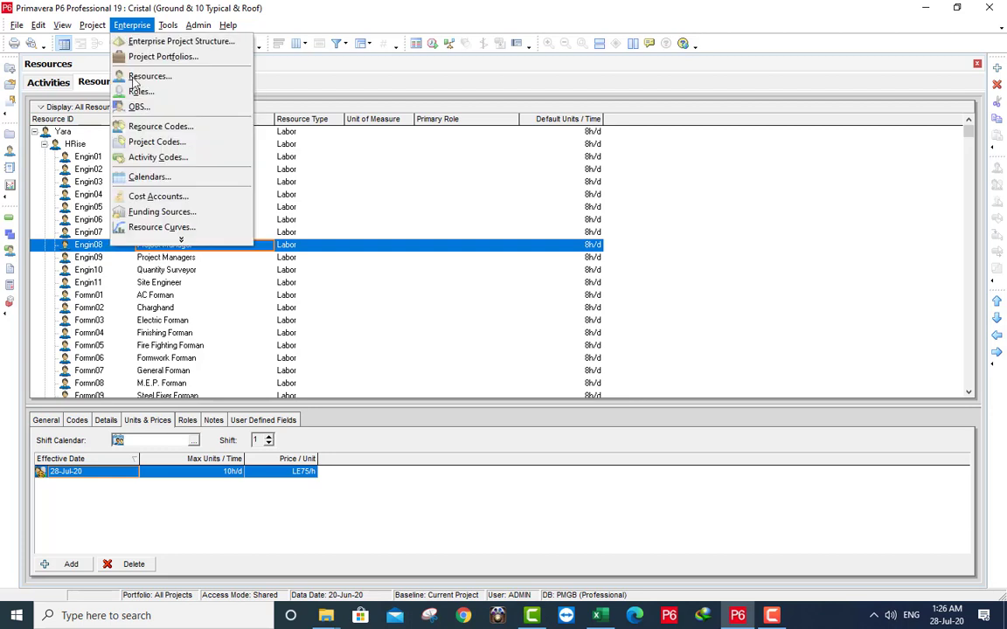
left_click(161, 226)
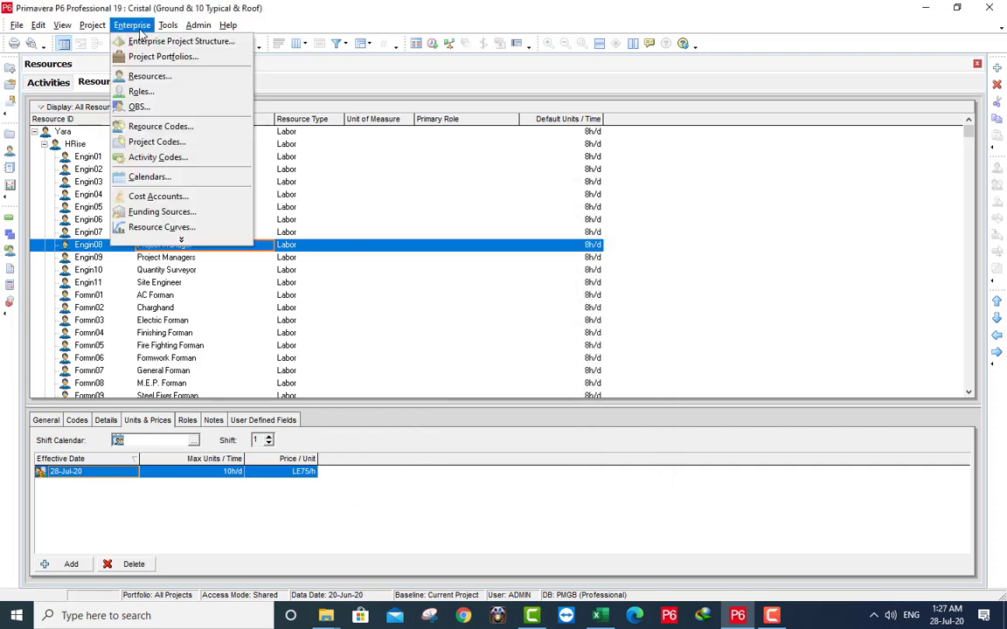
left_click(159, 126)
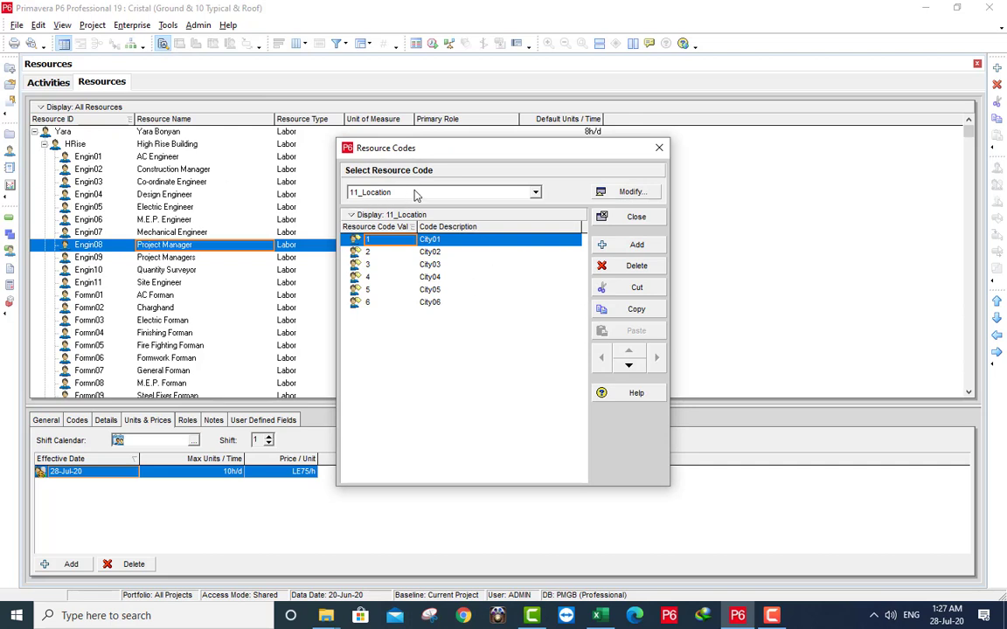
Review the 14_Avilable values Always, Sometimes and Rare, then close Resource Codes.
left_click(437, 192)
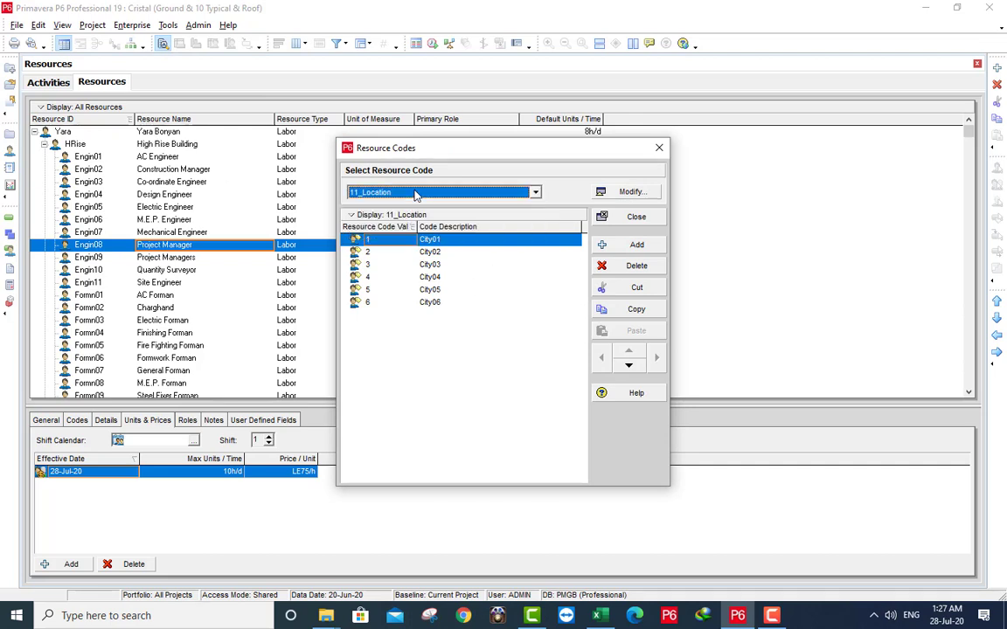
left_click(534, 191)
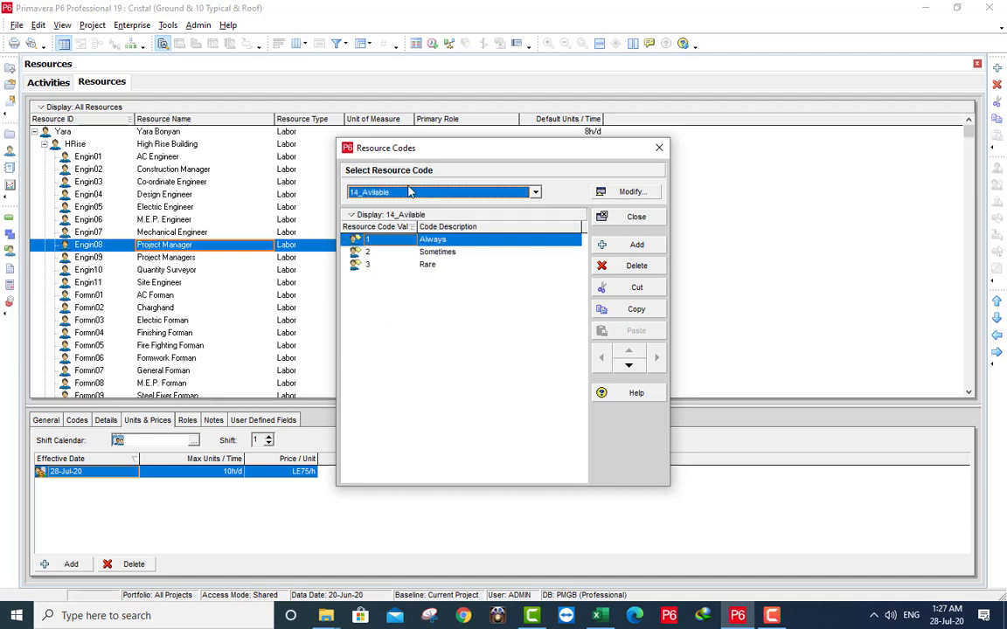
mouse_move(490, 197)
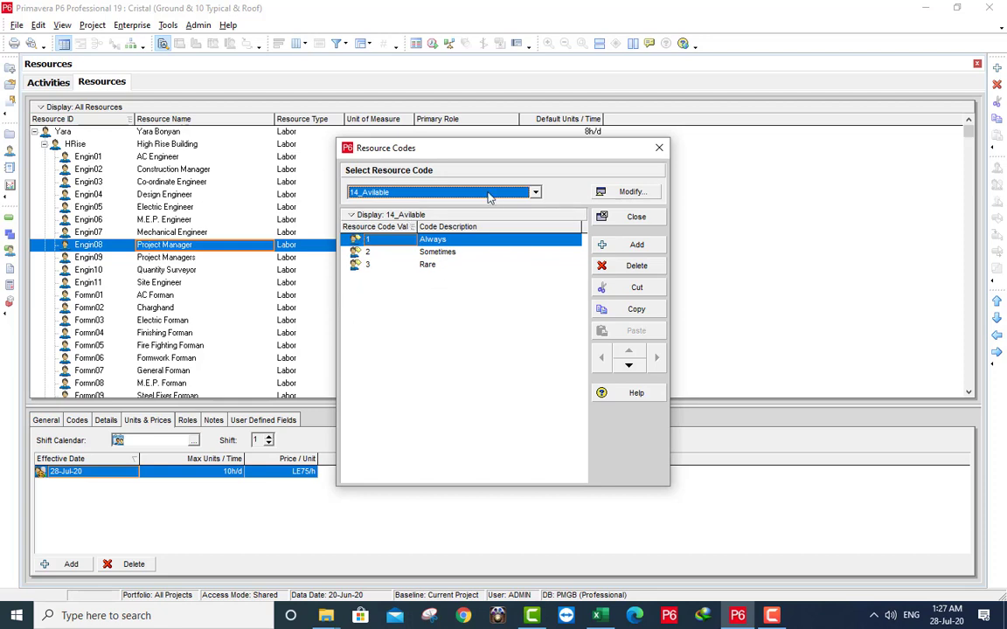
left_click(636, 215)
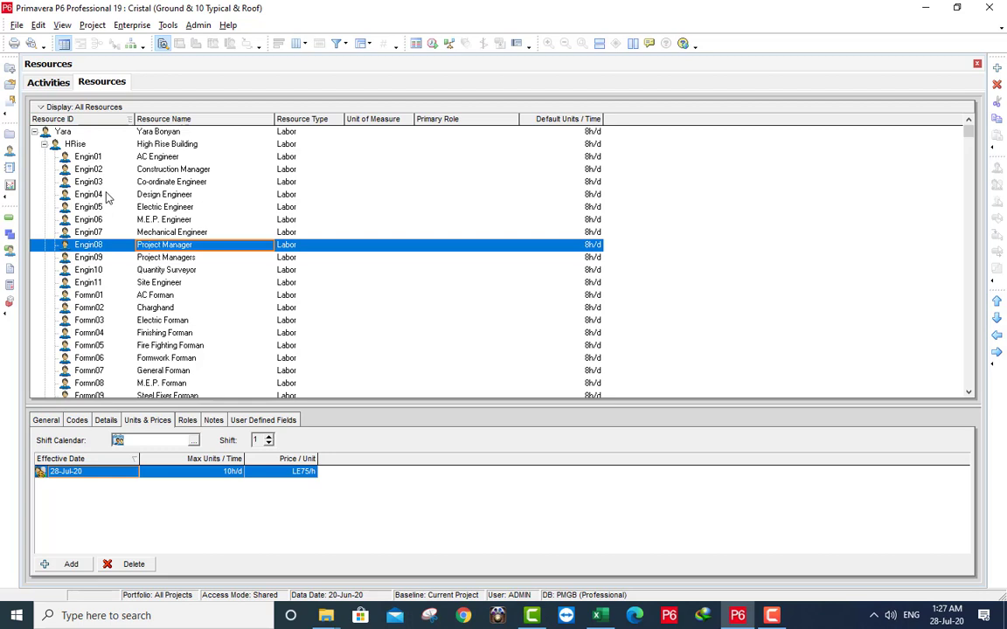
Delete all resources and the entire role hierarchy.
left_click(63, 131)
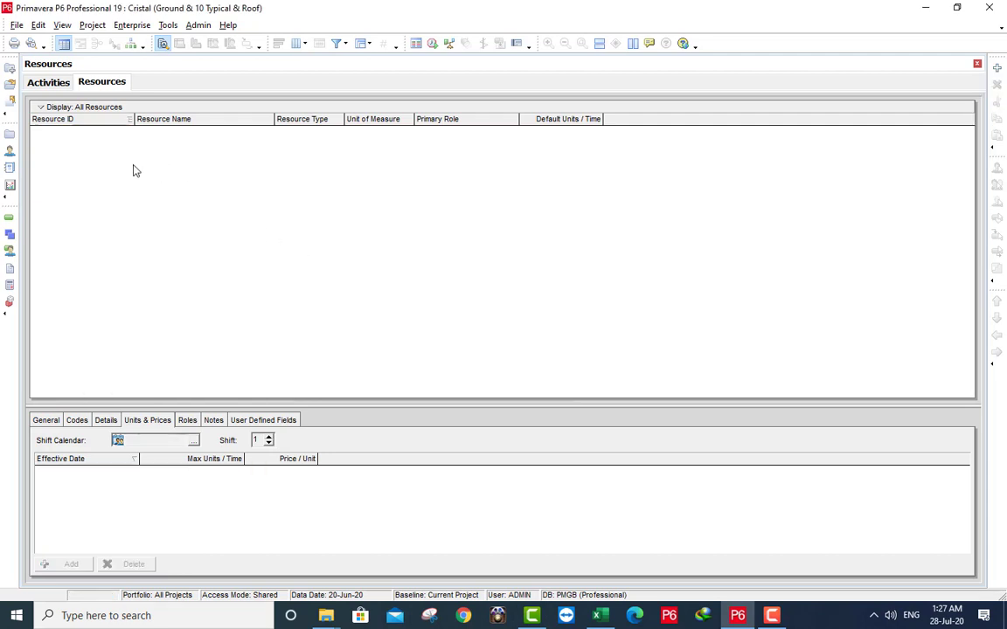
left_click(142, 24)
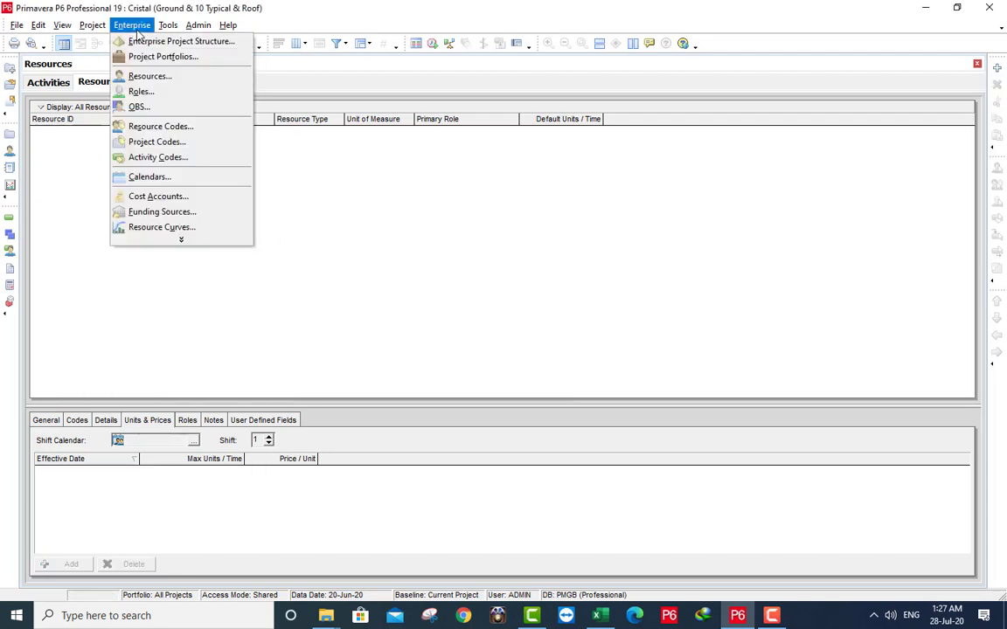
left_click(143, 102)
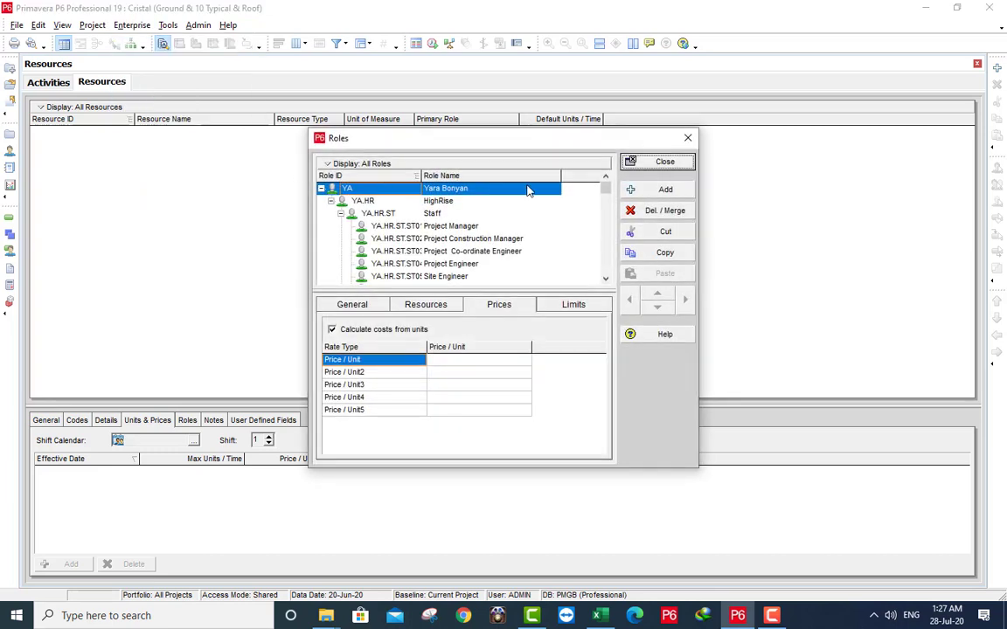
left_click(657, 210)
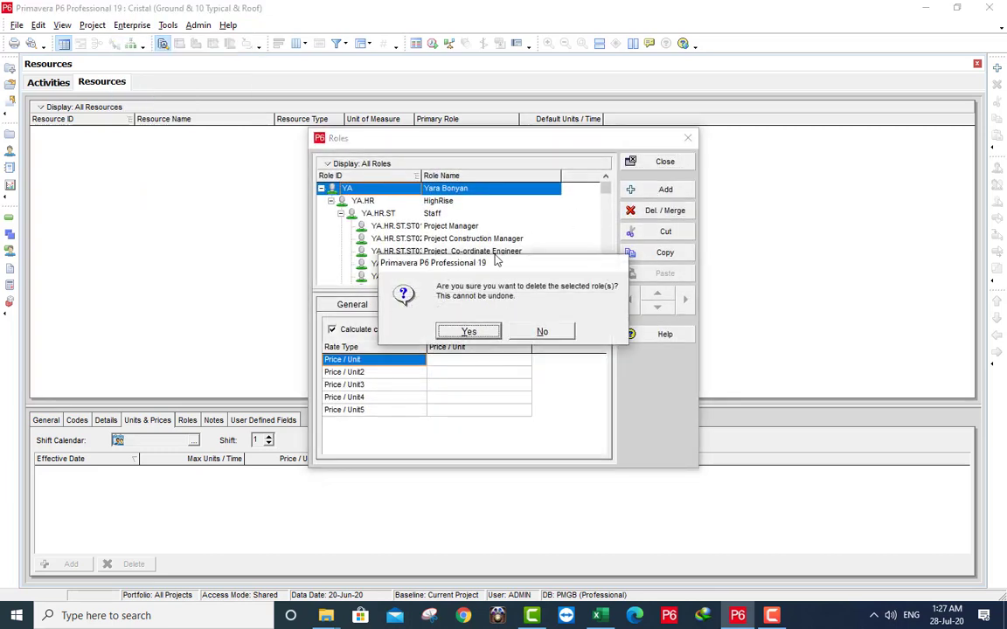
left_click(469, 332)
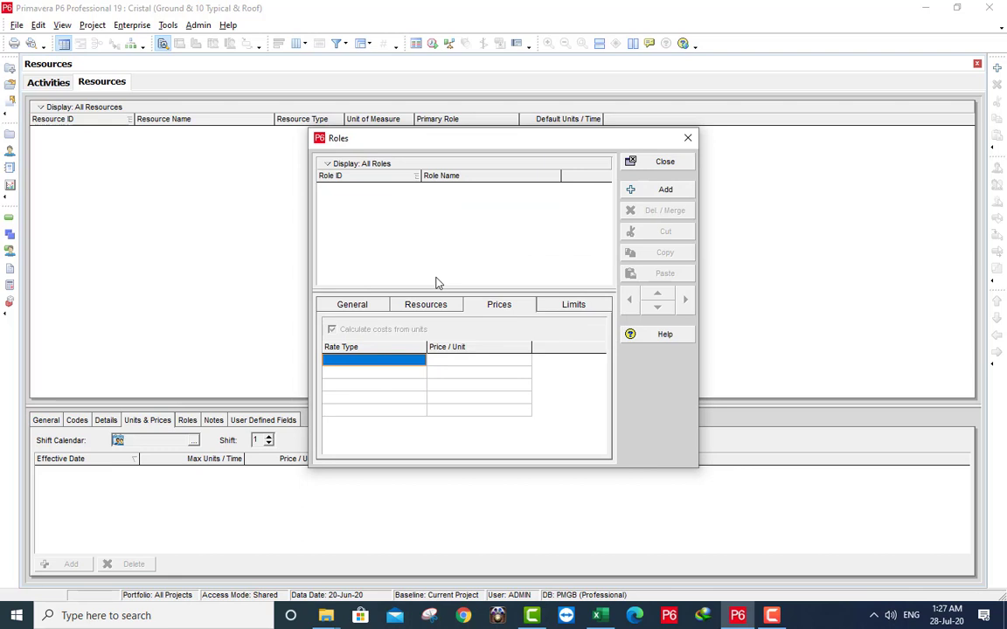
left_click(665, 161)
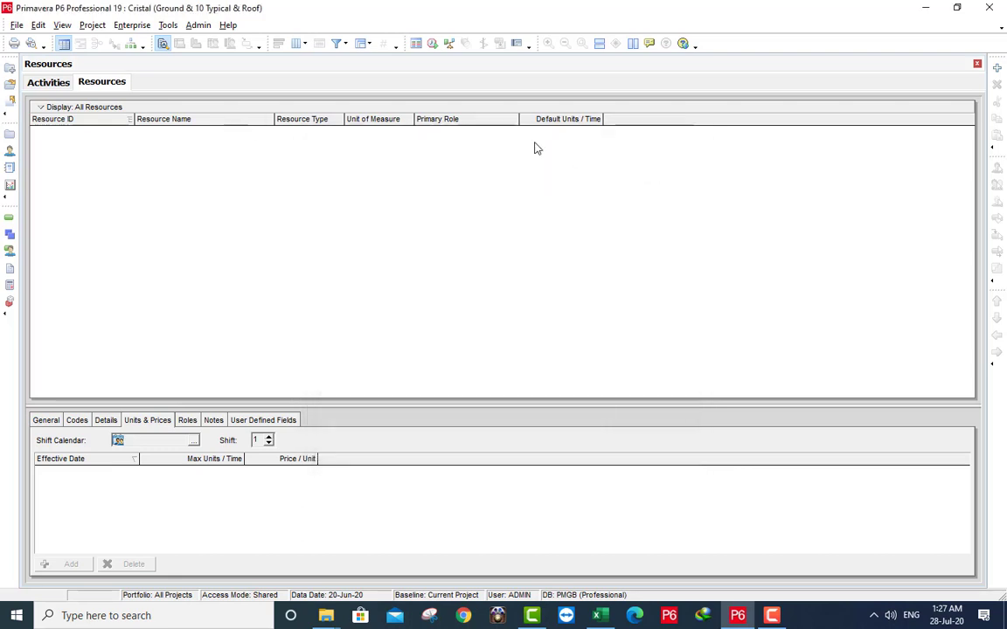
Delete all units of measure.
left_click(201, 24)
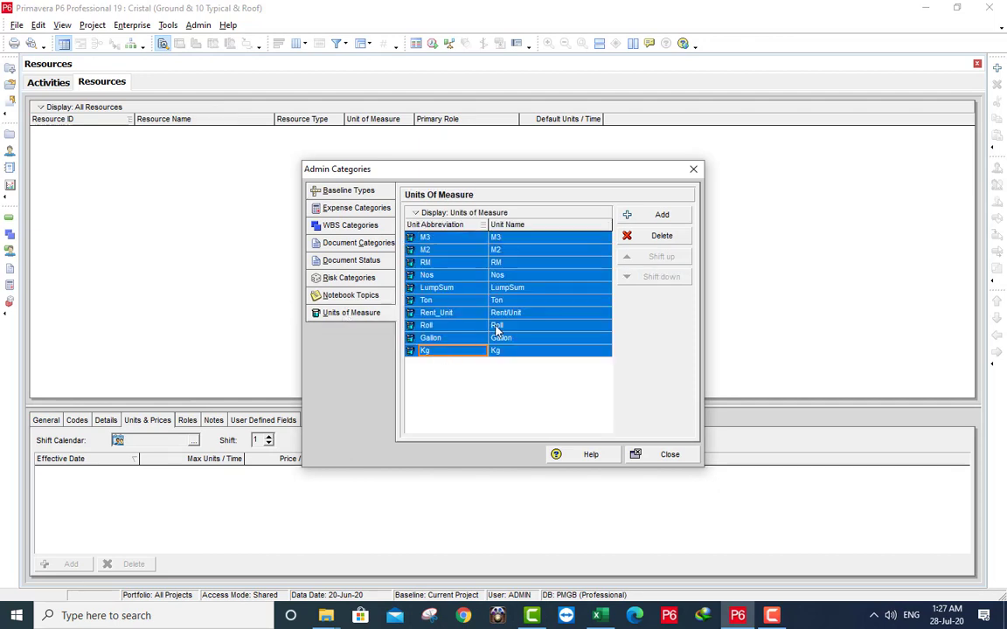
left_click(661, 235)
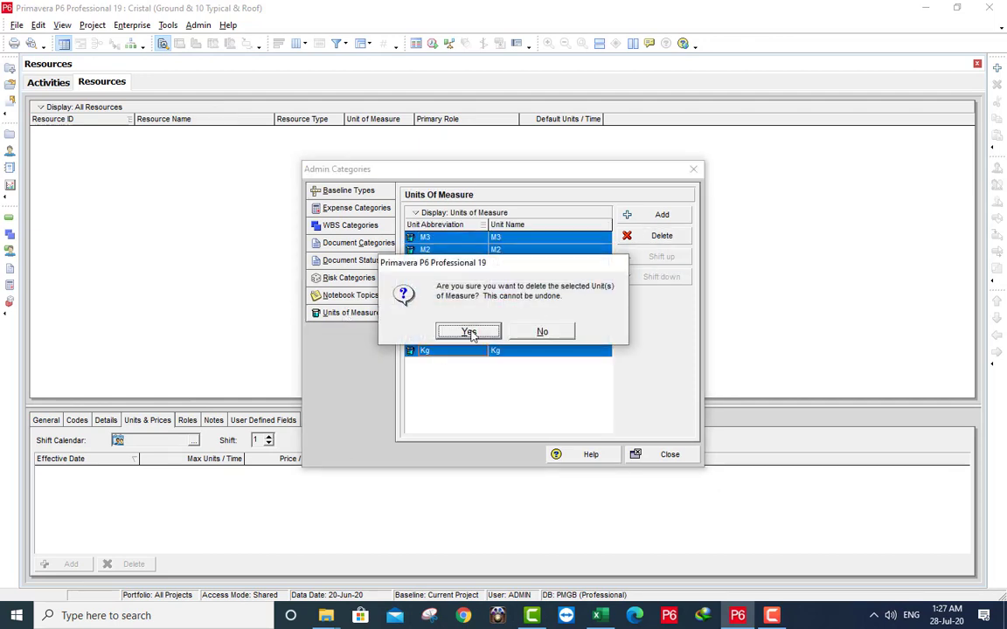
left_click(468, 331)
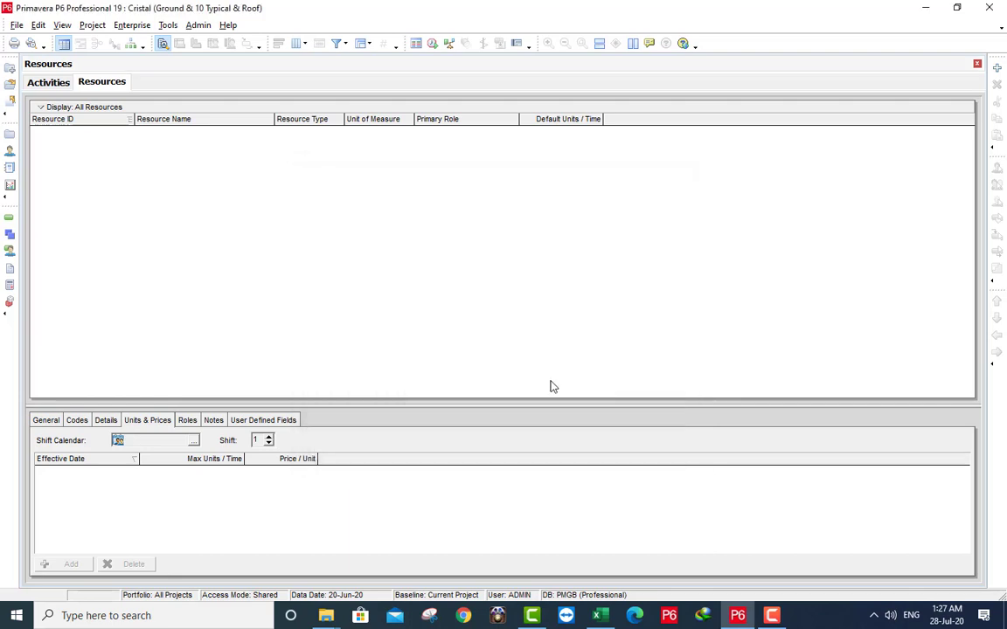
Delete all four resource code definitions.
left_click(136, 26)
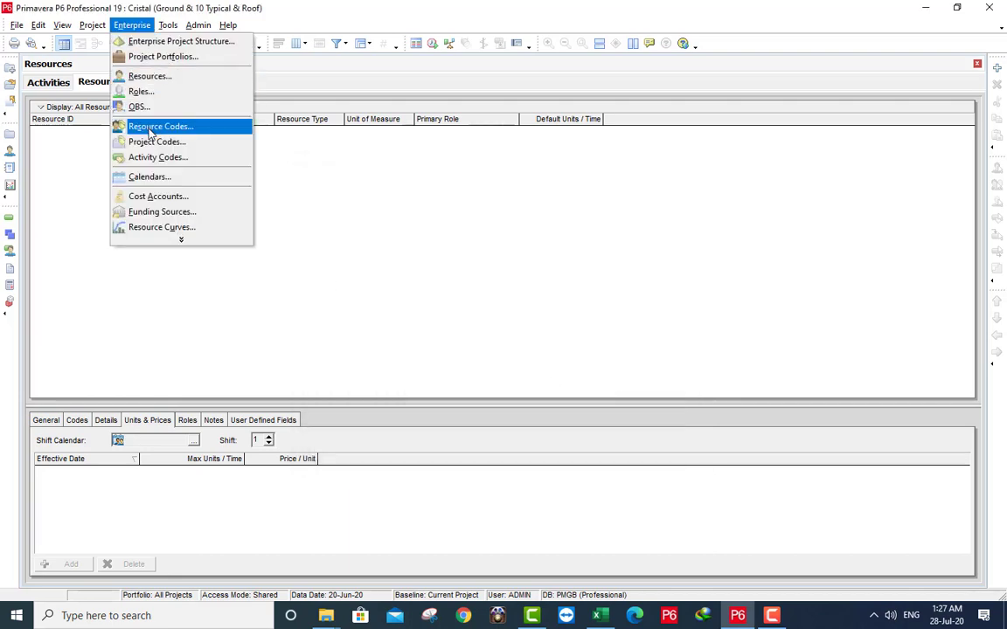
left_click(160, 126)
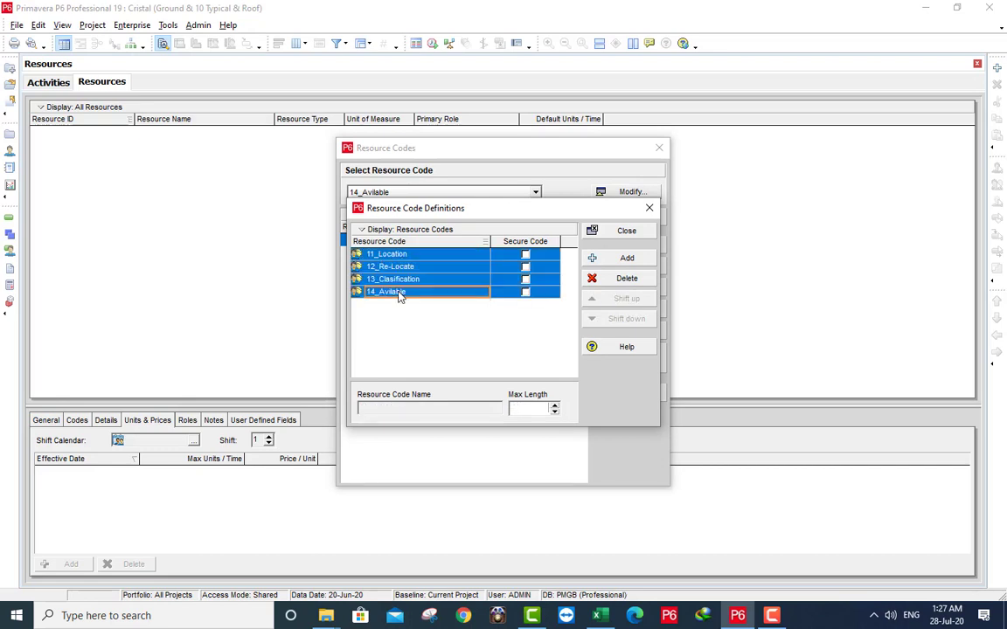
left_click(627, 278)
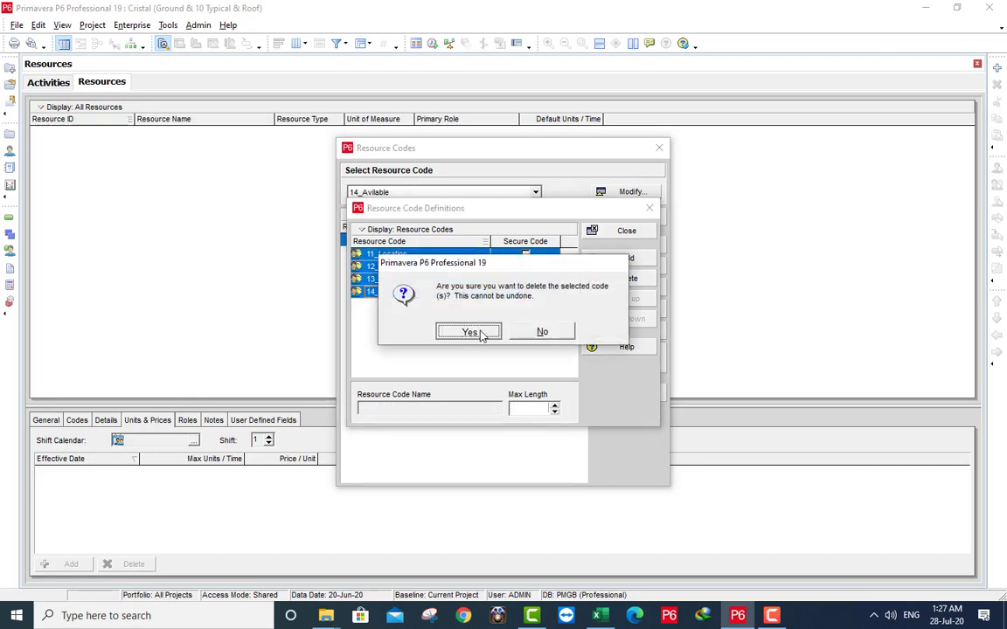
left_click(469, 332)
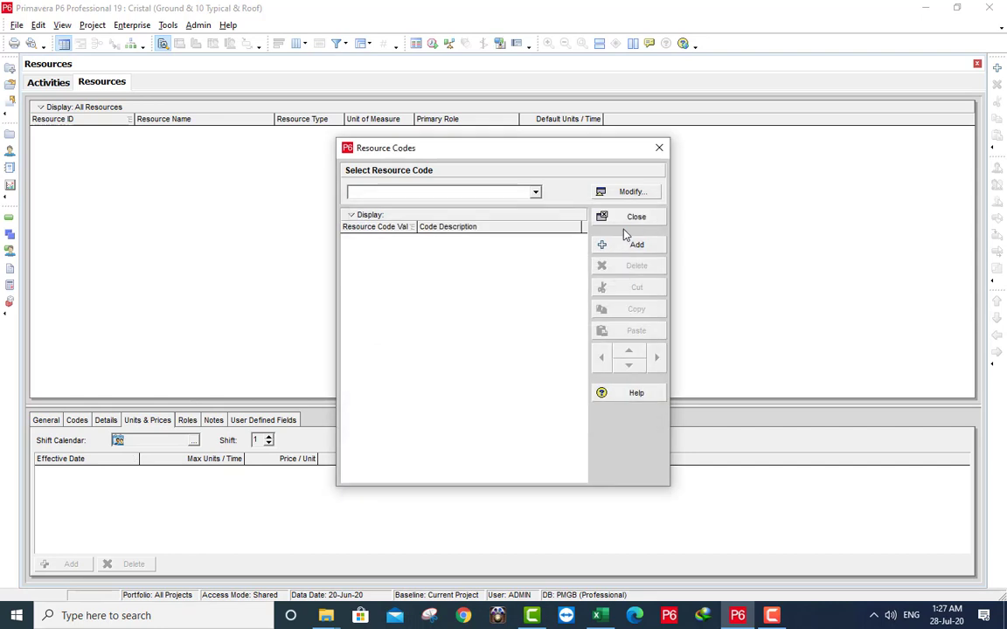
left_click(636, 216)
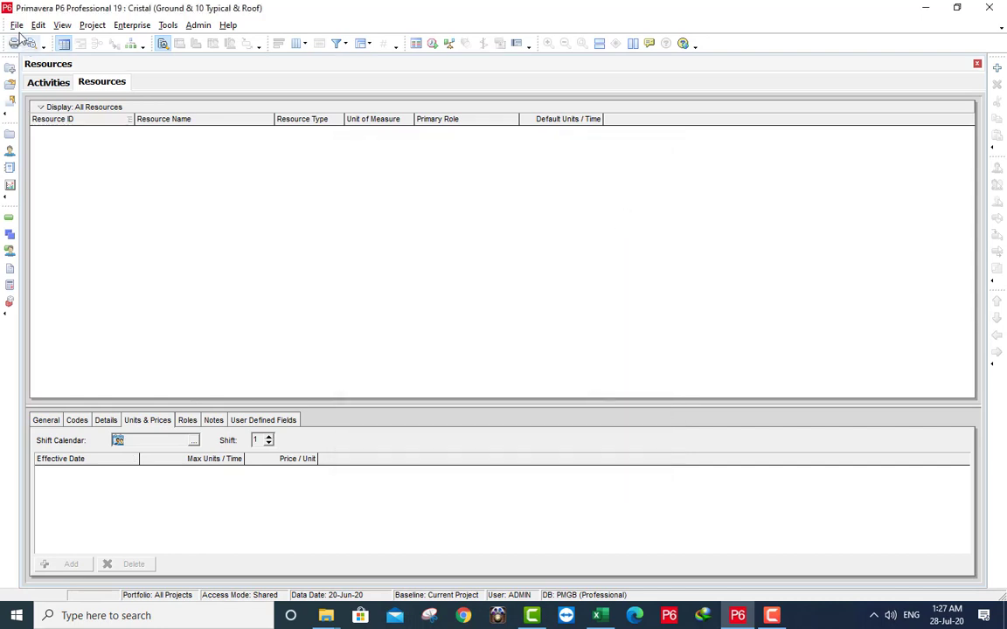
Select Cristal.xer as the project file in the XER import wizard.
left_click(20, 24)
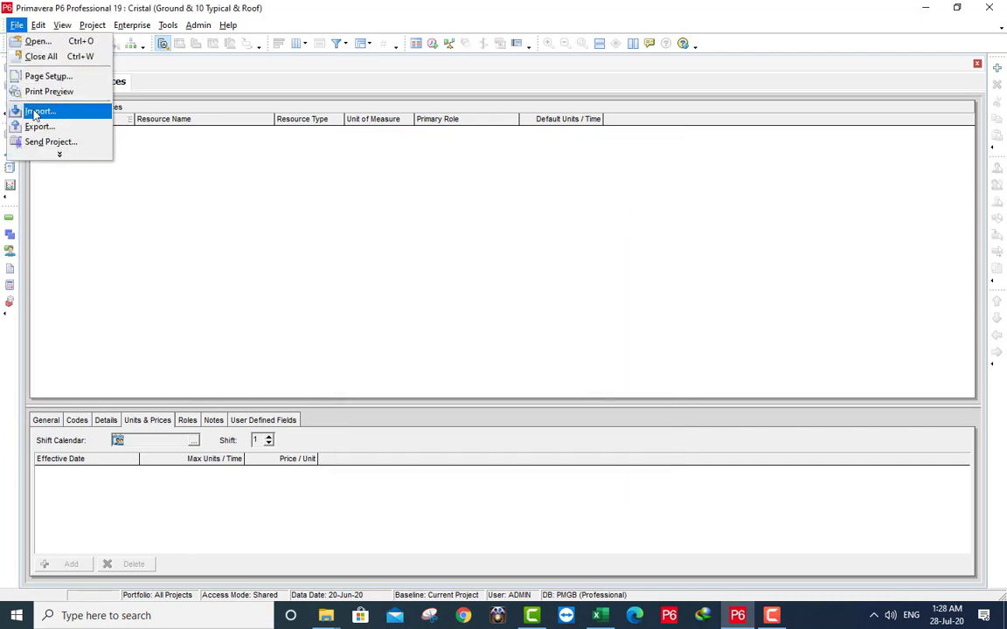
left_click(53, 111)
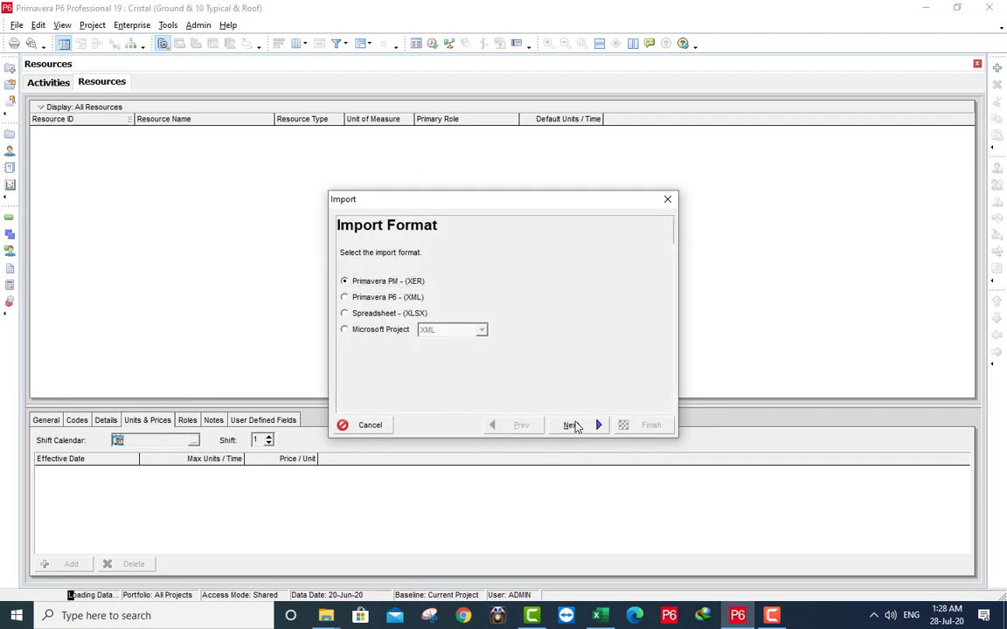
left_click(571, 425)
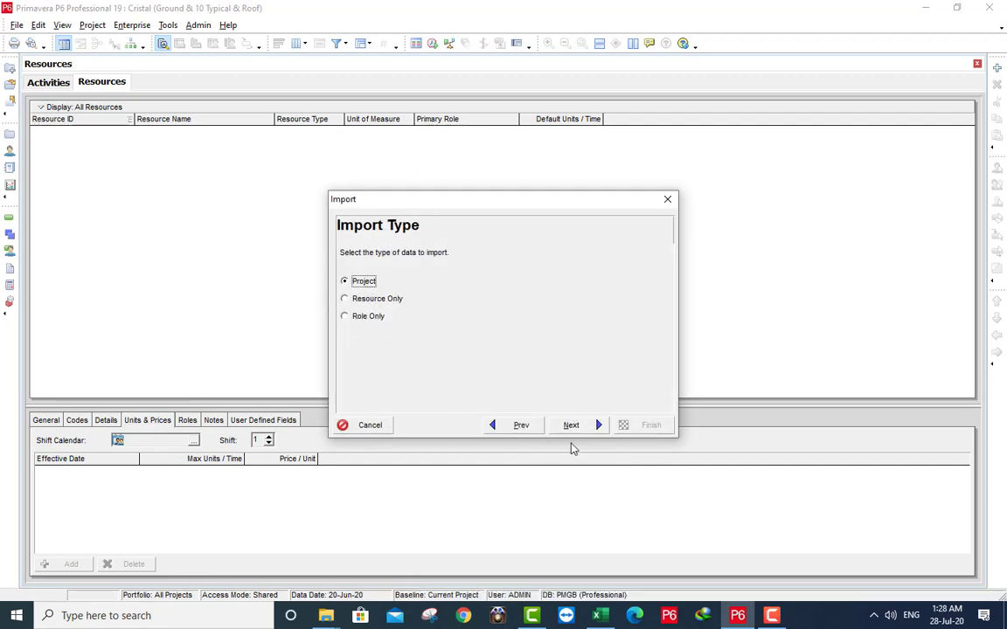
left_click(571, 425)
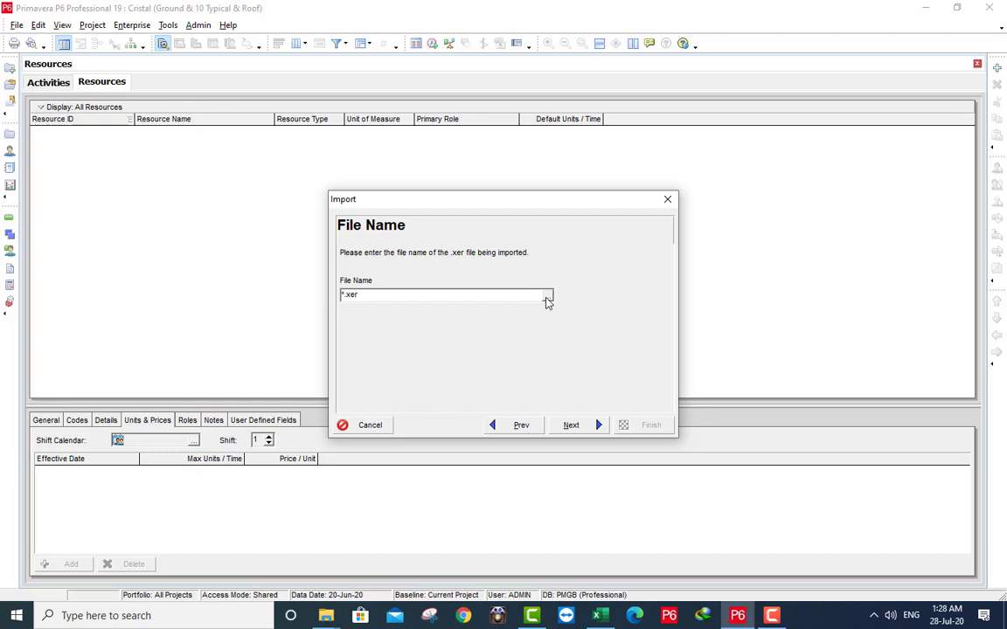
left_click(546, 294)
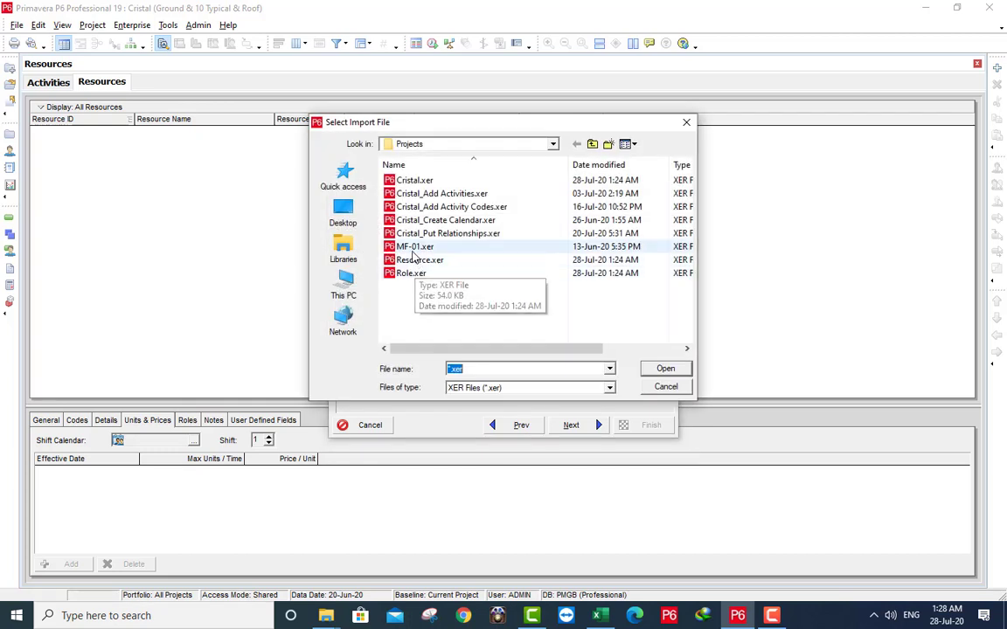
left_click(414, 180)
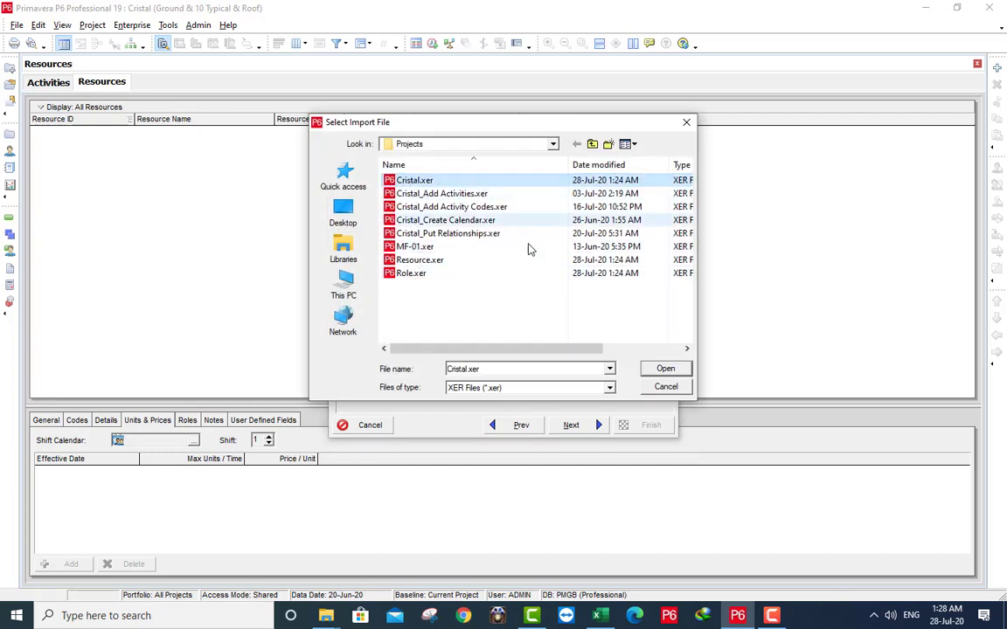
left_click(665, 369)
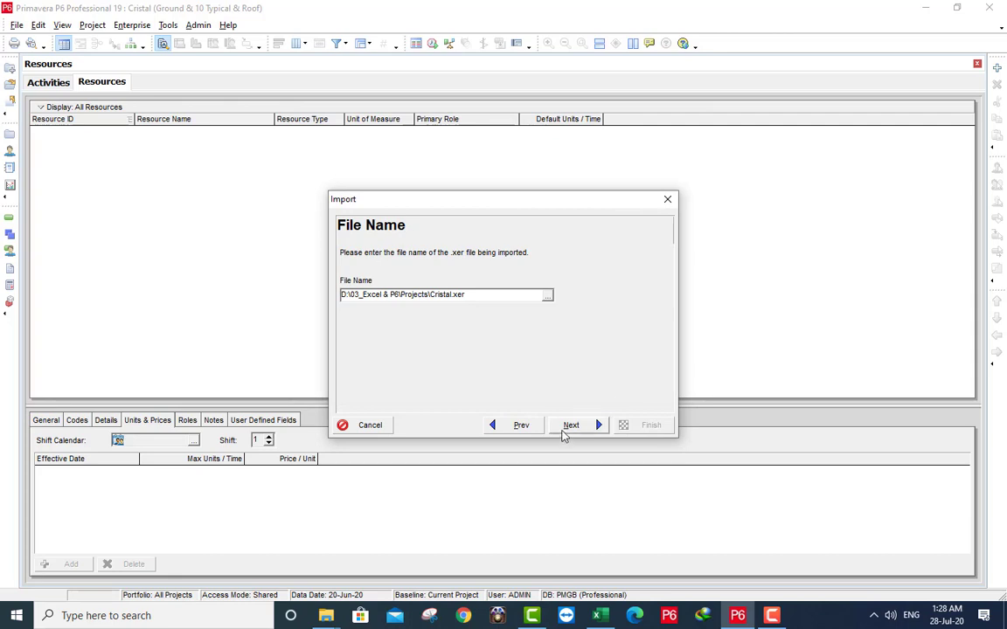
left_click(571, 424)
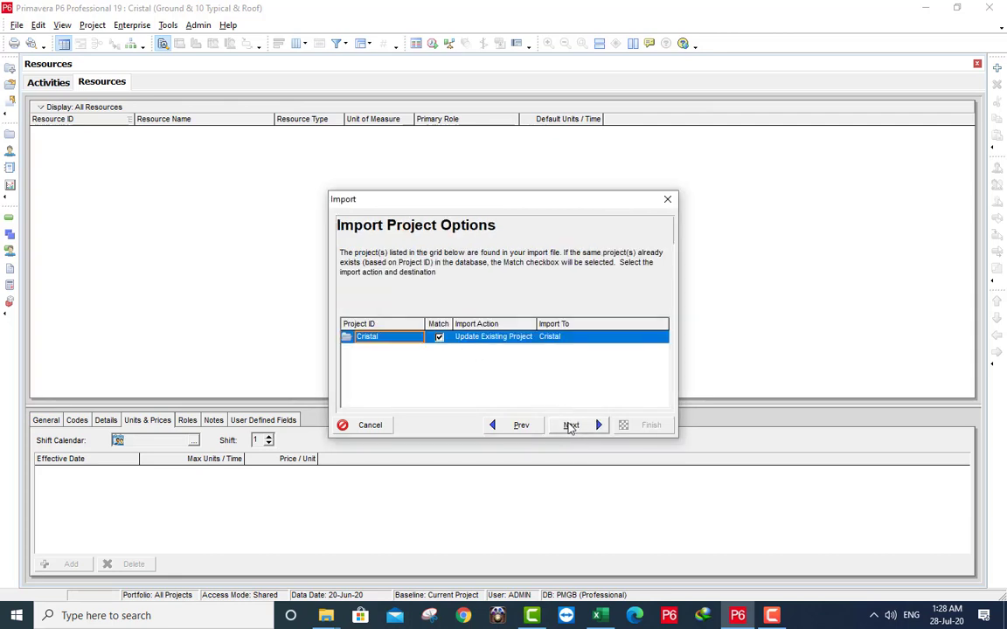
Import it as an update to the existing Cristal project with default configuration.
left_click(571, 424)
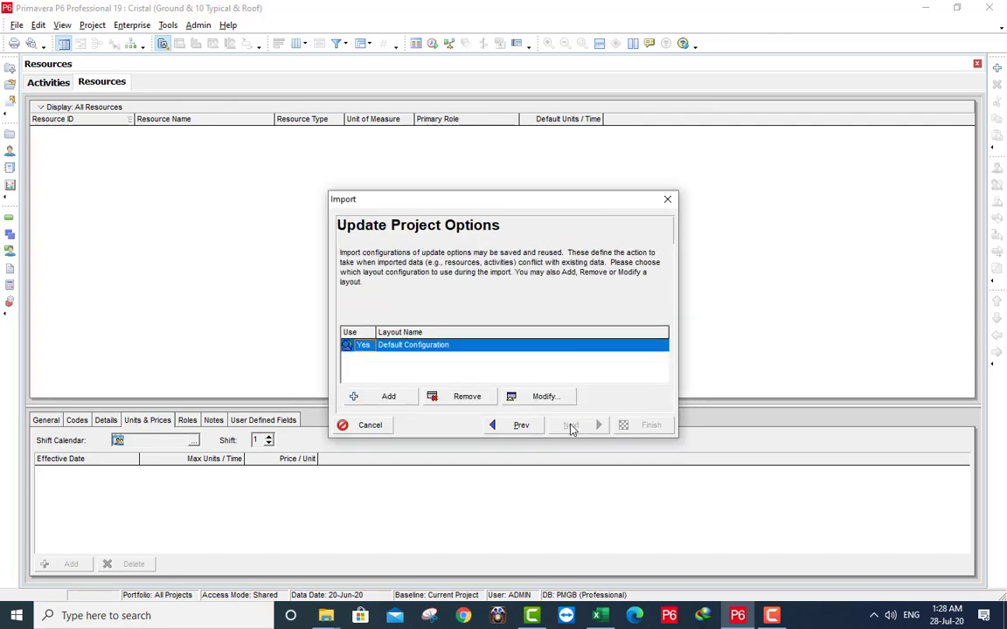
left_click(572, 425)
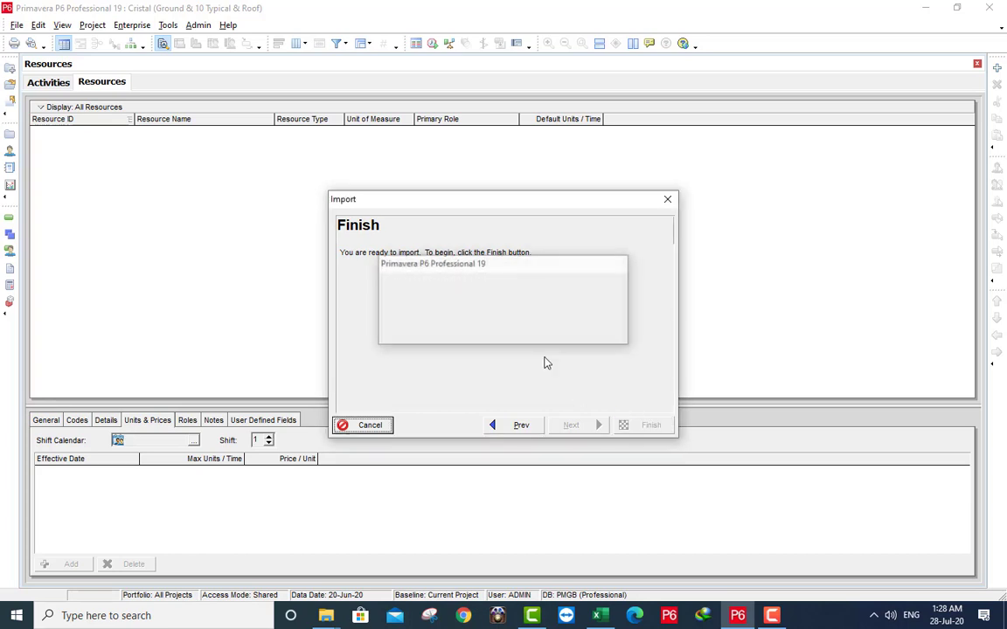
left_click(650, 424)
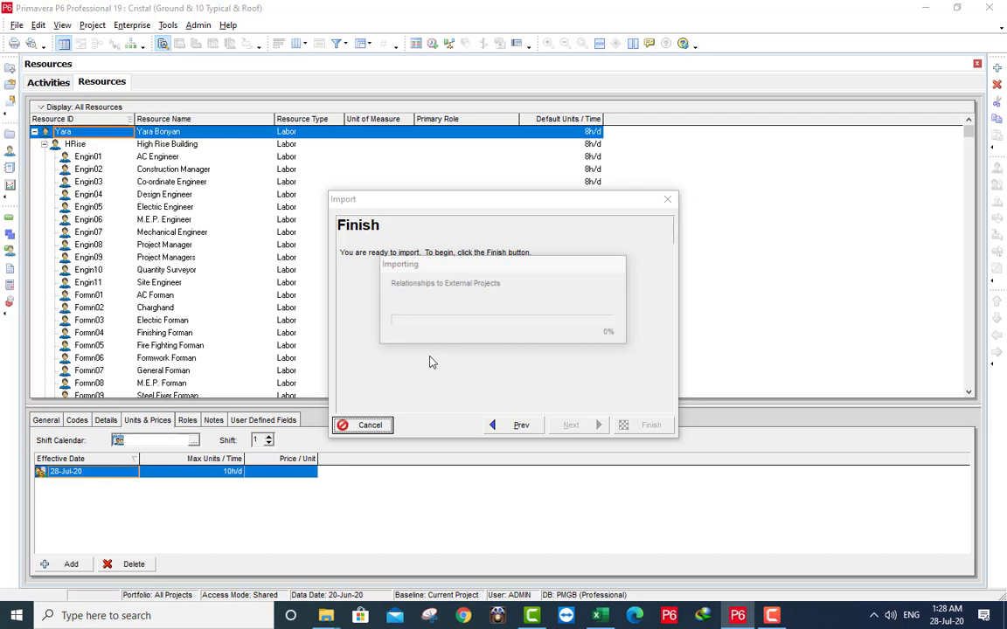
left_click(651, 425)
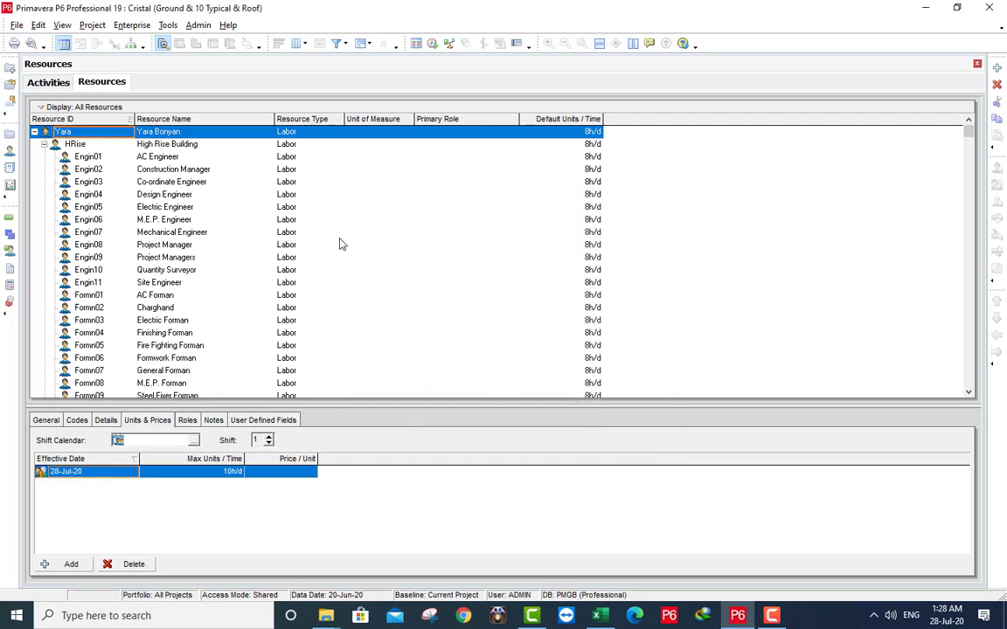
left_click(197, 25)
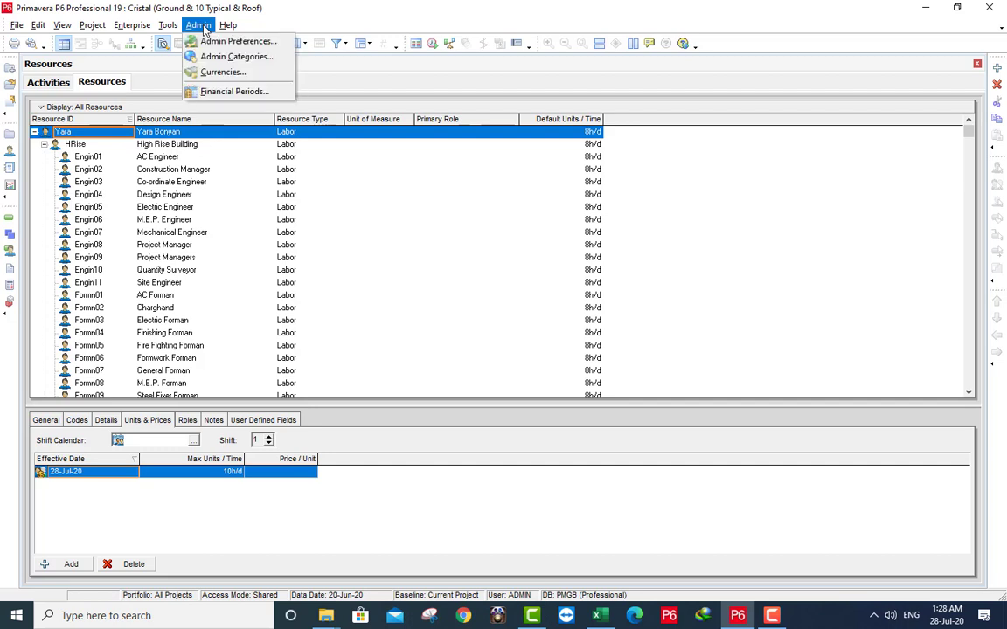
left_click(242, 57)
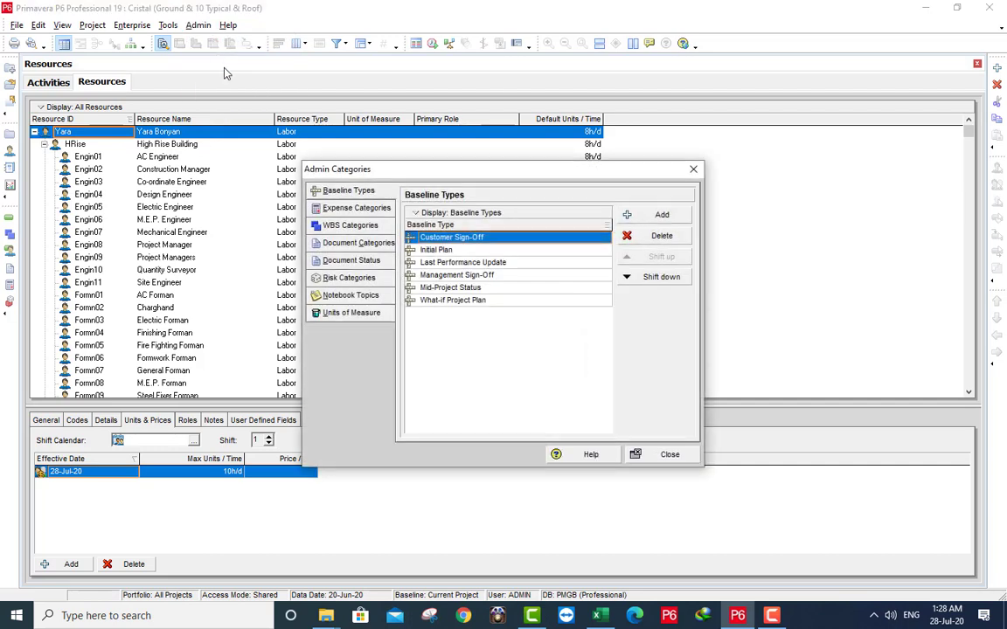
left_click(353, 208)
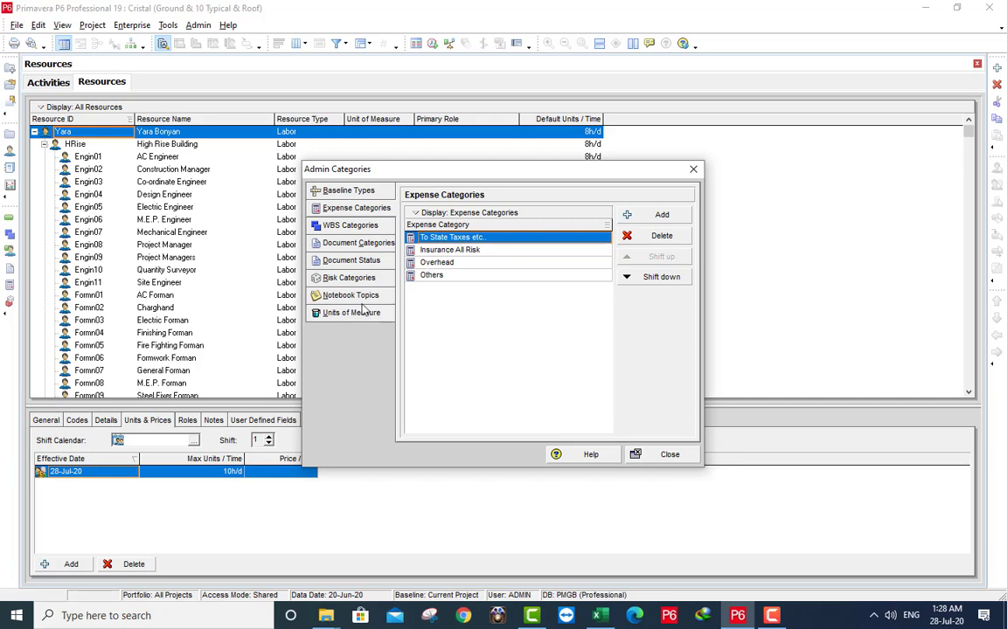
left_click(352, 312)
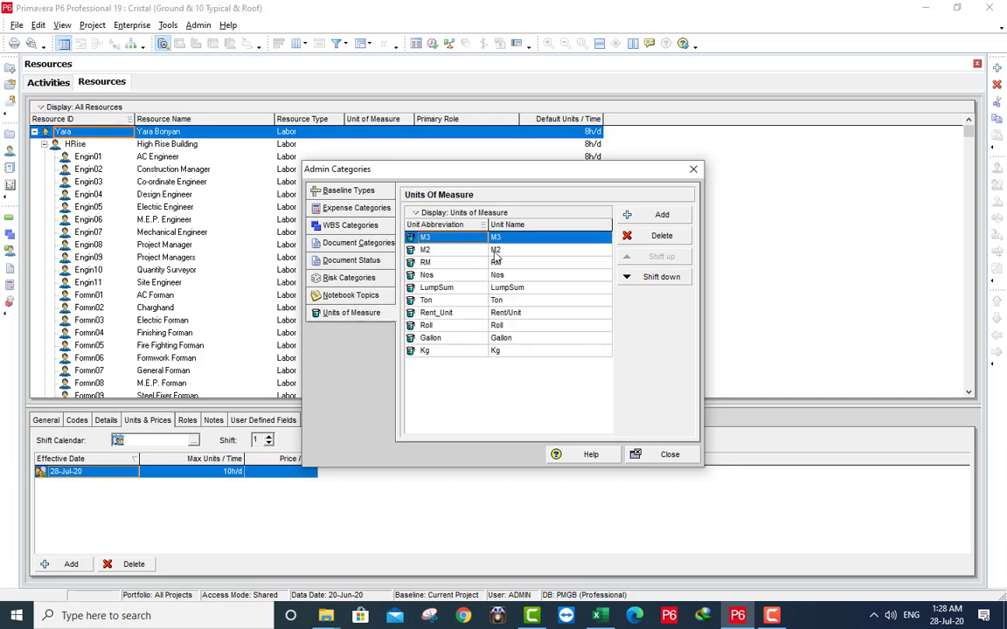
left_click(669, 454)
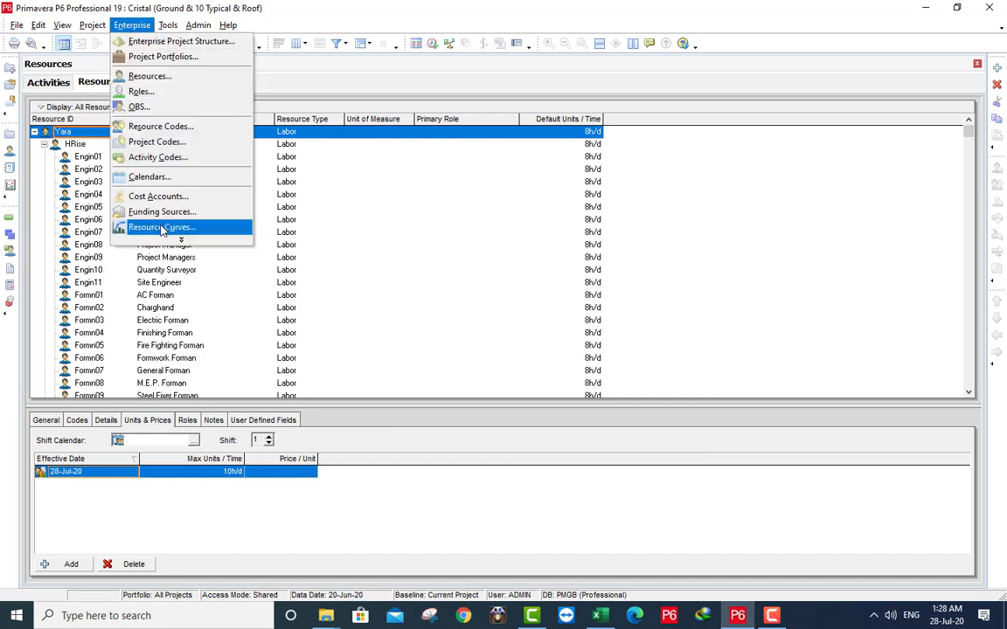
left_click(162, 227)
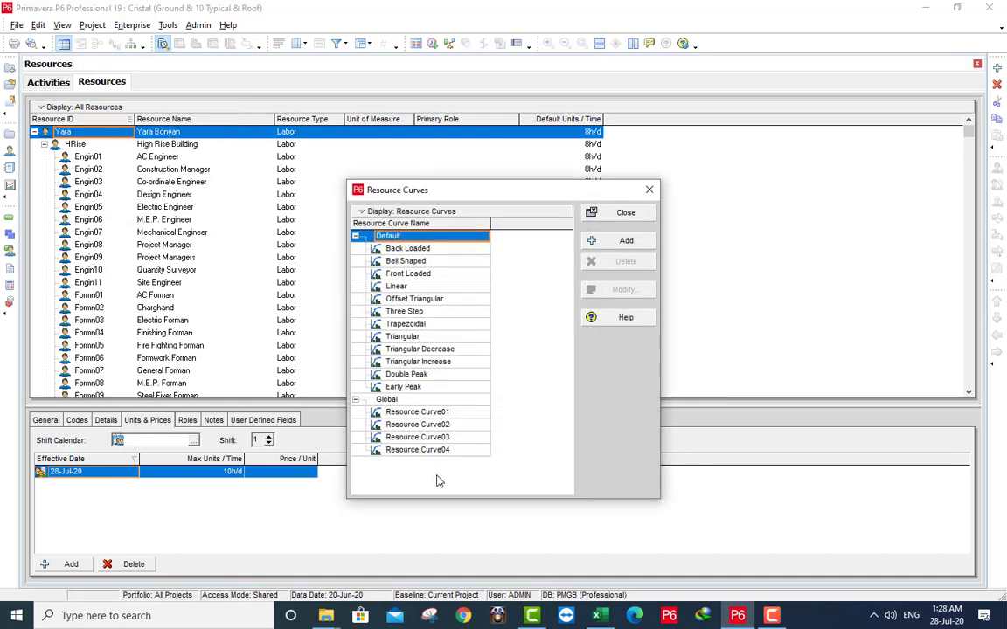
left_click(626, 211)
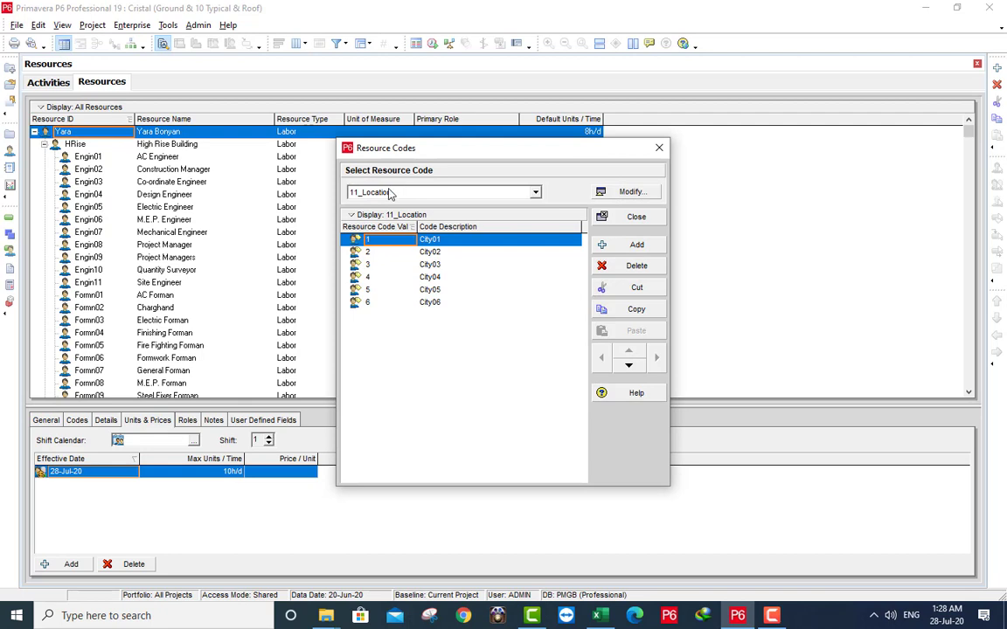
left_click(534, 192)
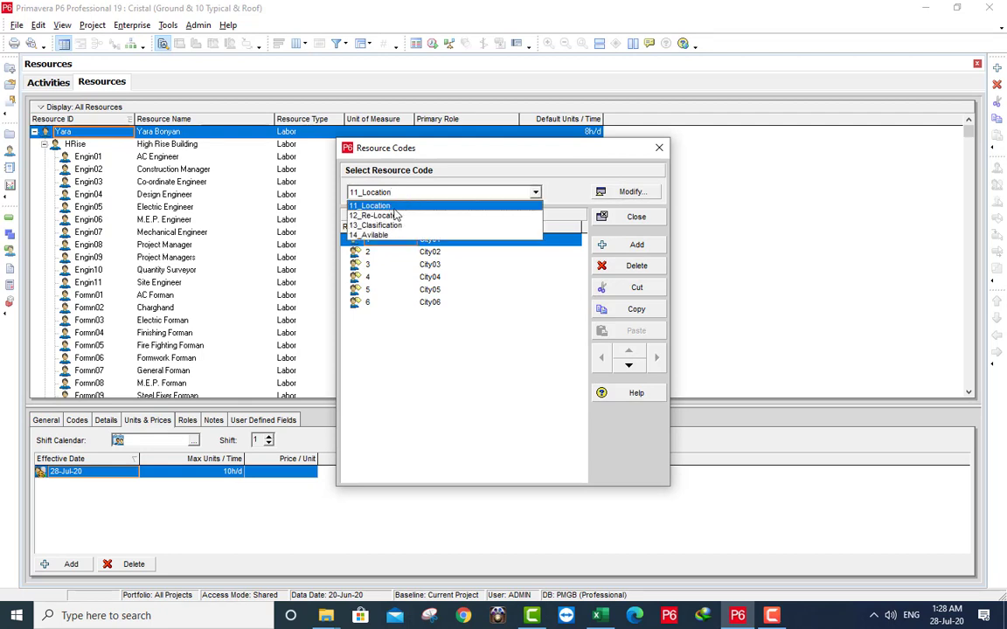
left_click(375, 215)
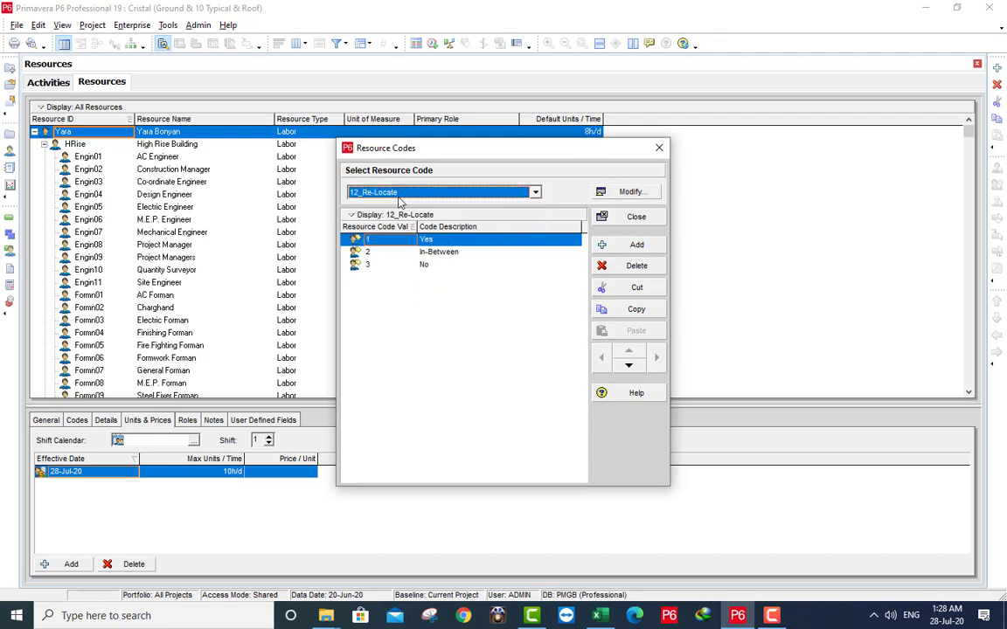
left_click(534, 192)
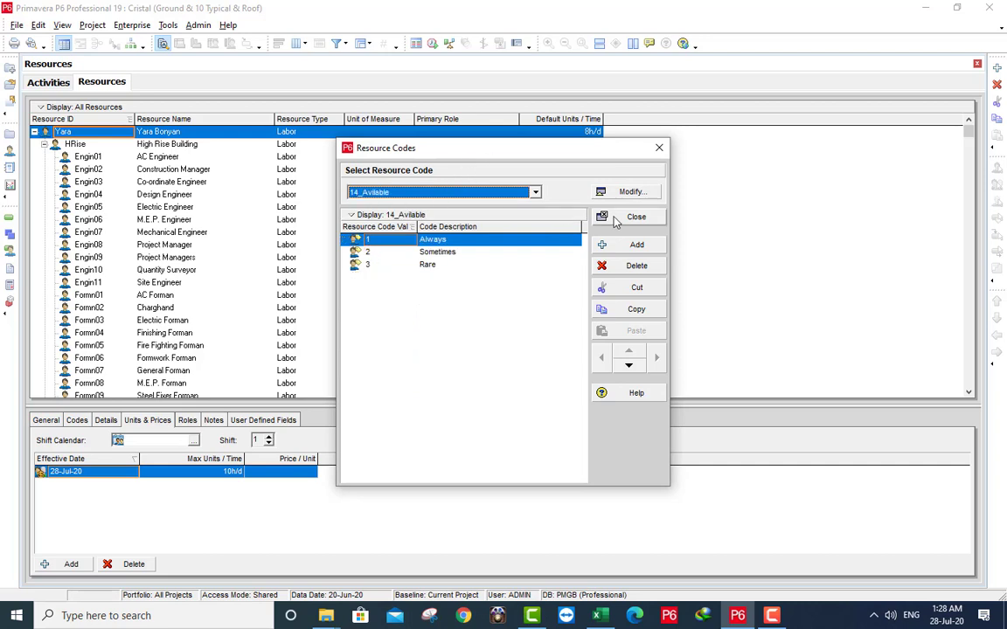
left_click(636, 217)
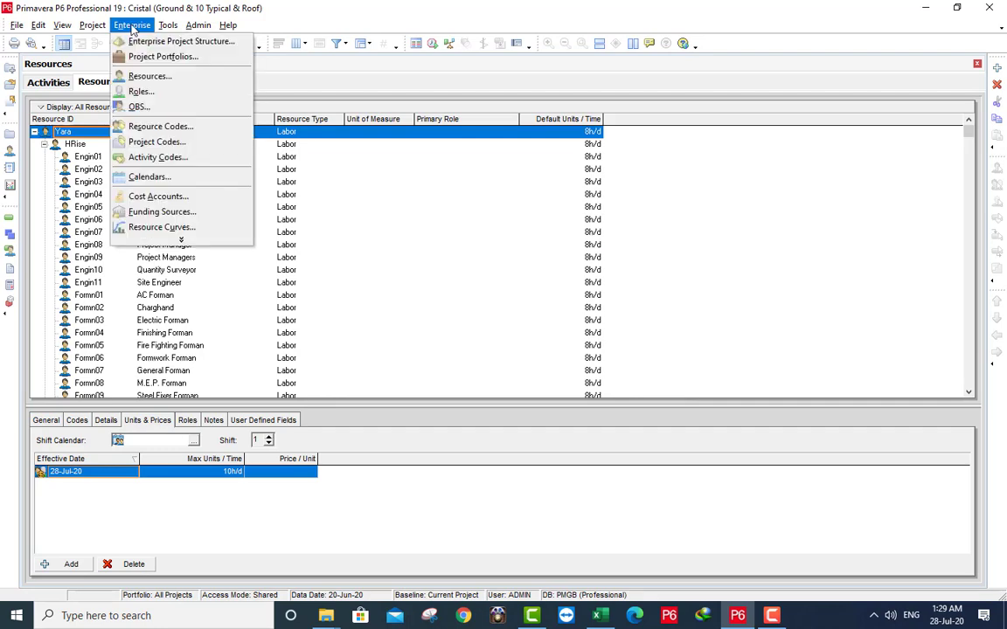
left_click(151, 91)
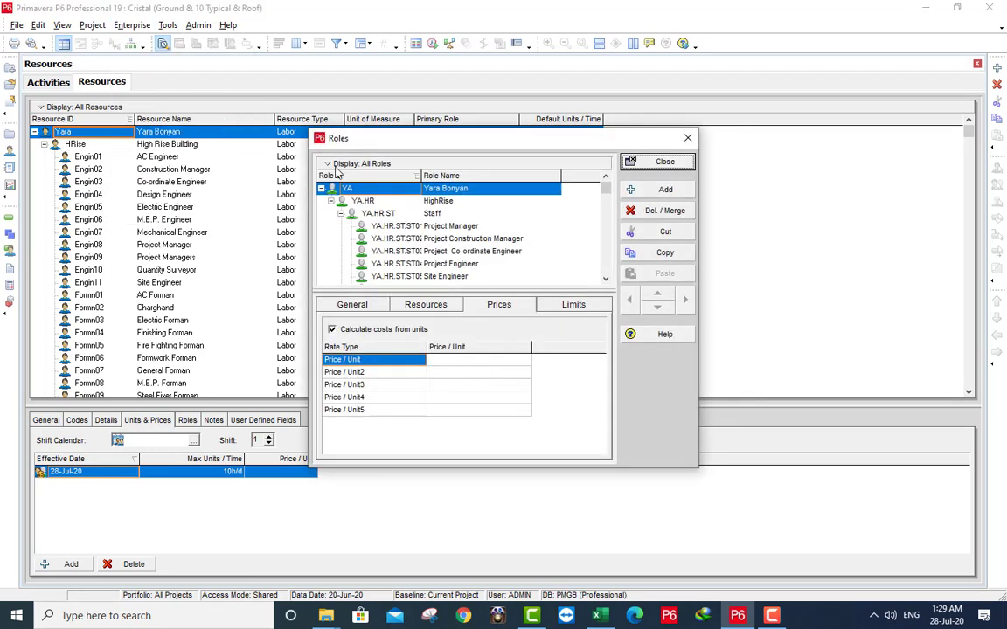
left_click(467, 250)
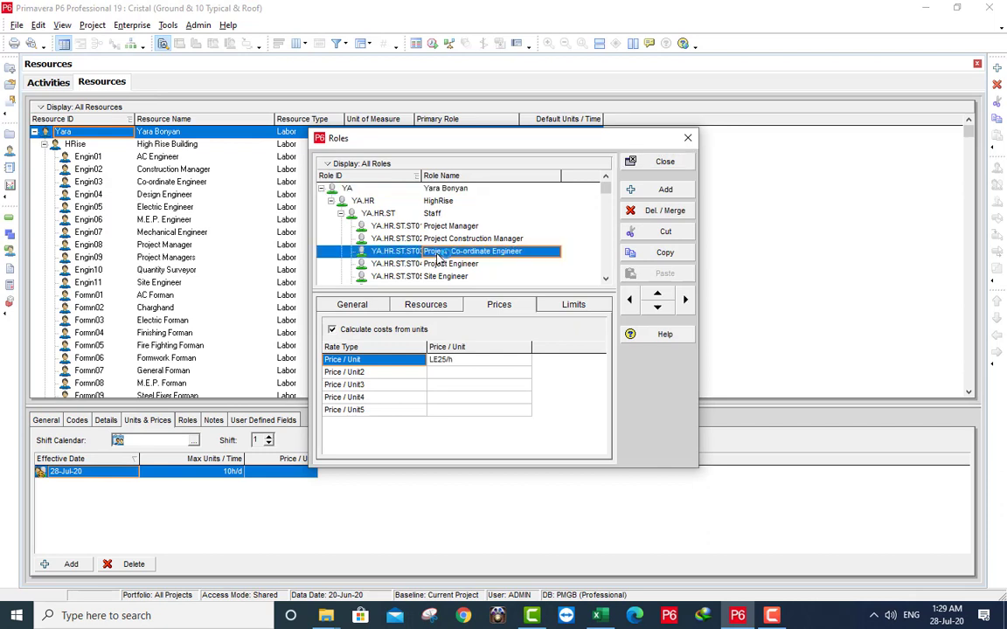
left_click(360, 372)
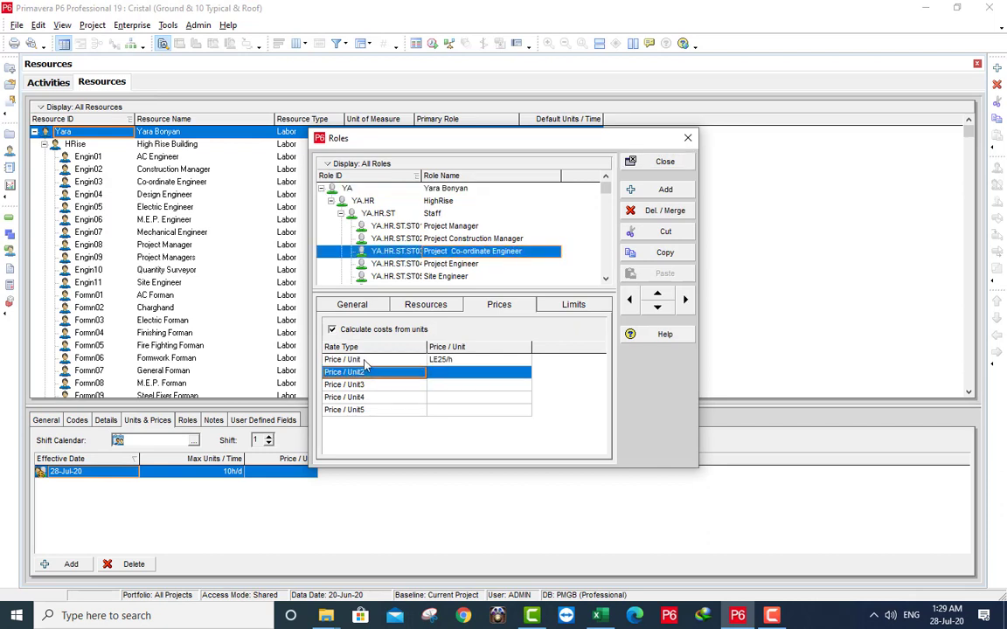
left_click(574, 304)
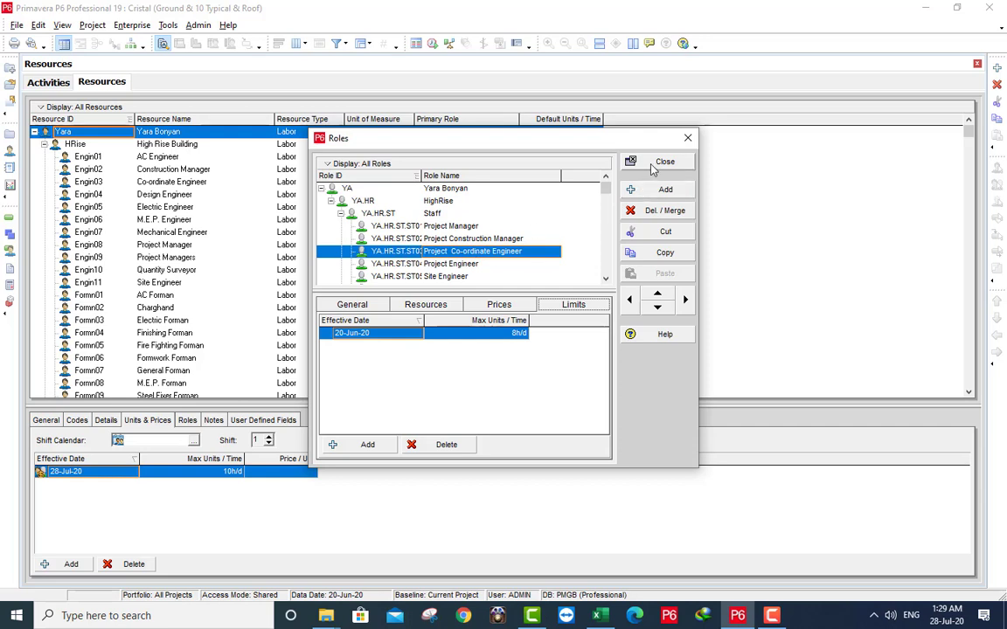
left_click(664, 162)
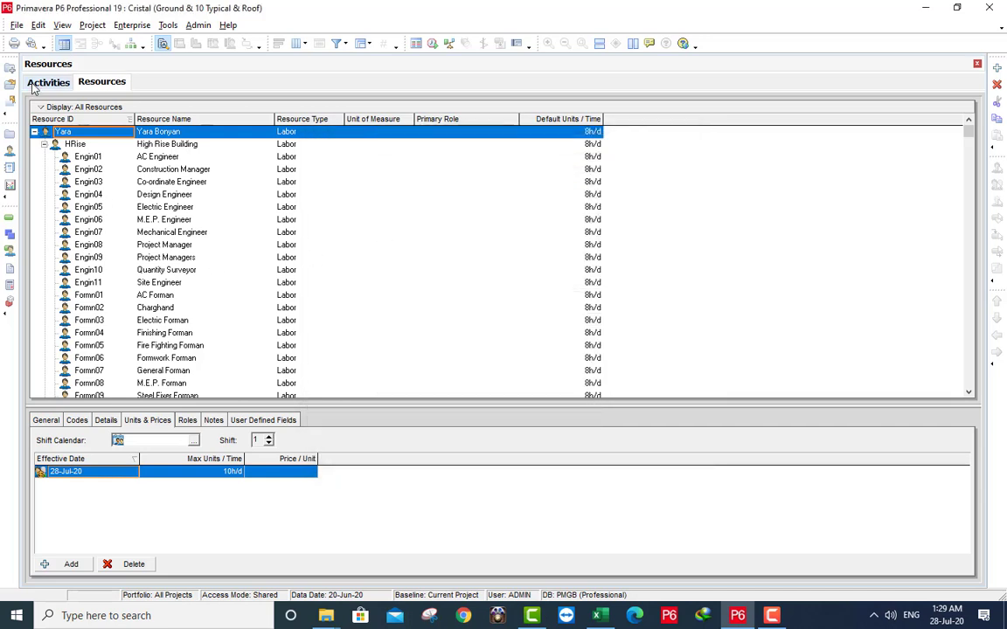
Schedule the Cristal project from the Activities view to compute float and relationships.
left_click(47, 82)
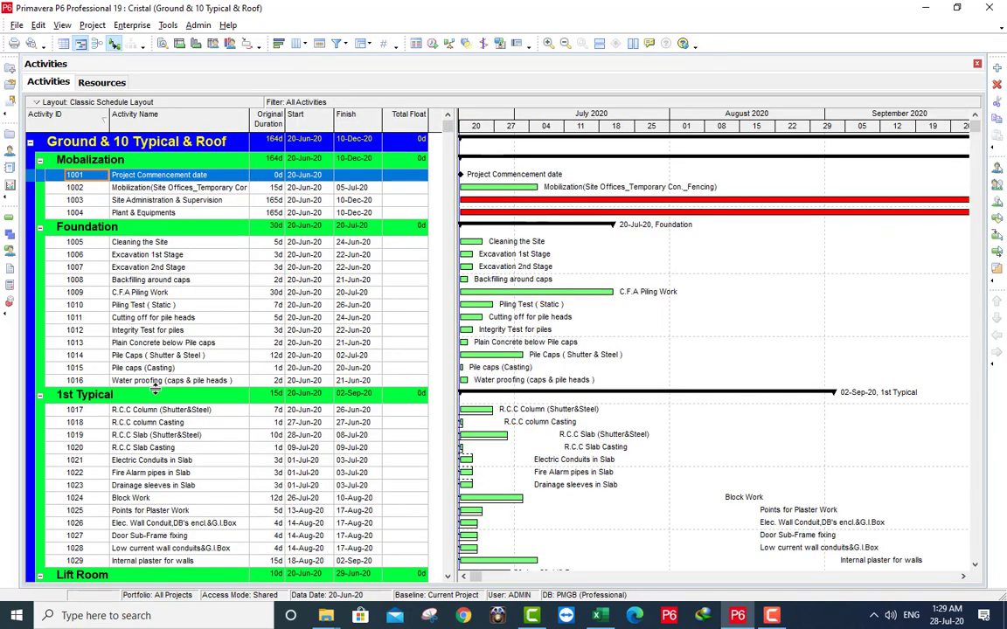
mouse_move(444, 525)
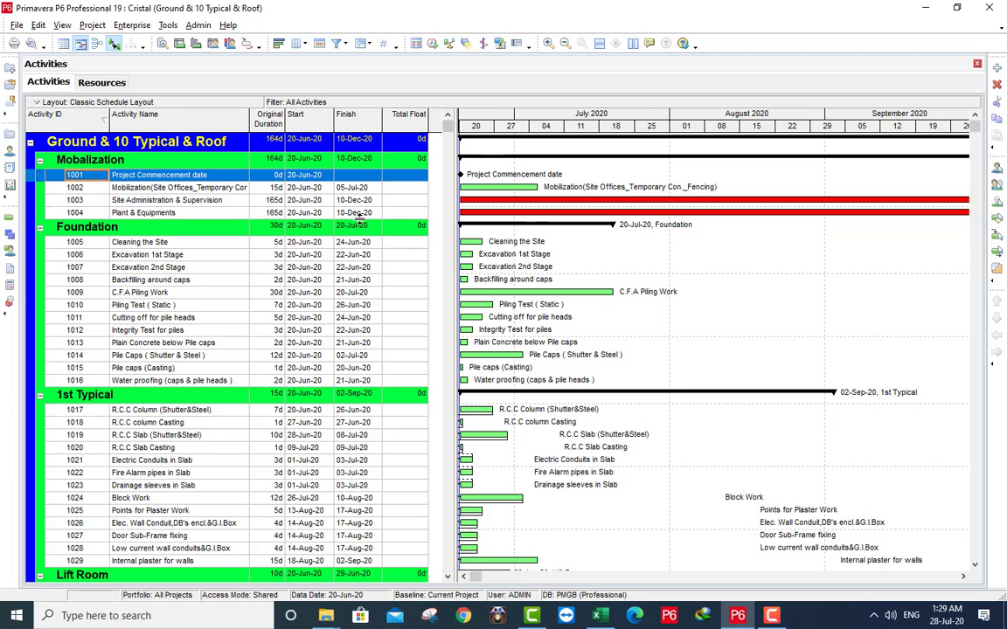
left_click(494, 43)
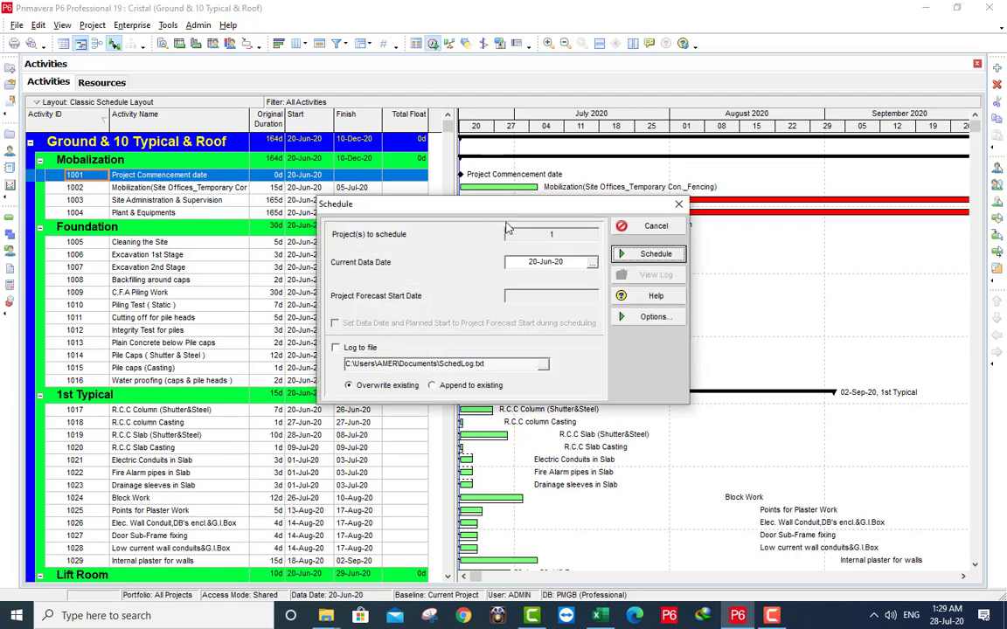
left_click(656, 254)
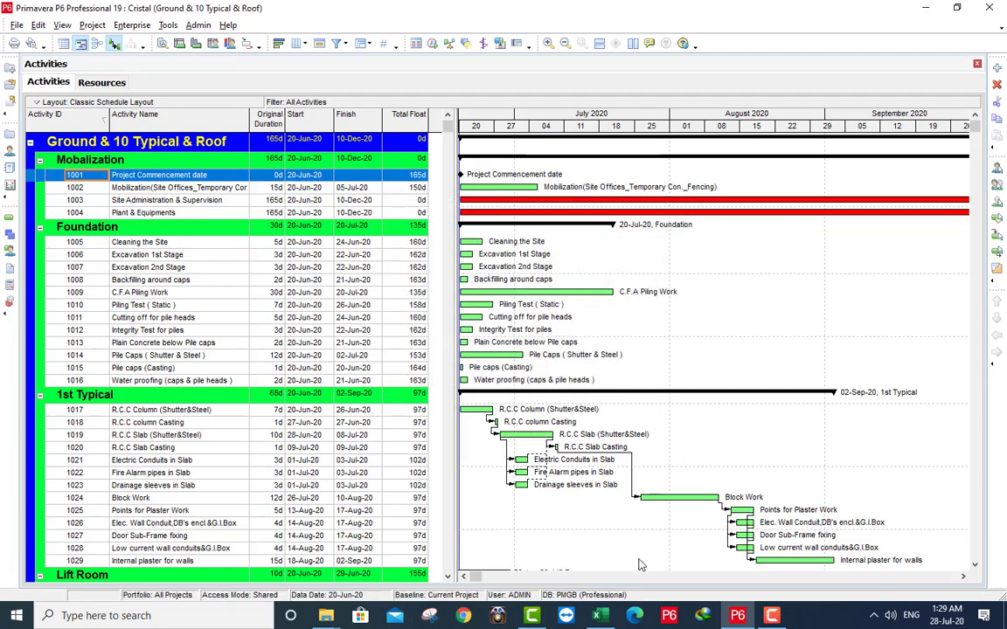